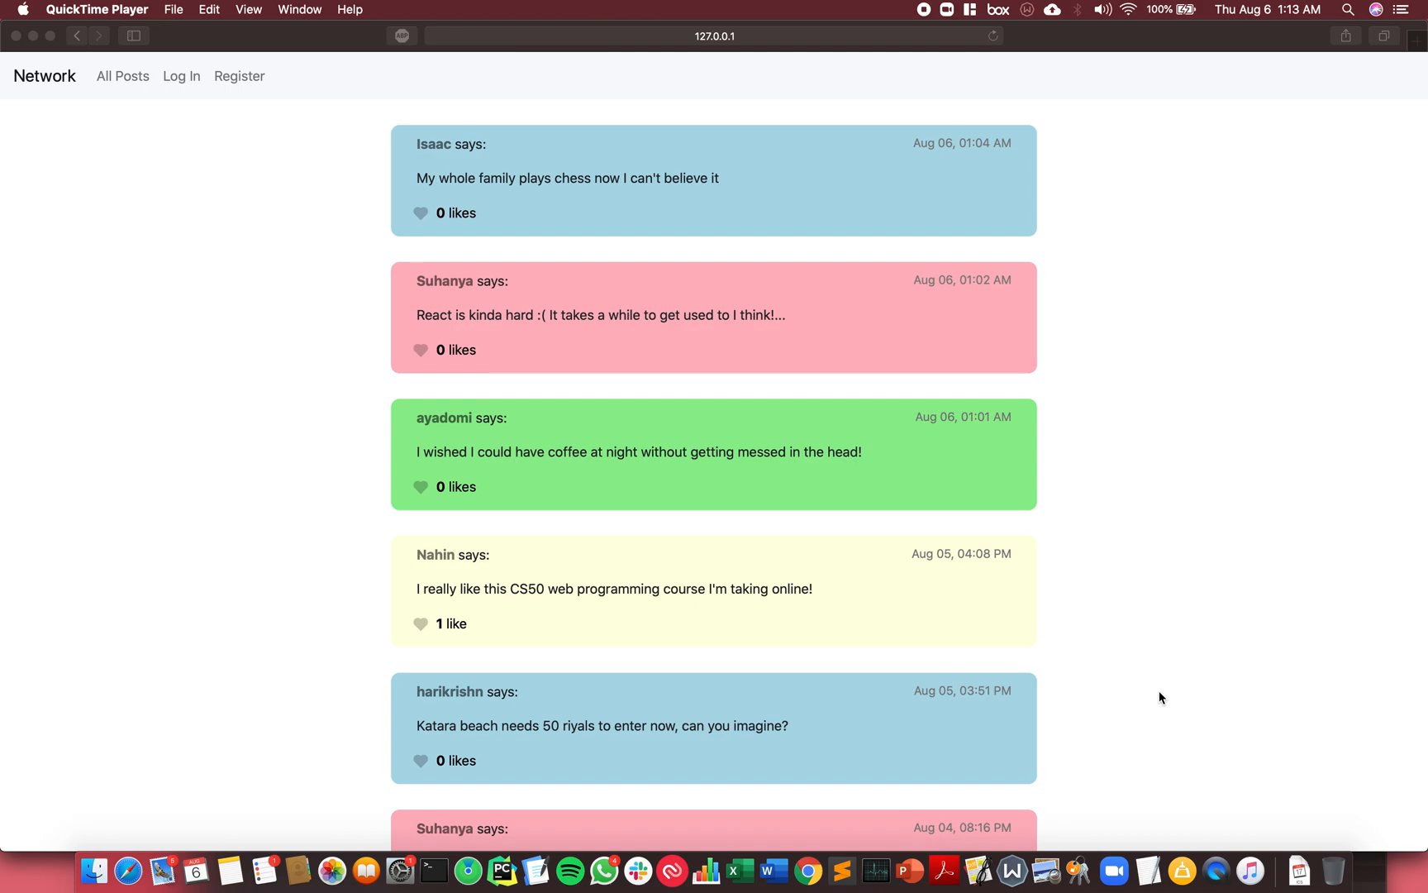
mouse_move(331, 467)
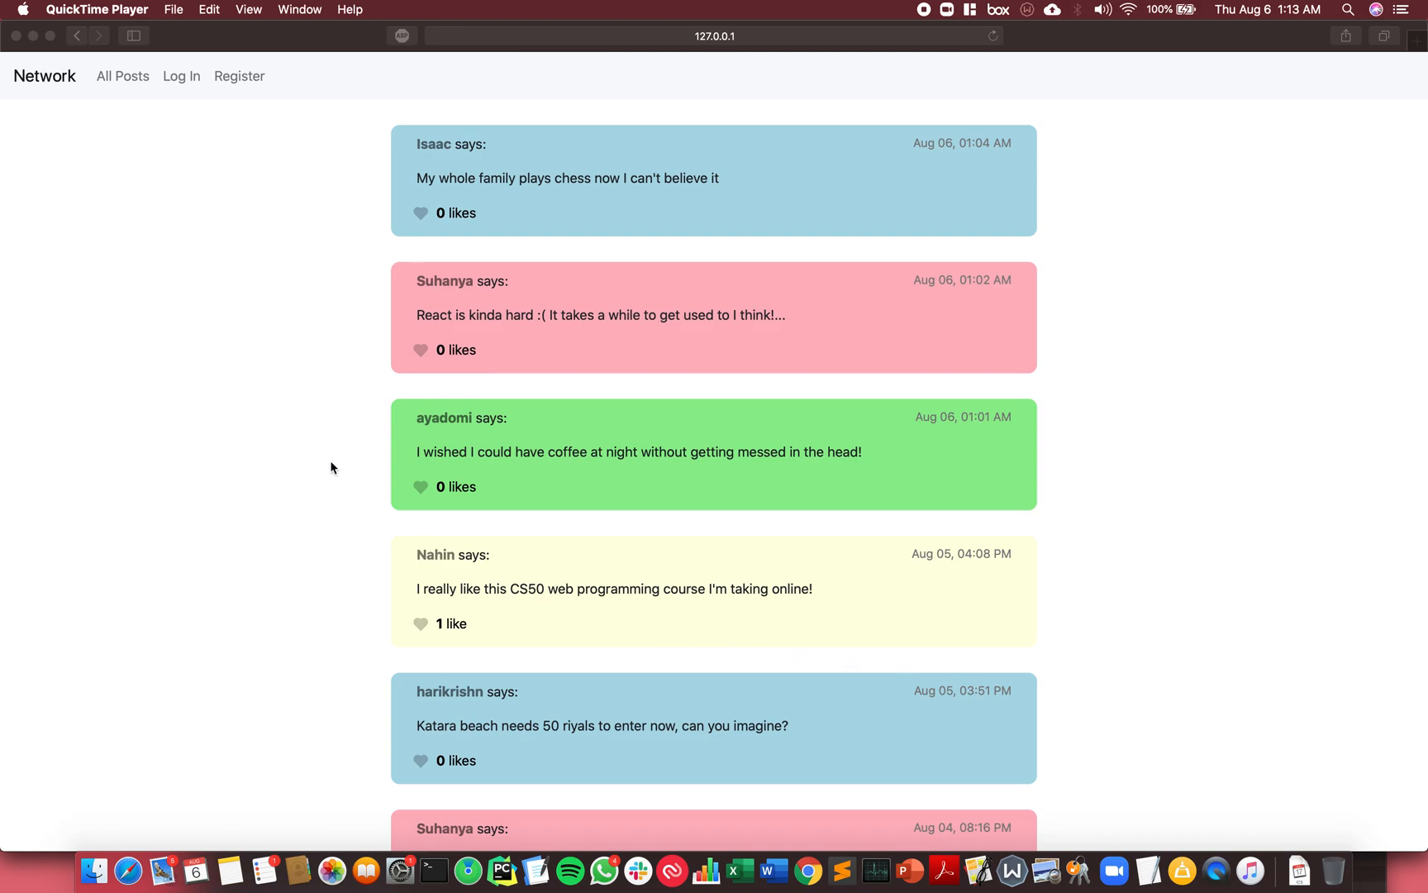
mouse_move(88, 321)
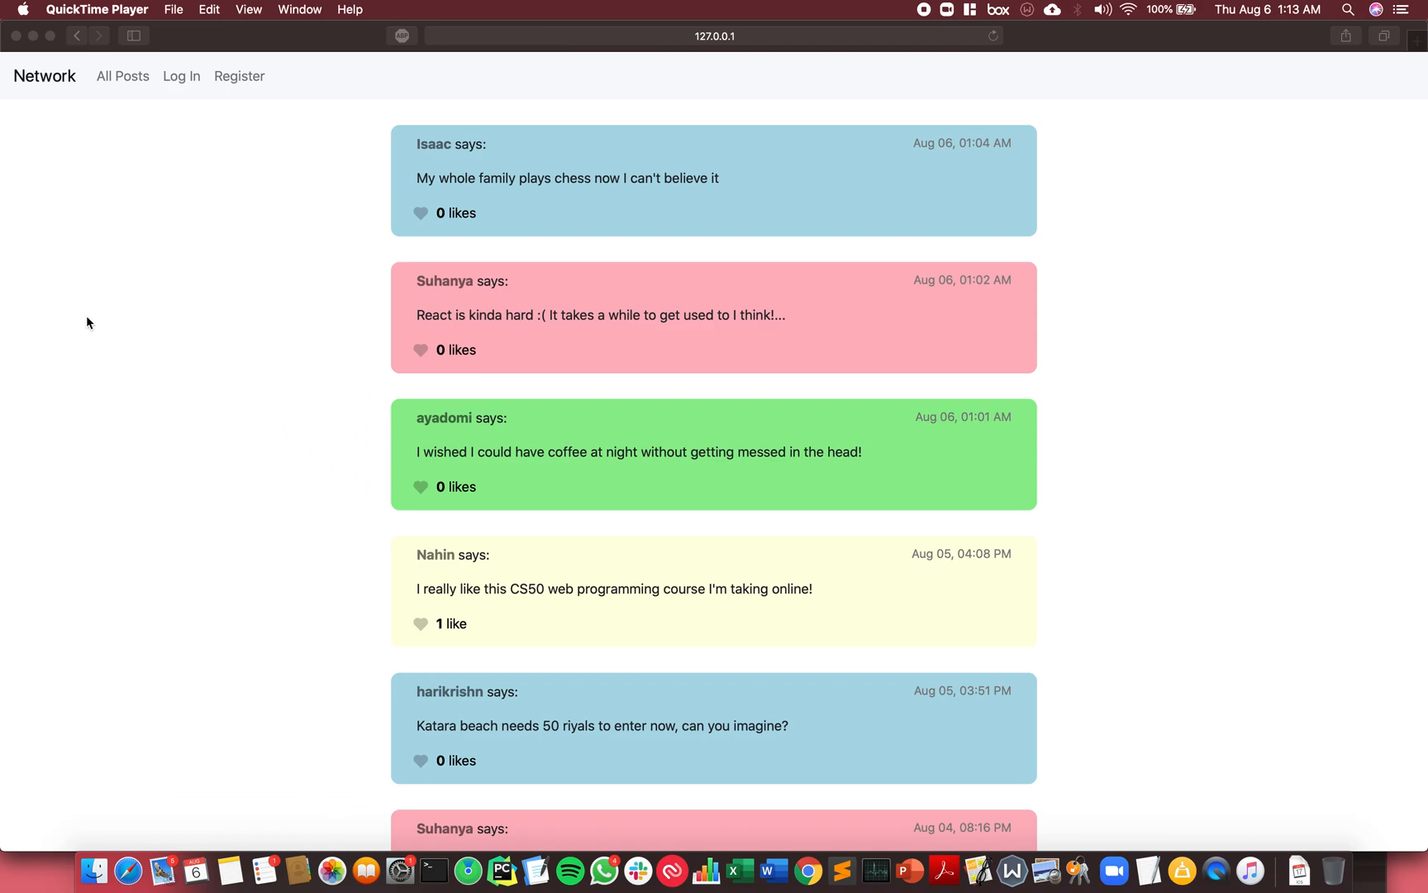
mouse_move(996, 295)
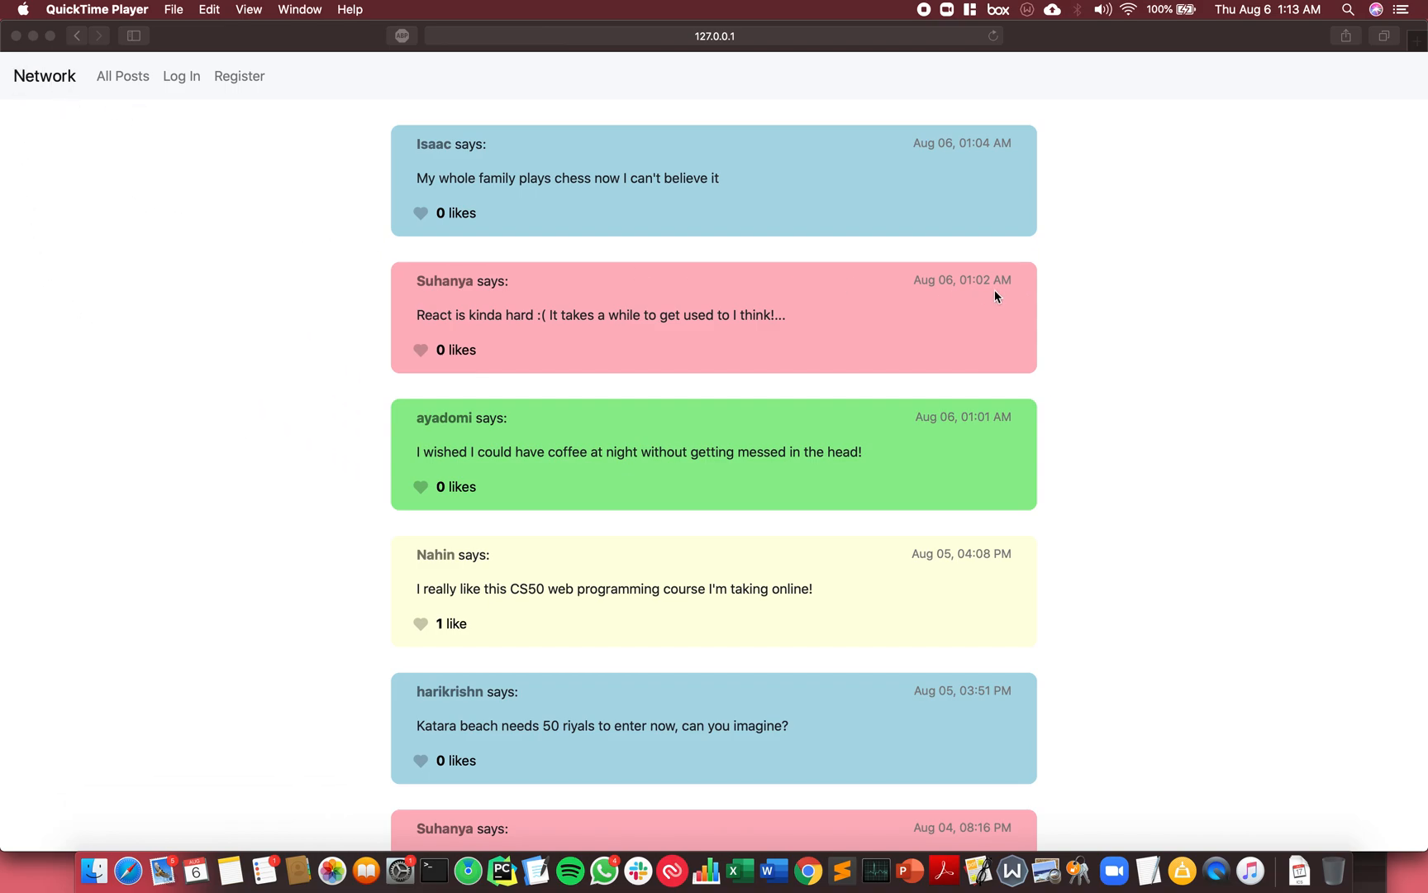
mouse_move(1186, 311)
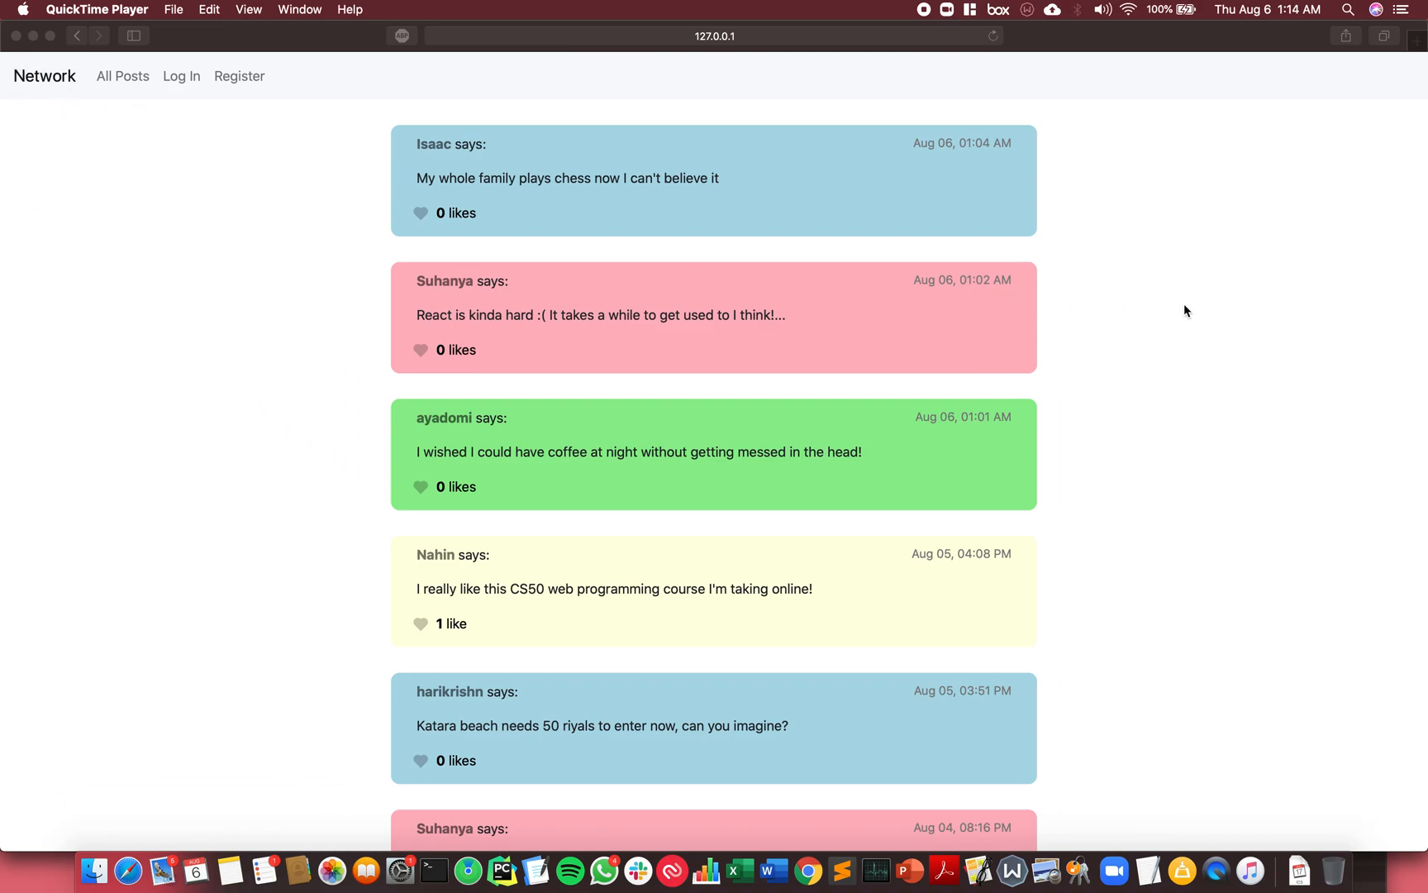
mouse_move(618, 229)
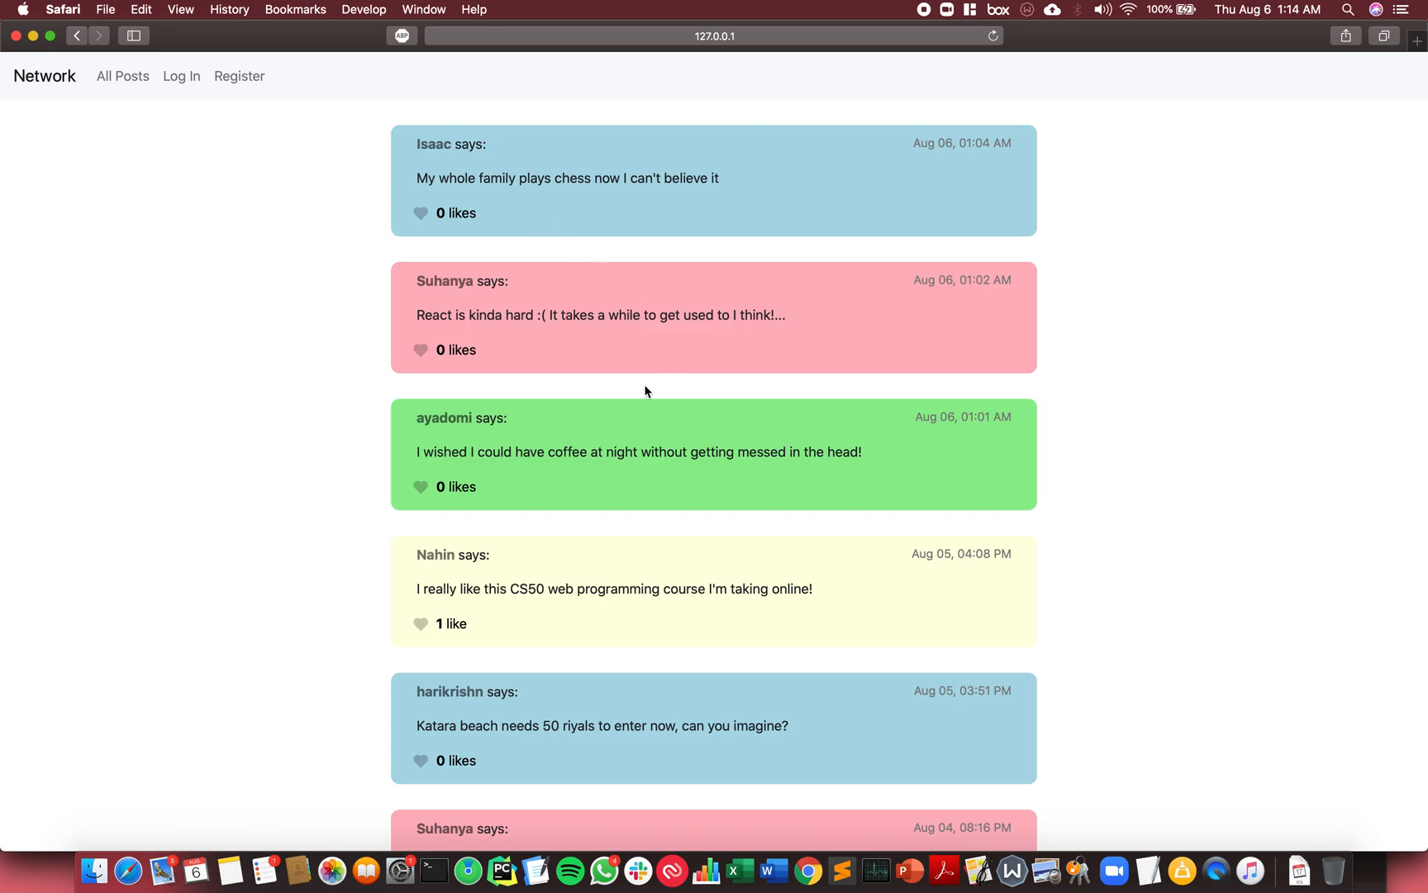
mouse_move(1204, 451)
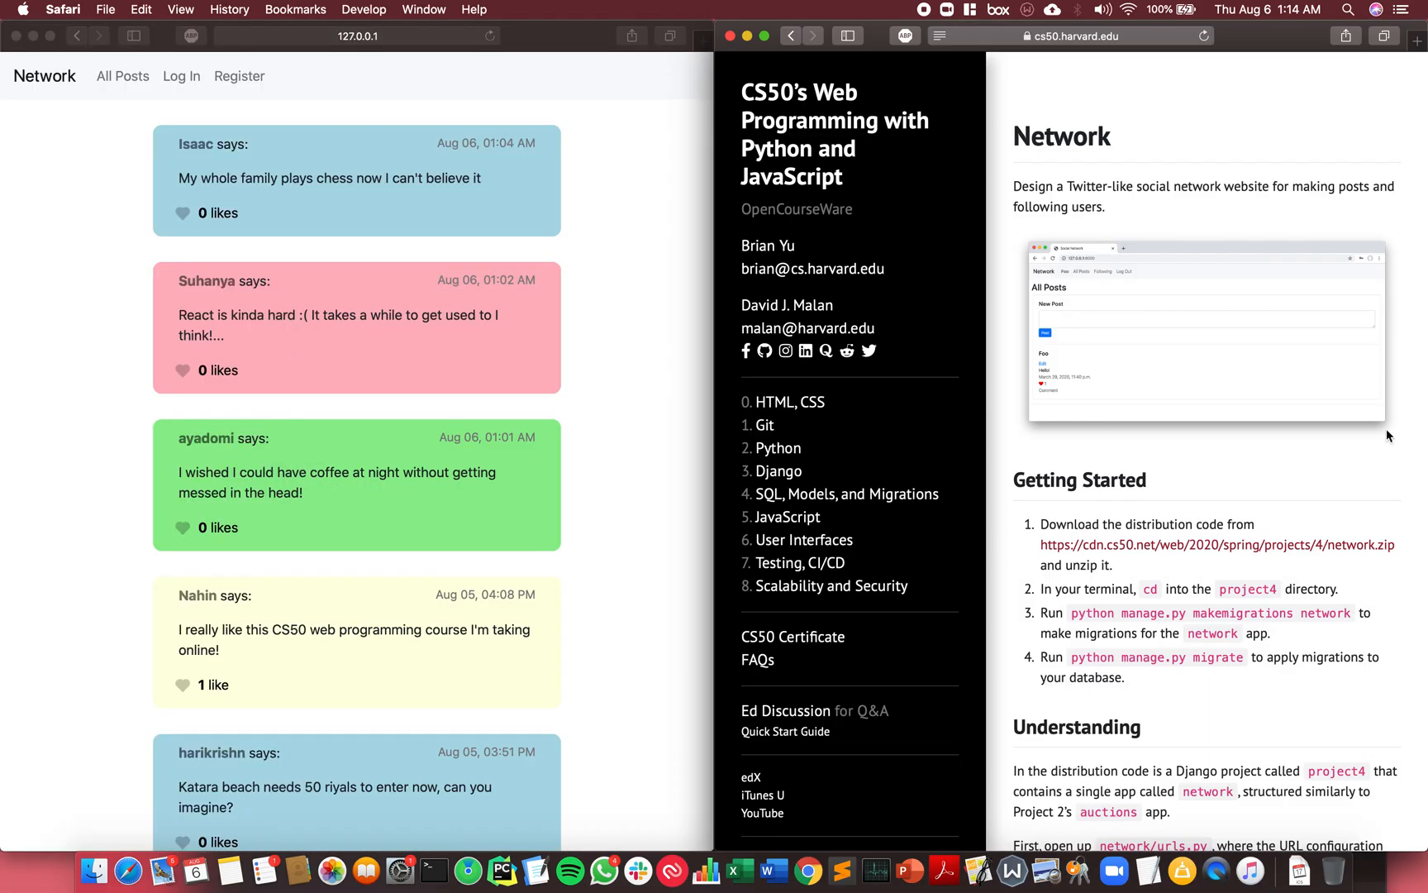
Log in as Suhanya using the saved autofill credentials.
scroll(down, 3)
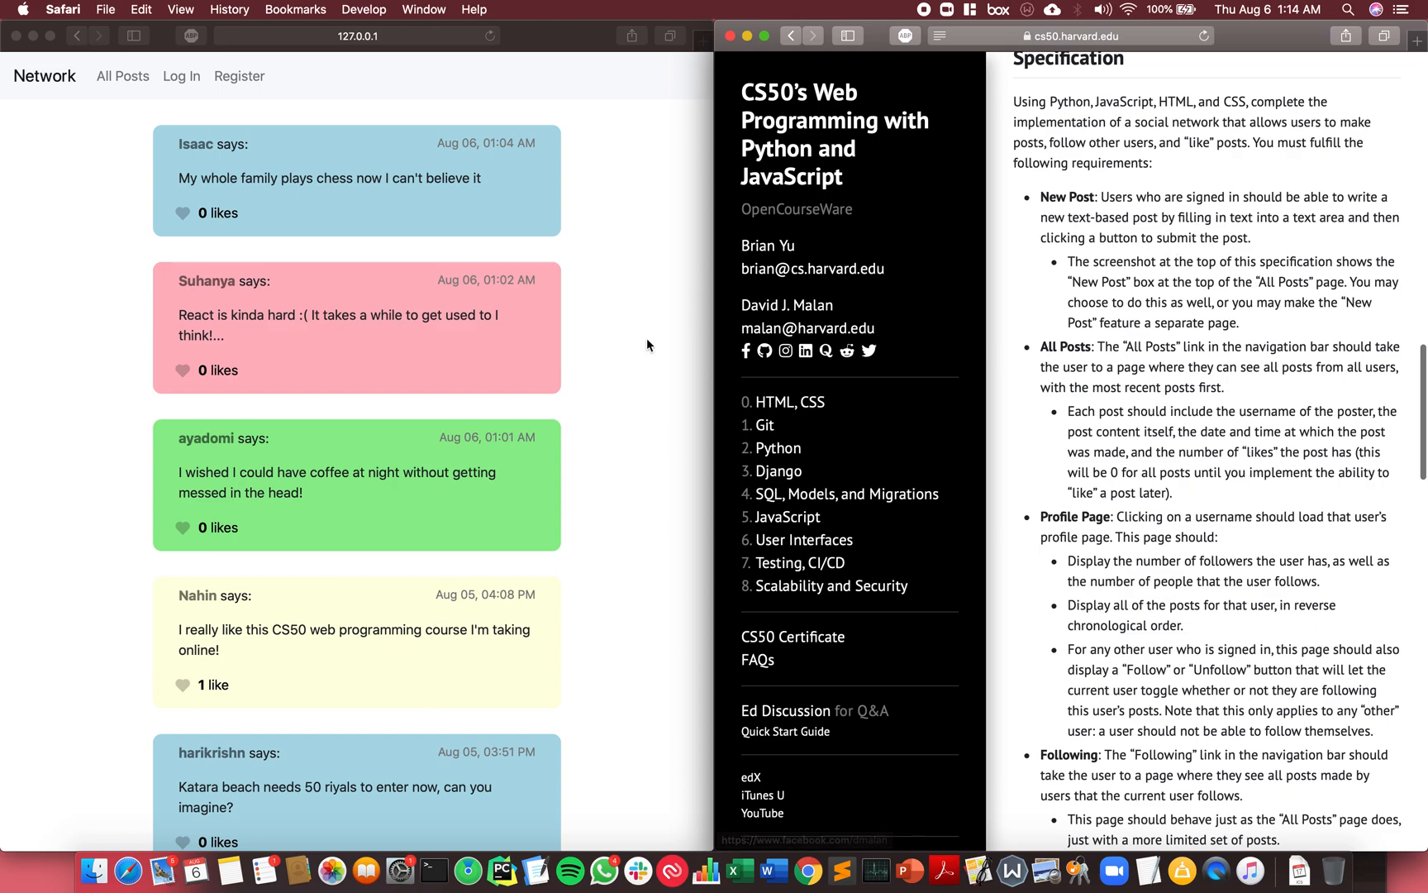
click(180, 75)
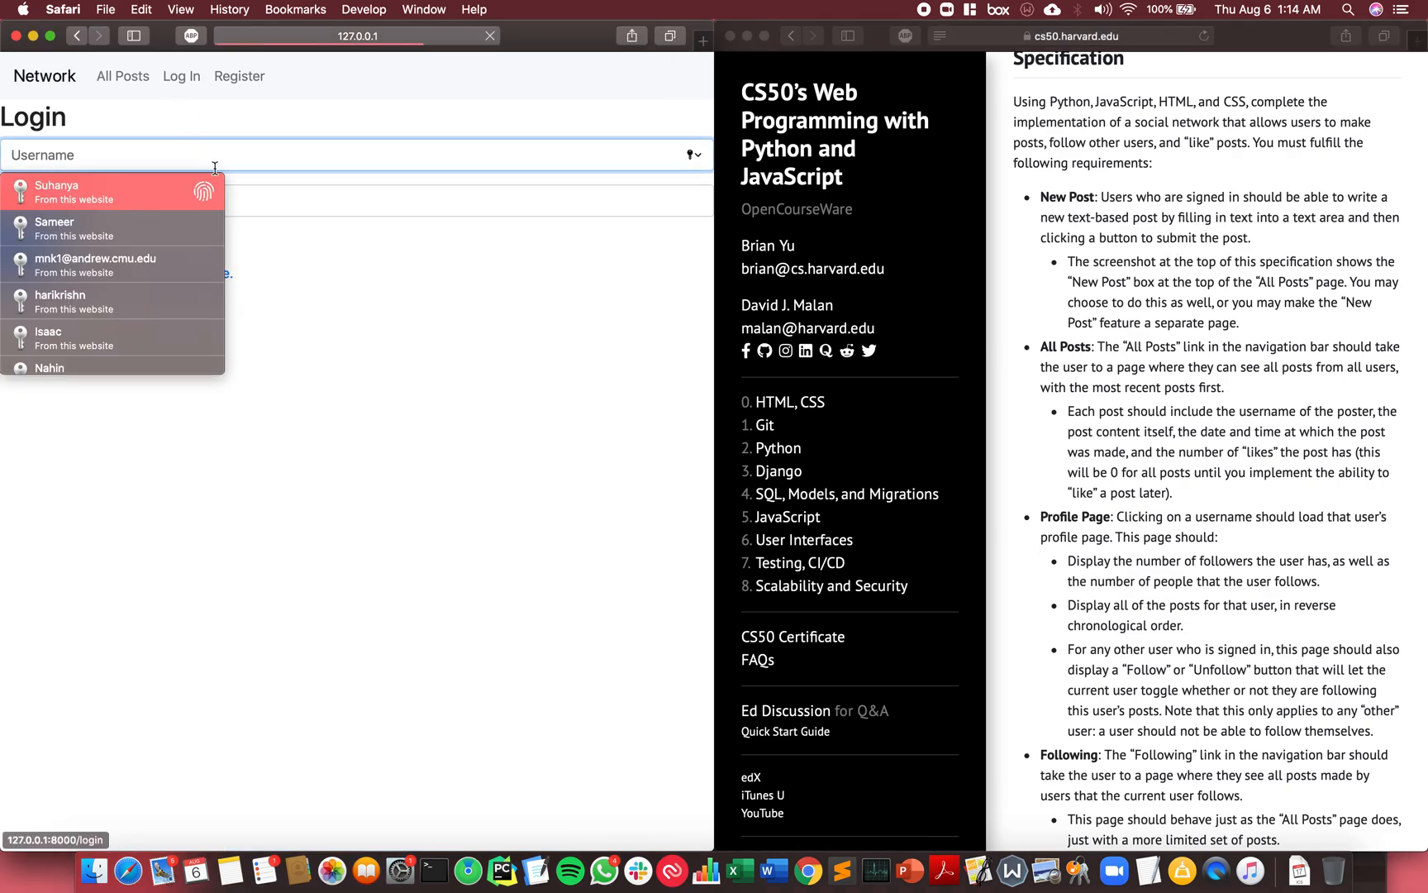
click(57, 191)
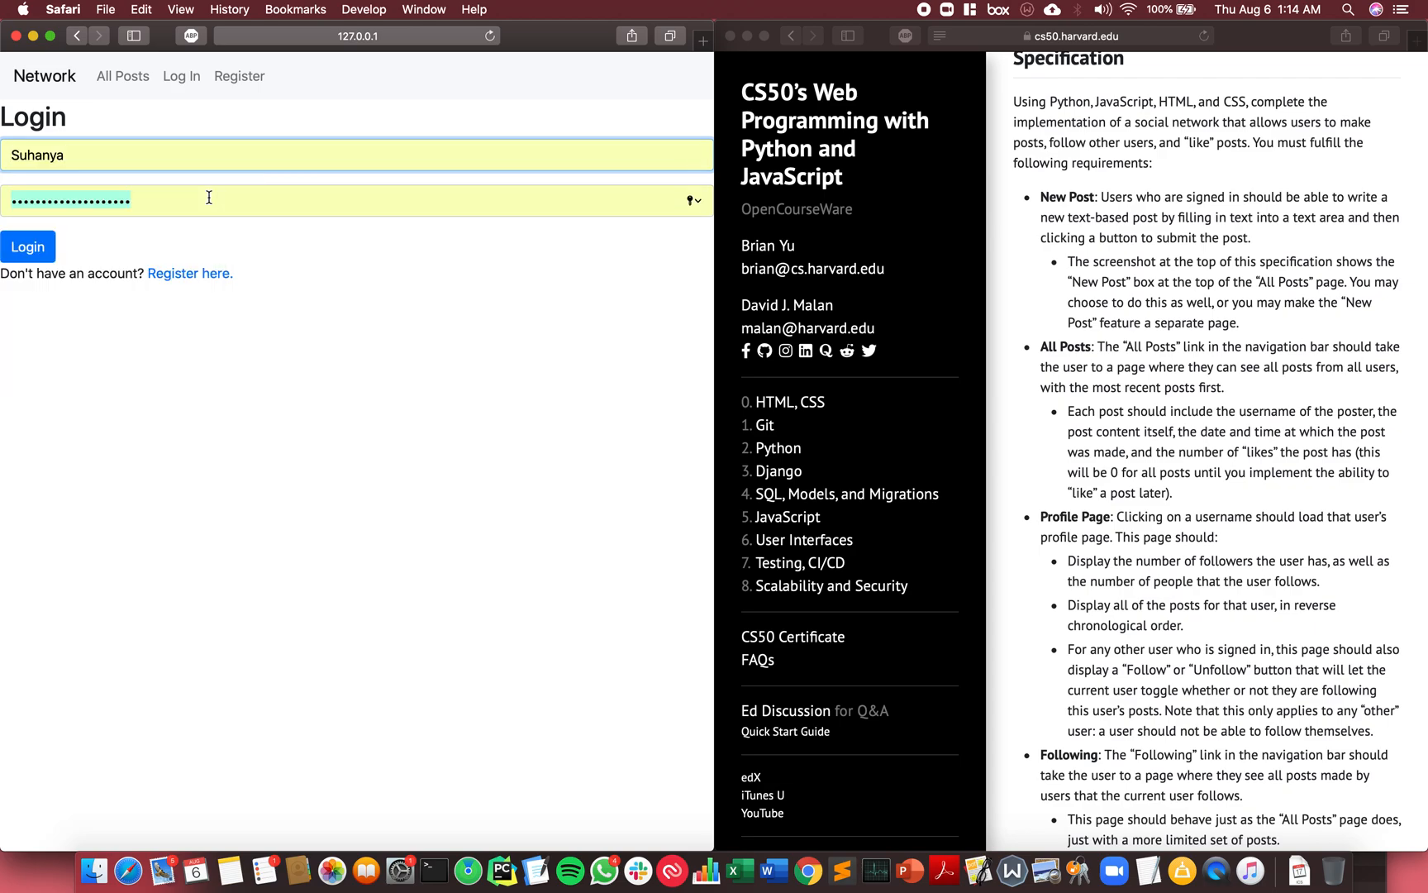
click(28, 246)
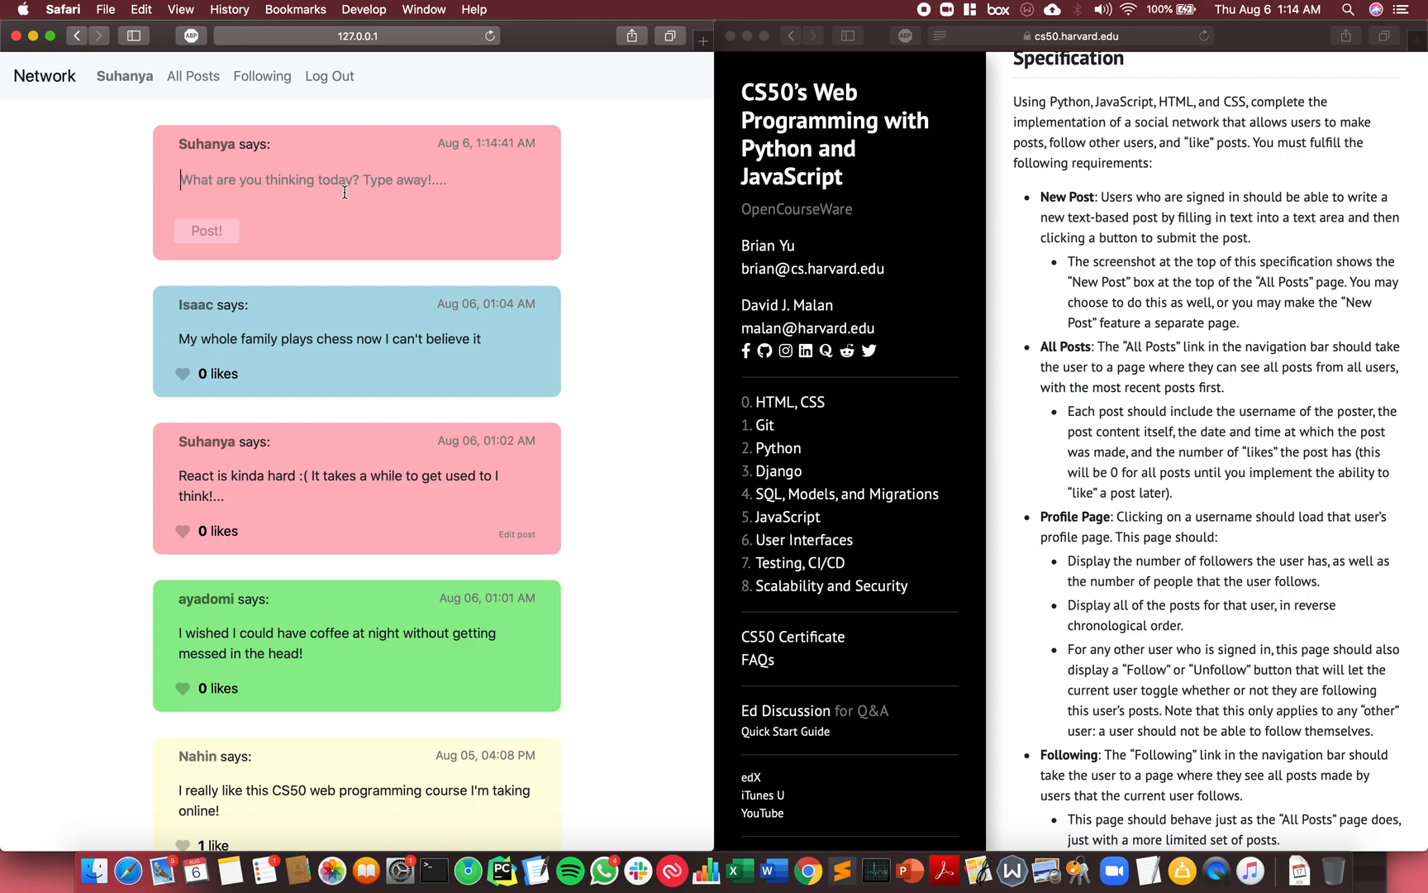
Publish the post 'Really liked Bojack Horseman! 10/10 would recommend!'.
text(Really liked)
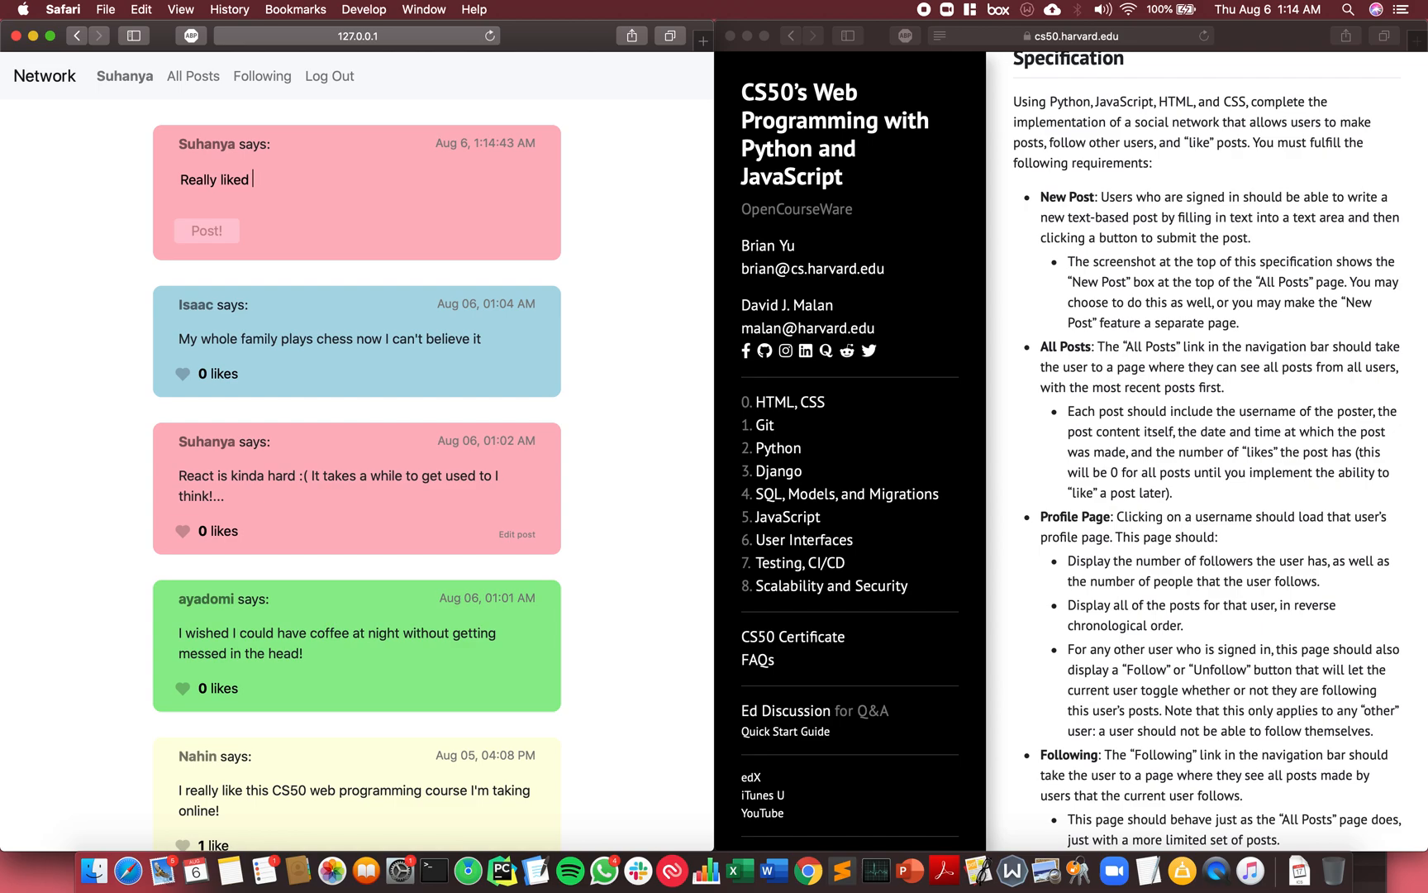
text(Bojack Hou)
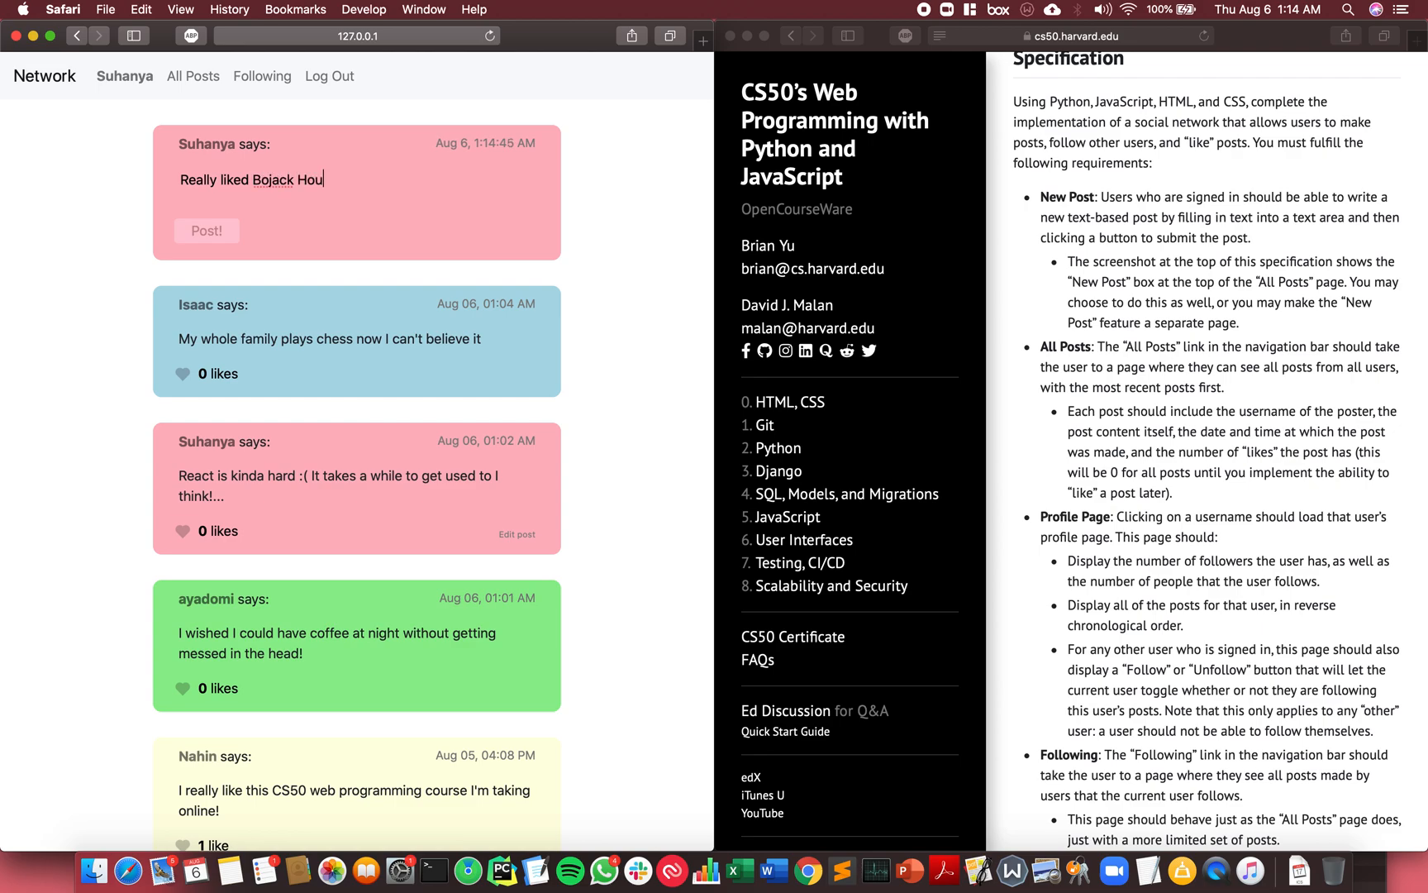
text(r)
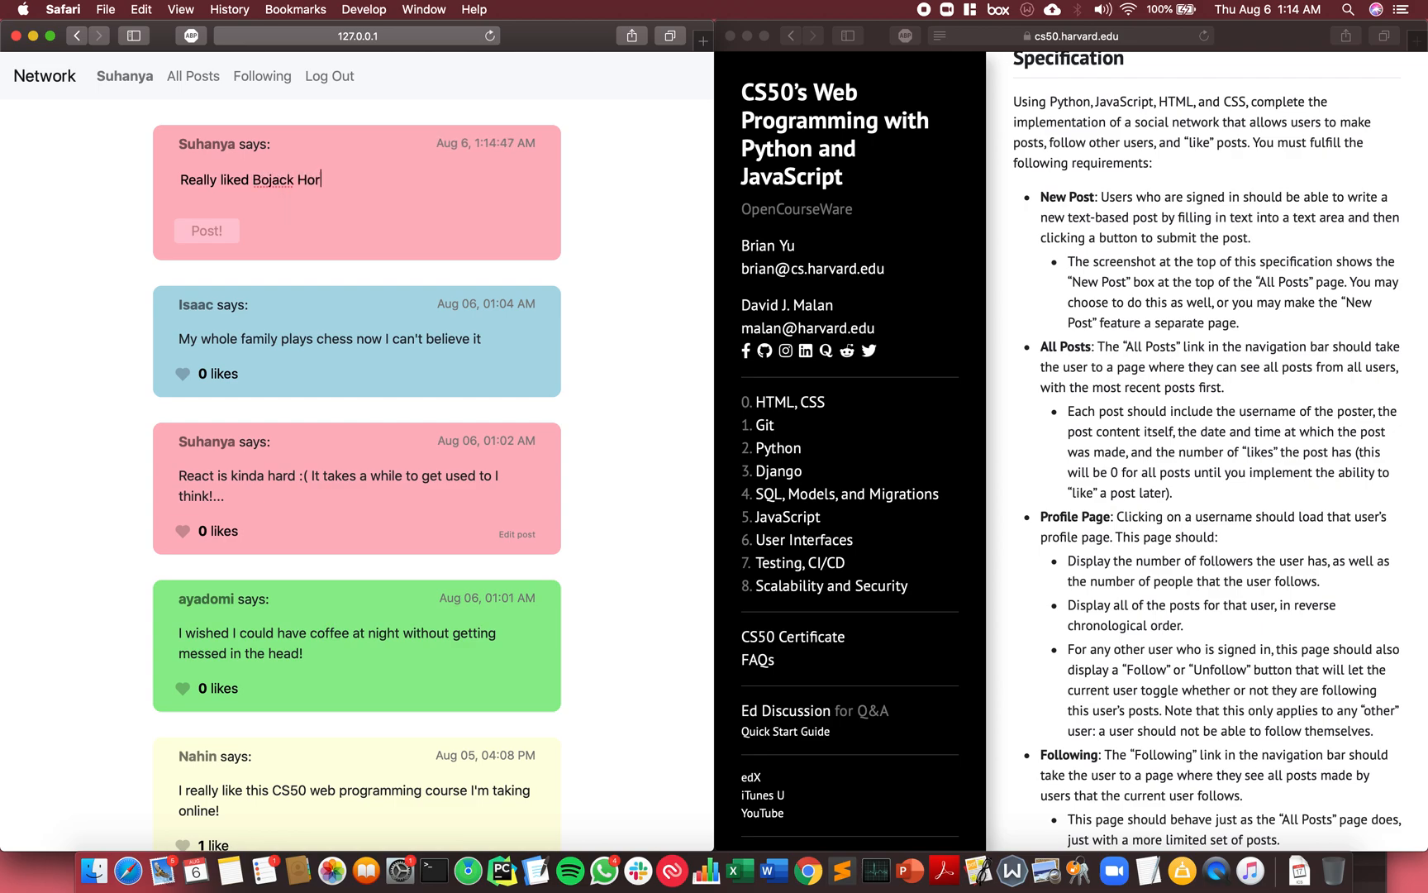
text(seman!)
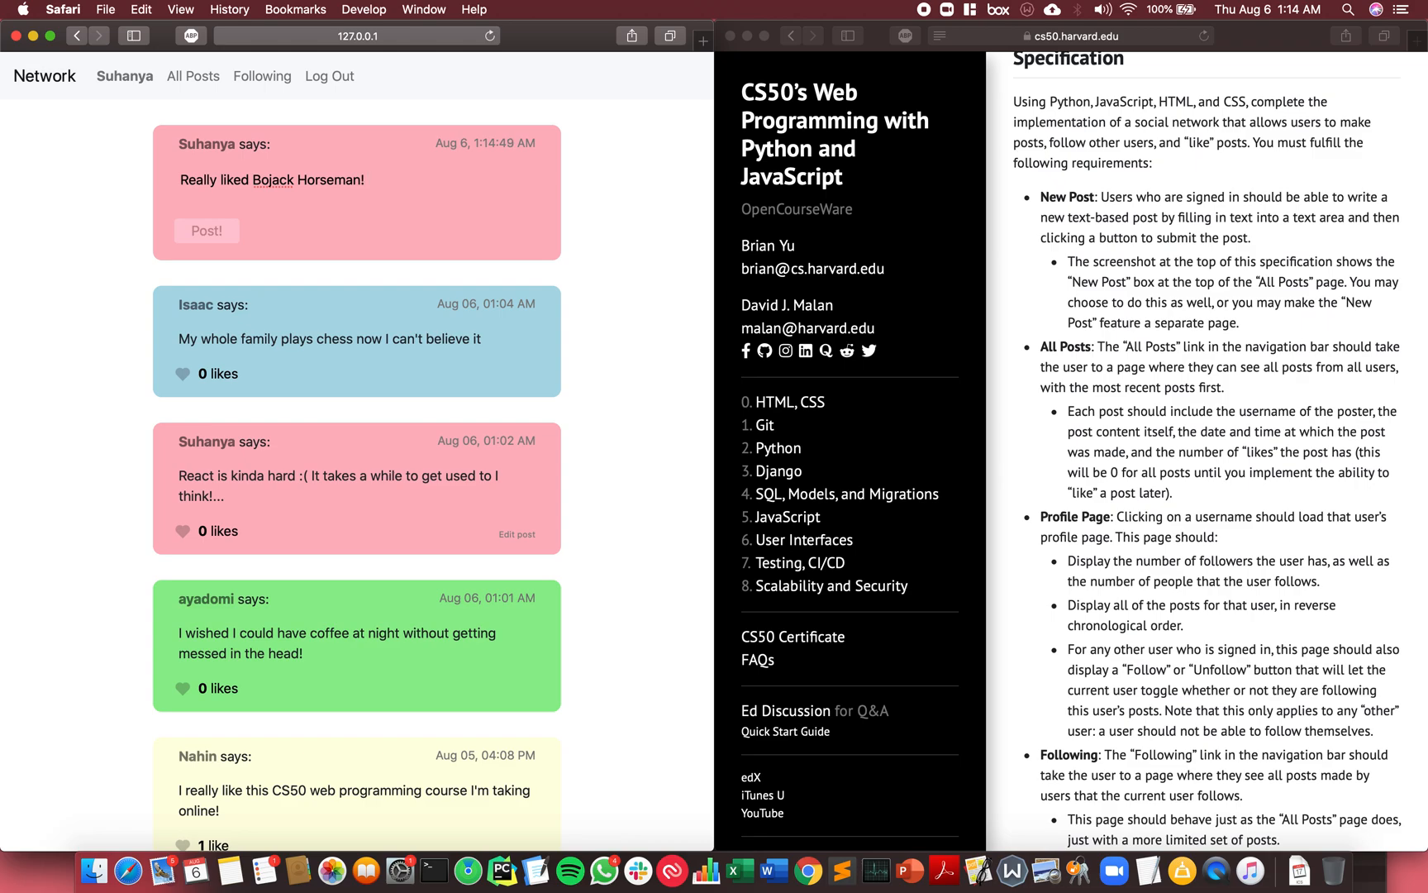
text(10/10 woul)
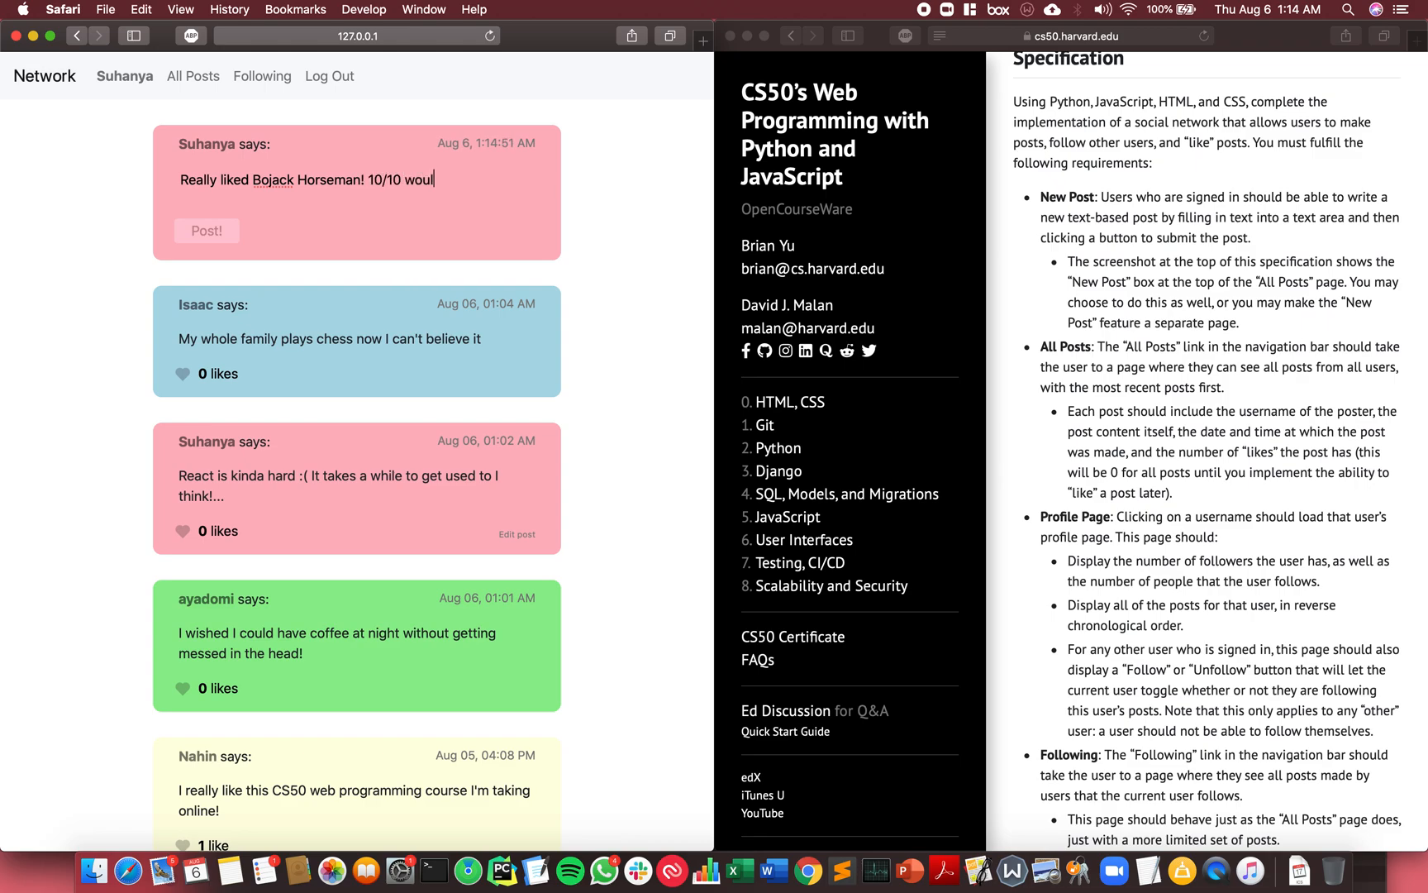
text(would recommennd!)
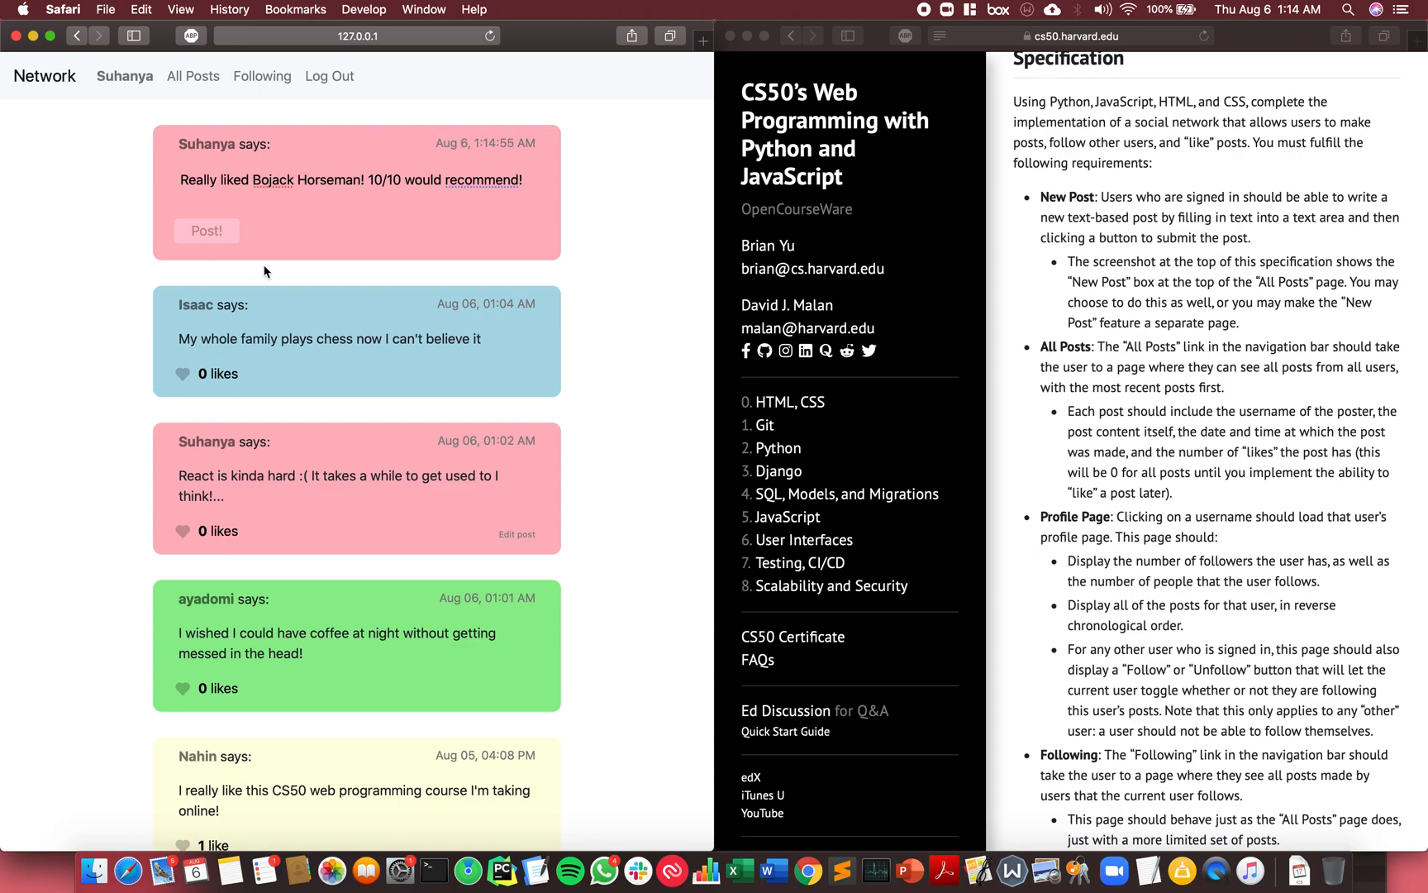
click(206, 231)
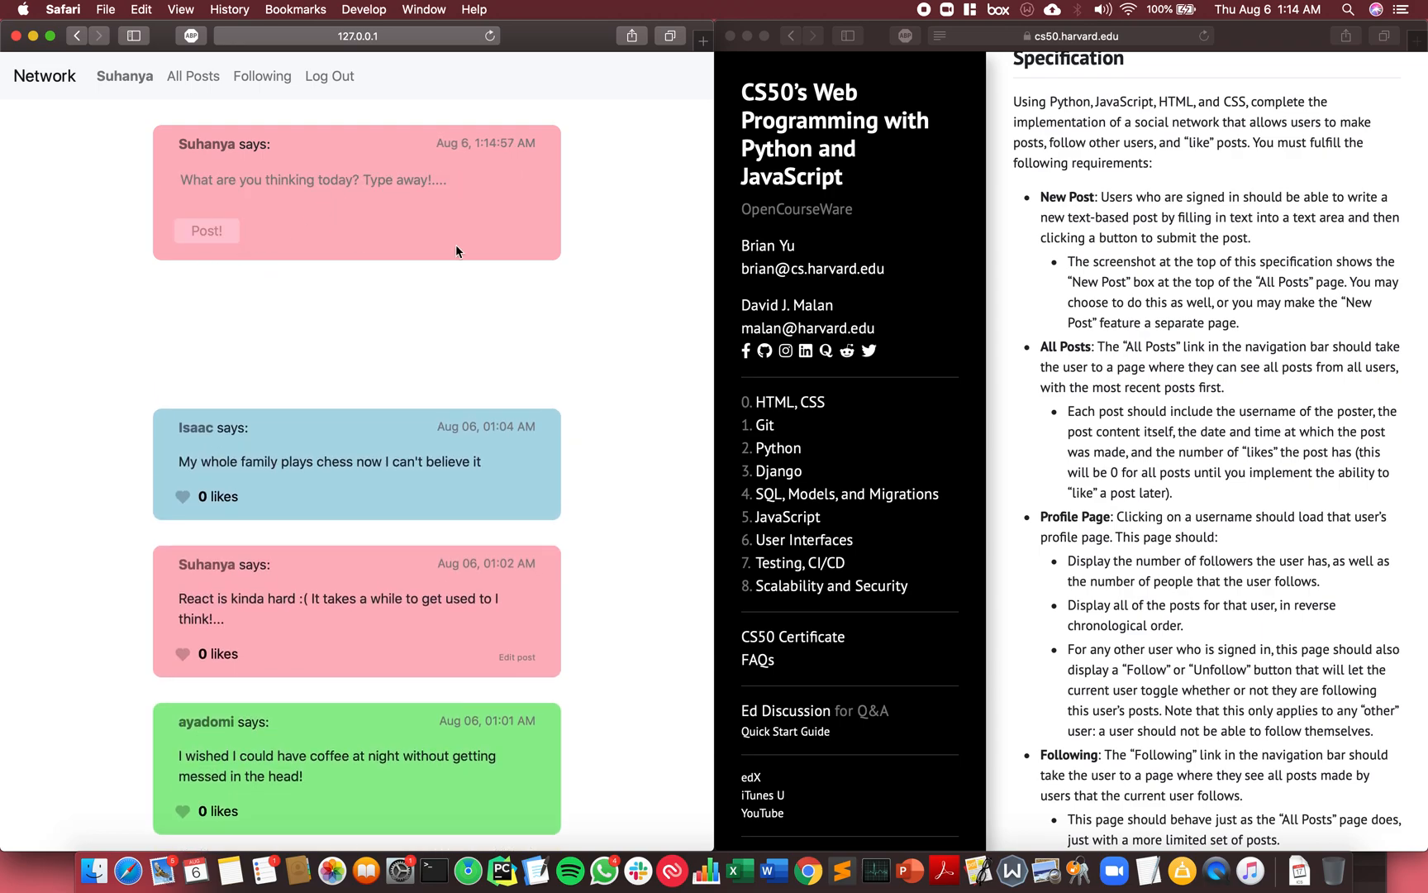
click(206, 230)
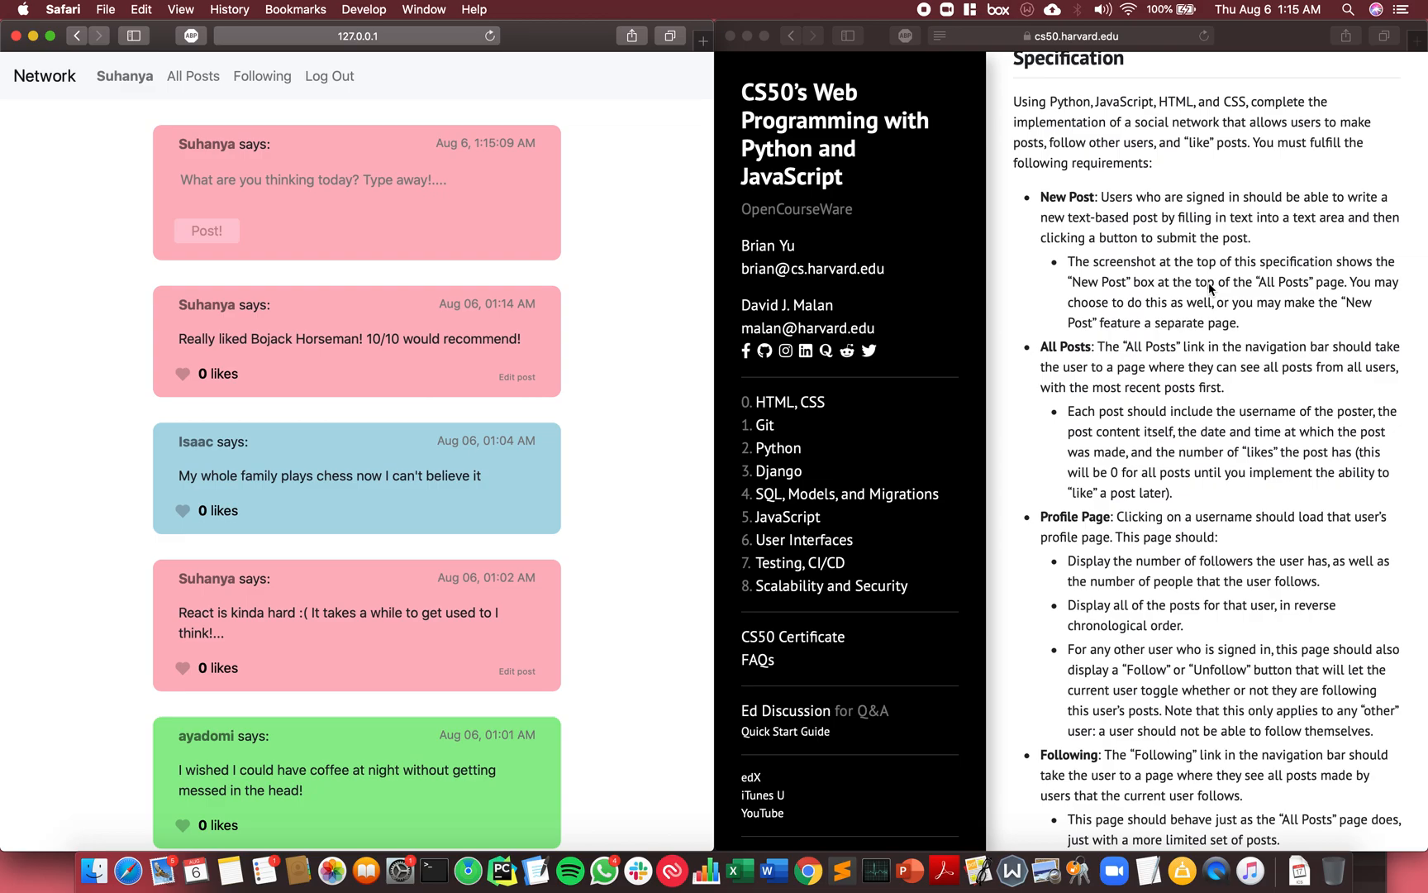
scroll(down, 3)
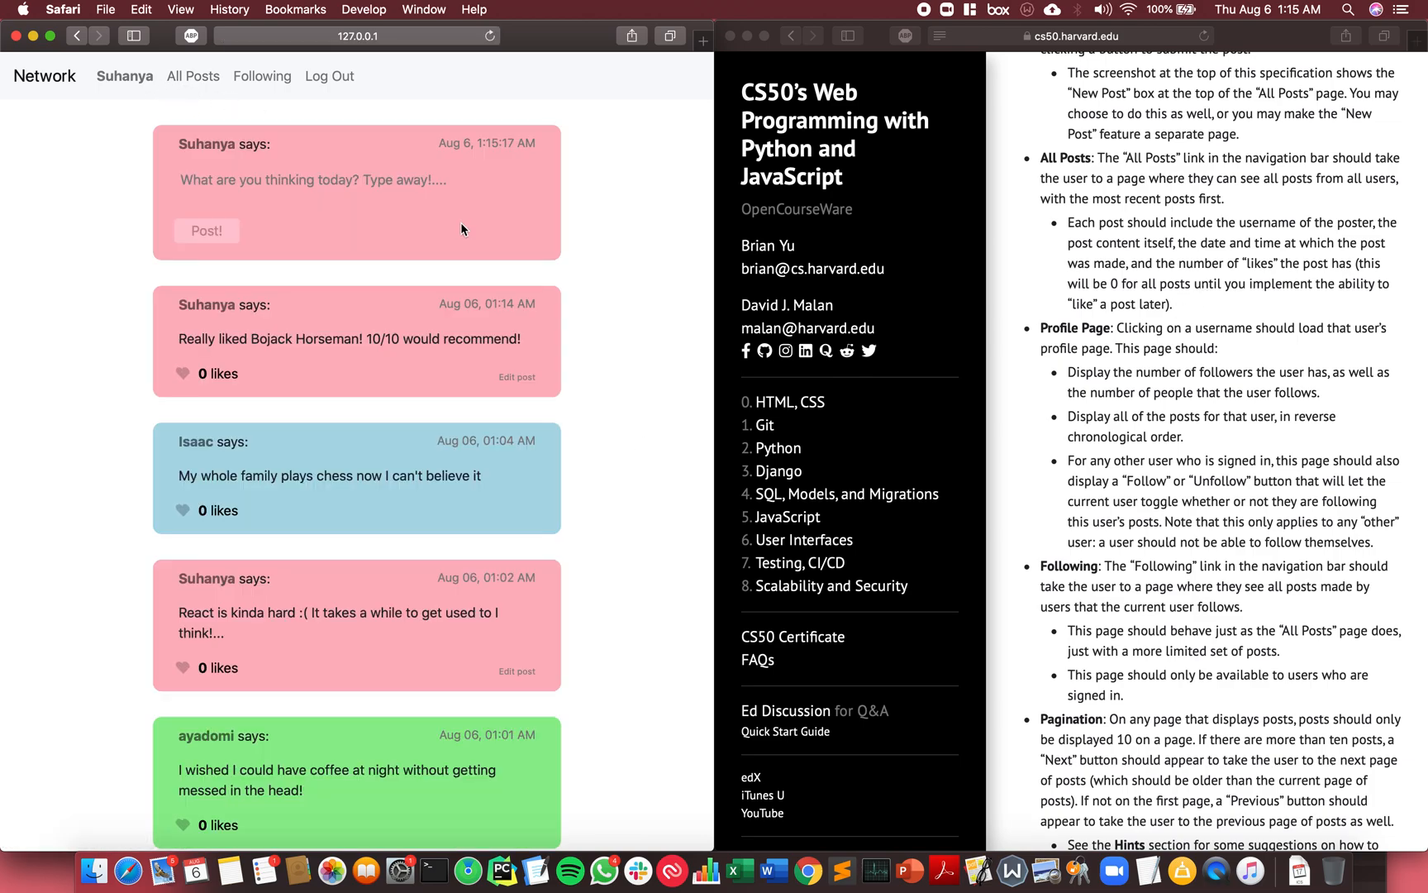
mouse_move(371, 409)
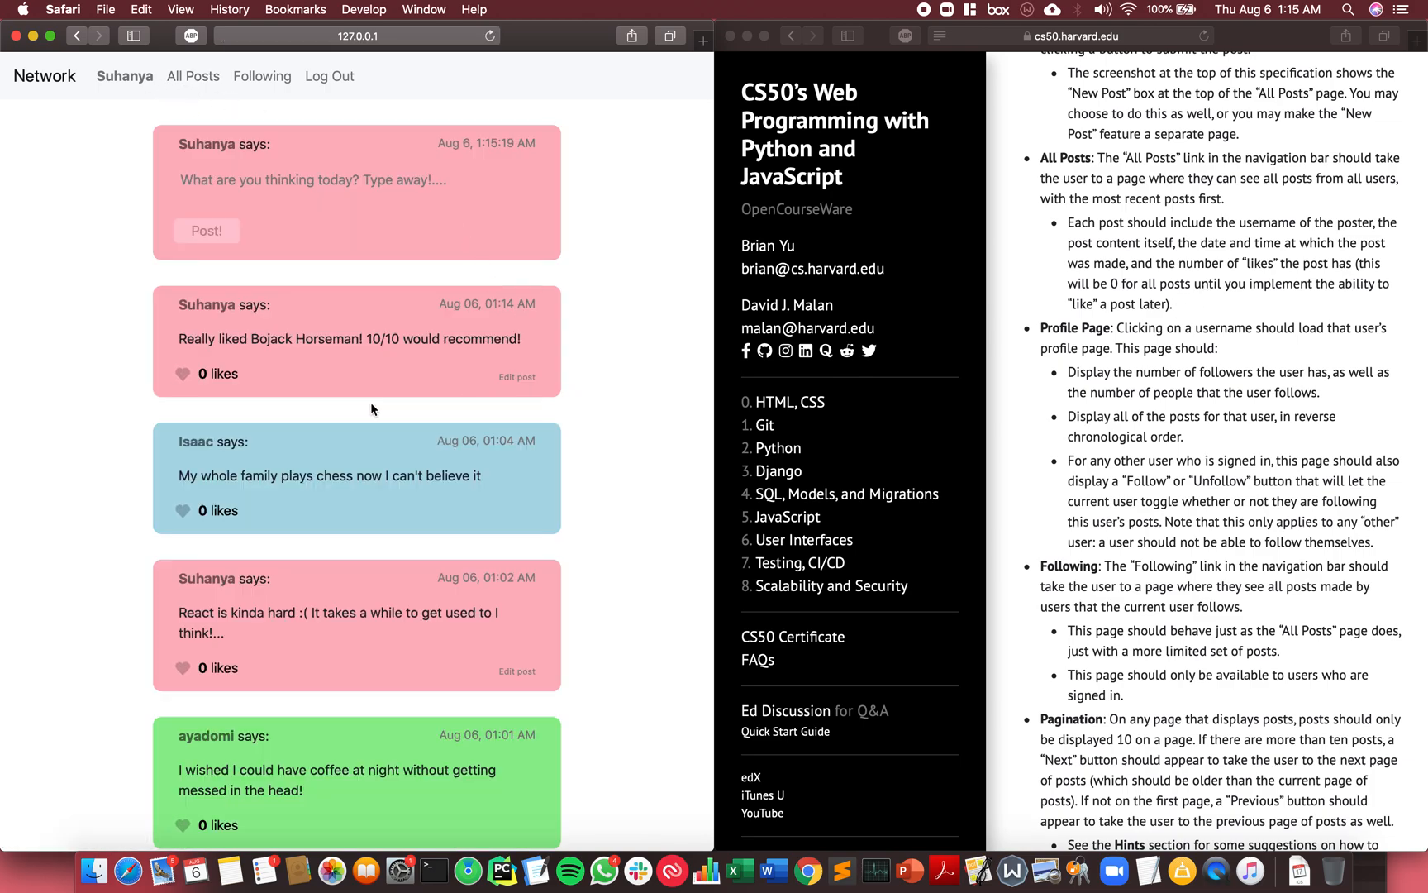
scroll(down, 3)
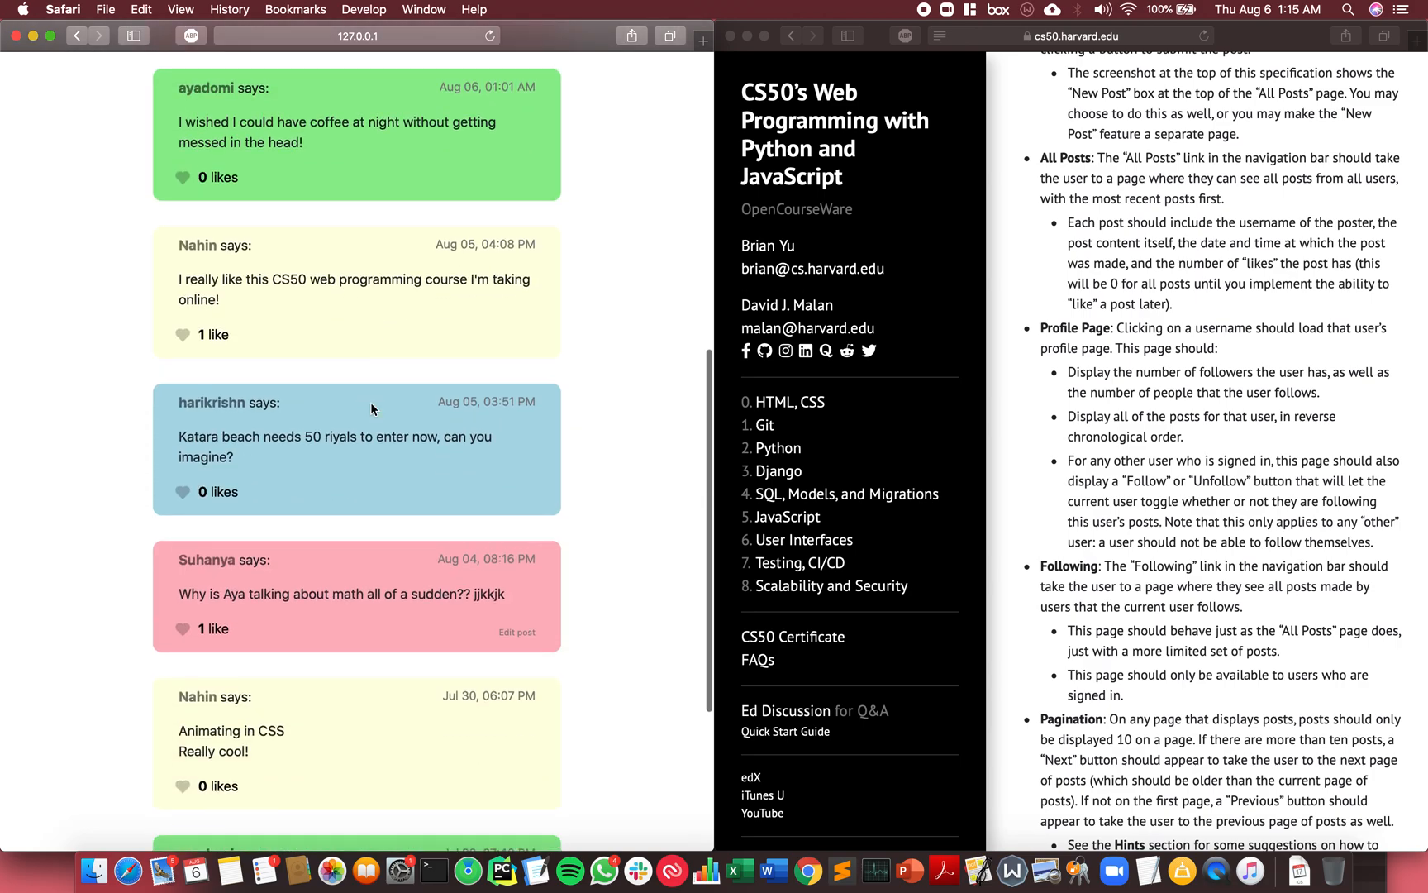
scroll(down, 3)
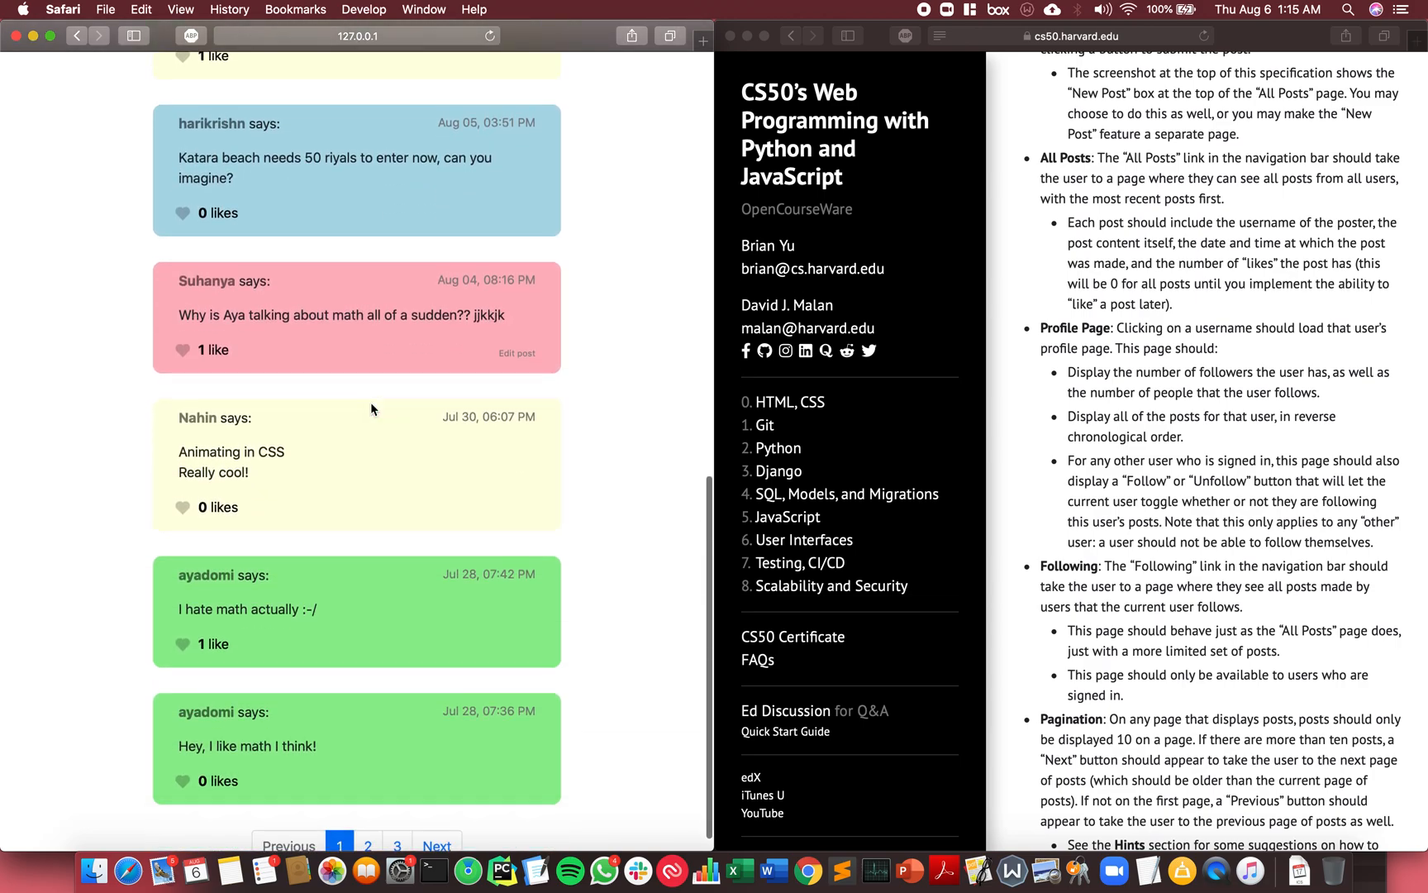
mouse_move(196, 418)
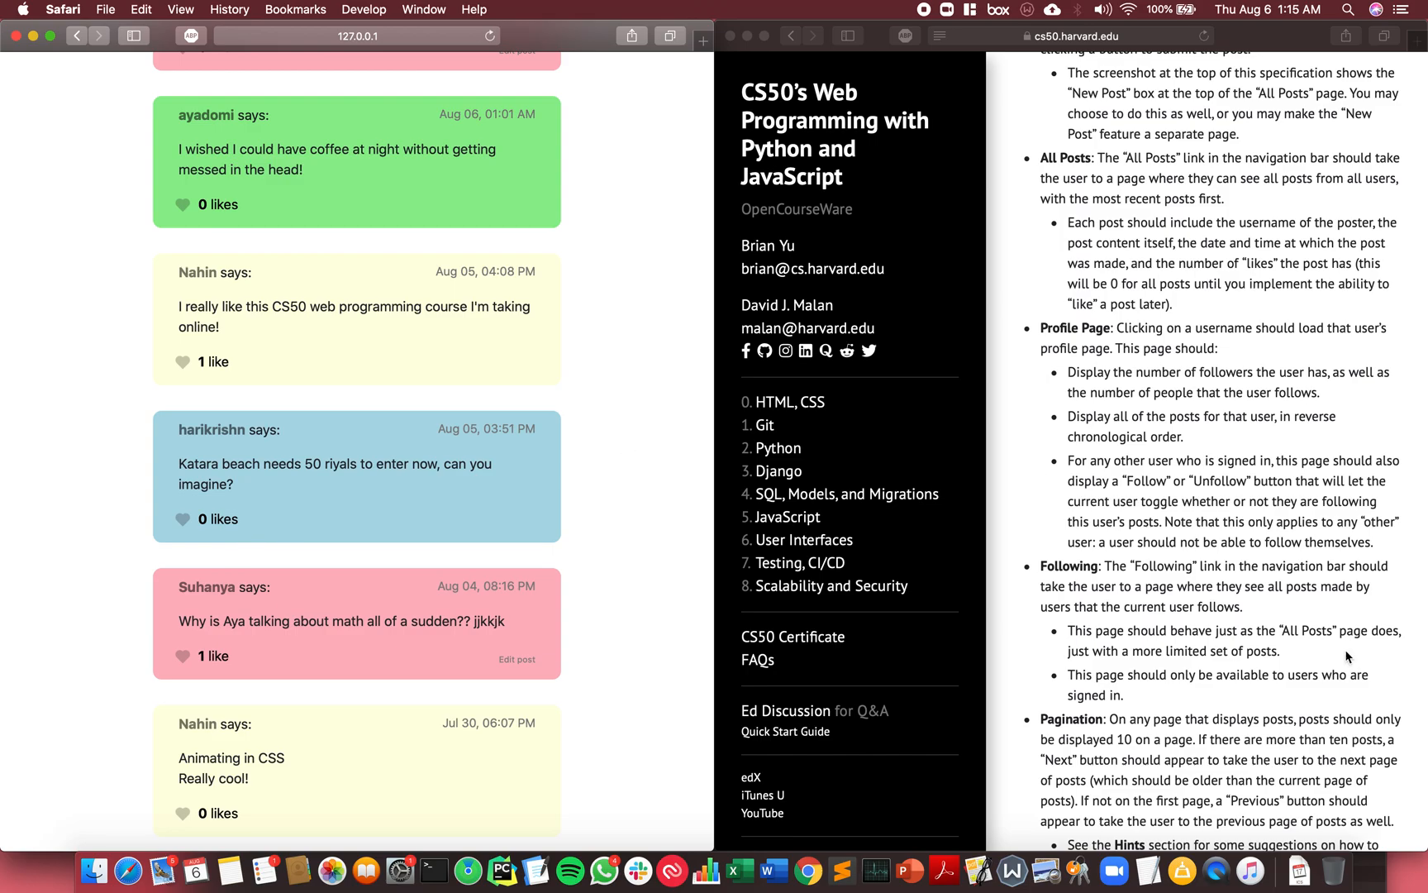
scroll(down, 3)
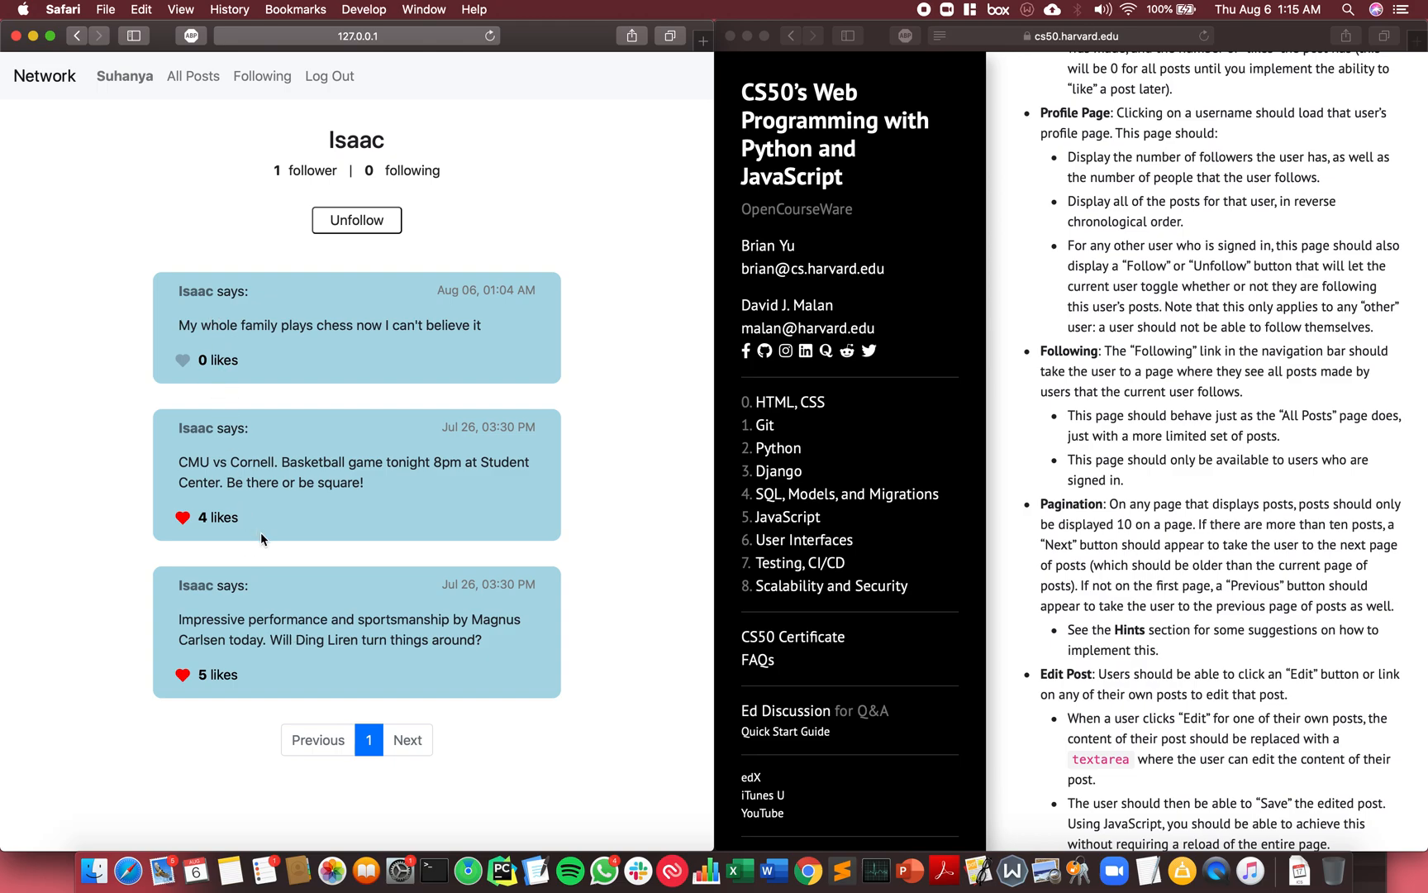
mouse_move(503, 643)
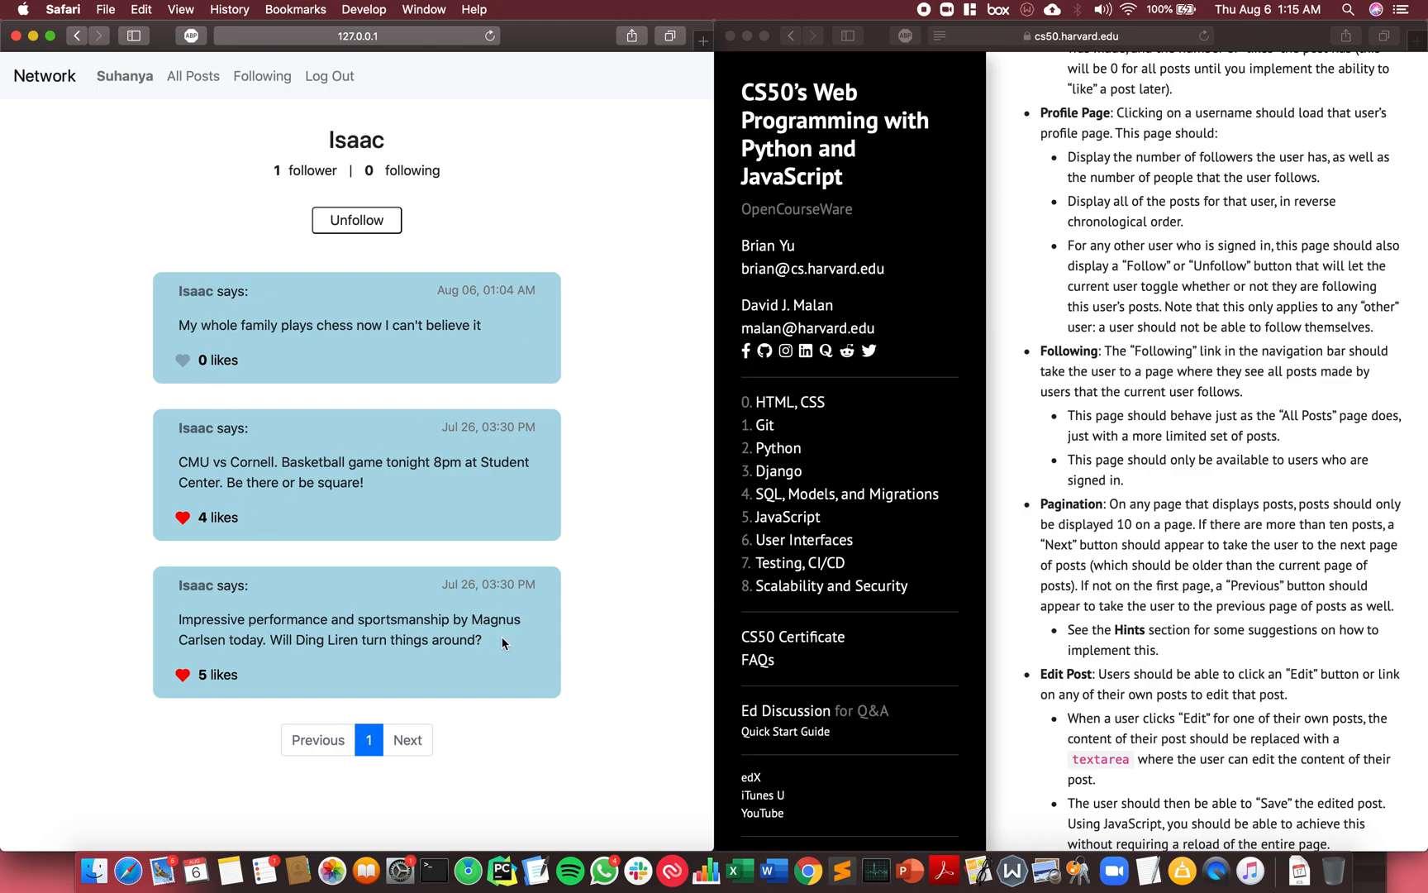
mouse_move(440, 439)
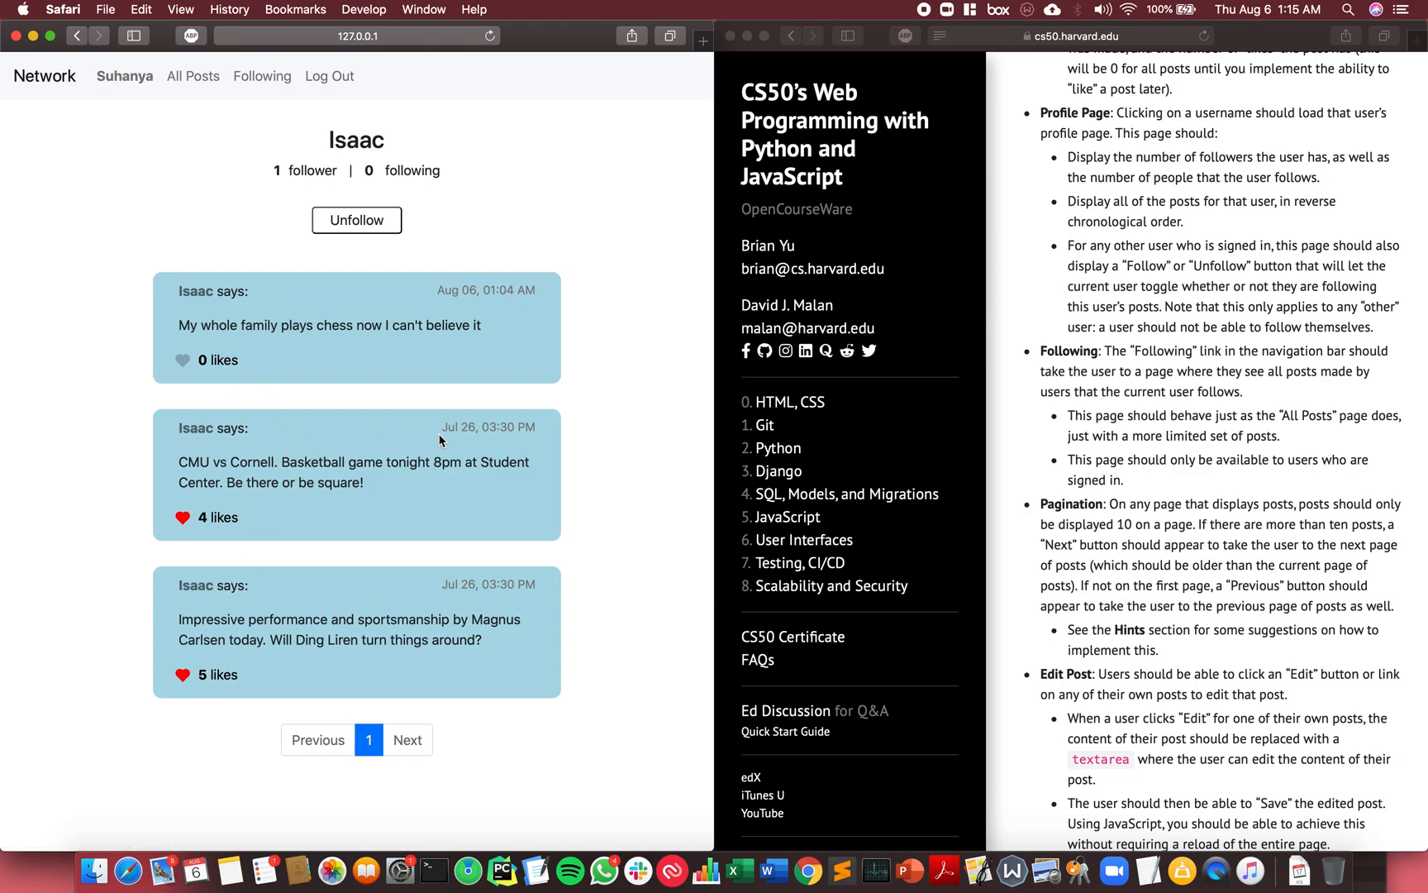
mouse_move(286, 184)
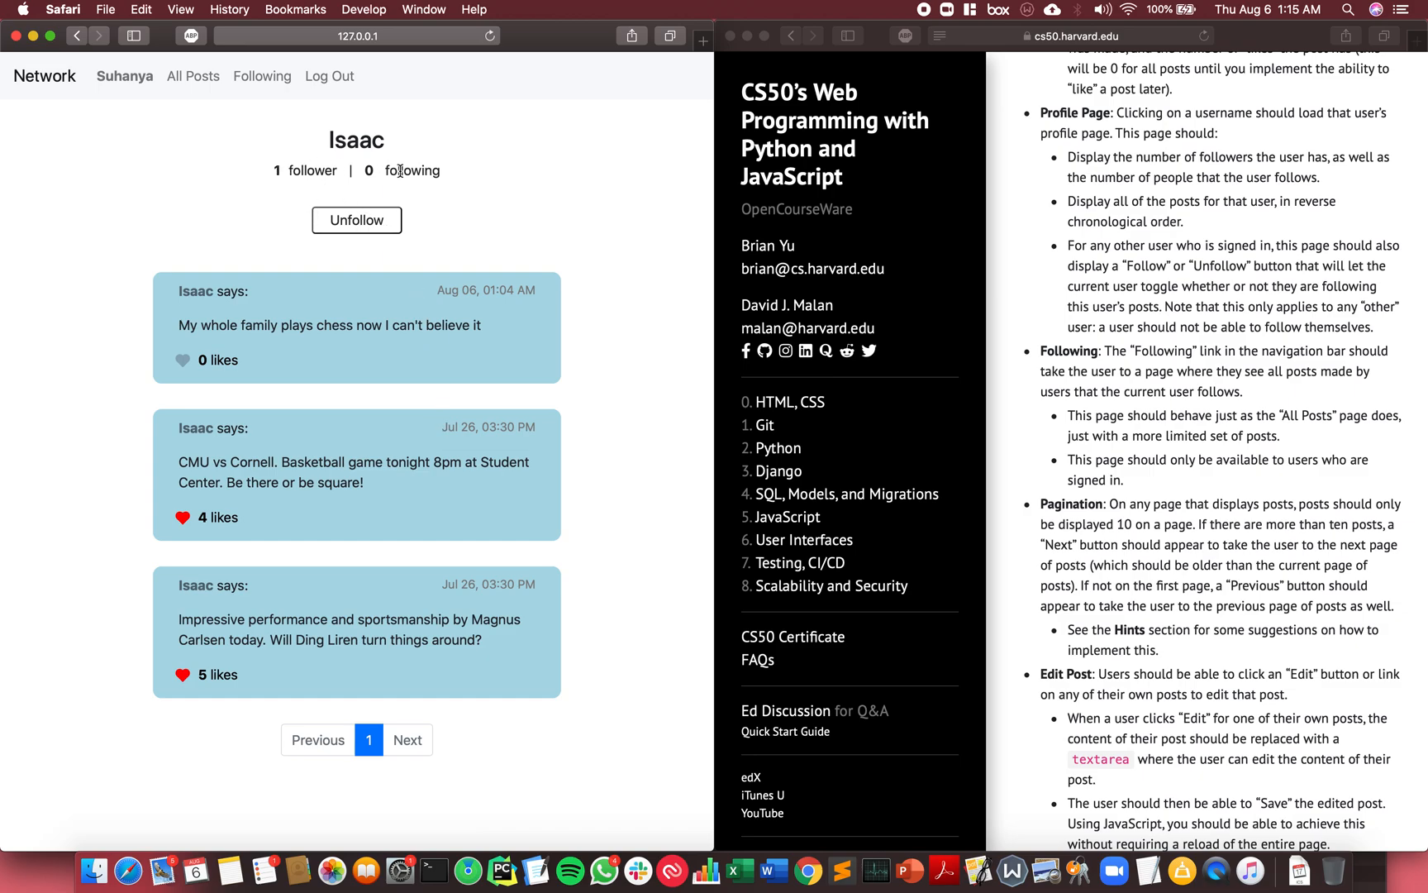
mouse_move(414, 171)
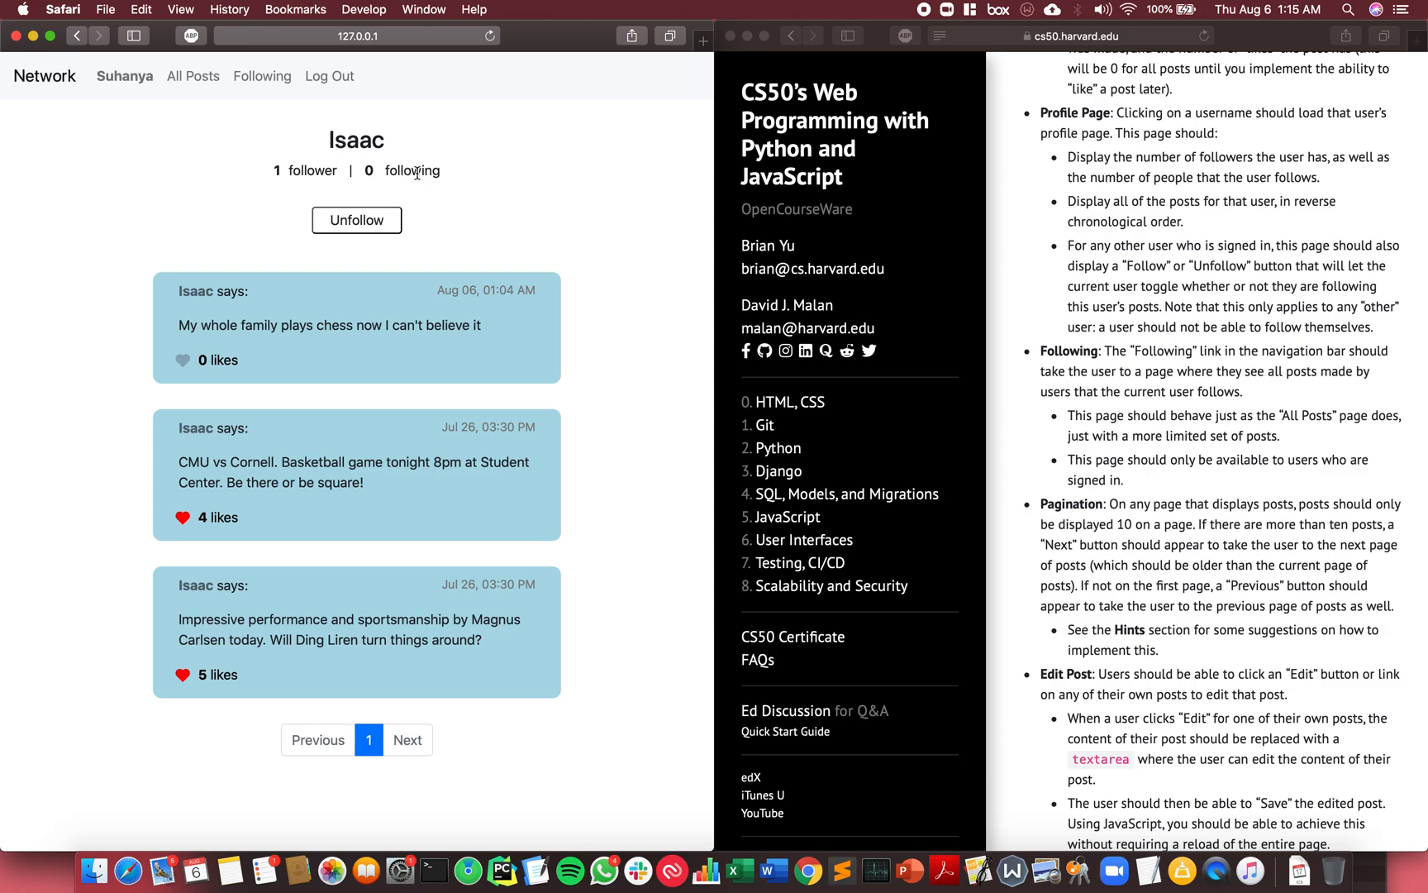
mouse_move(374, 296)
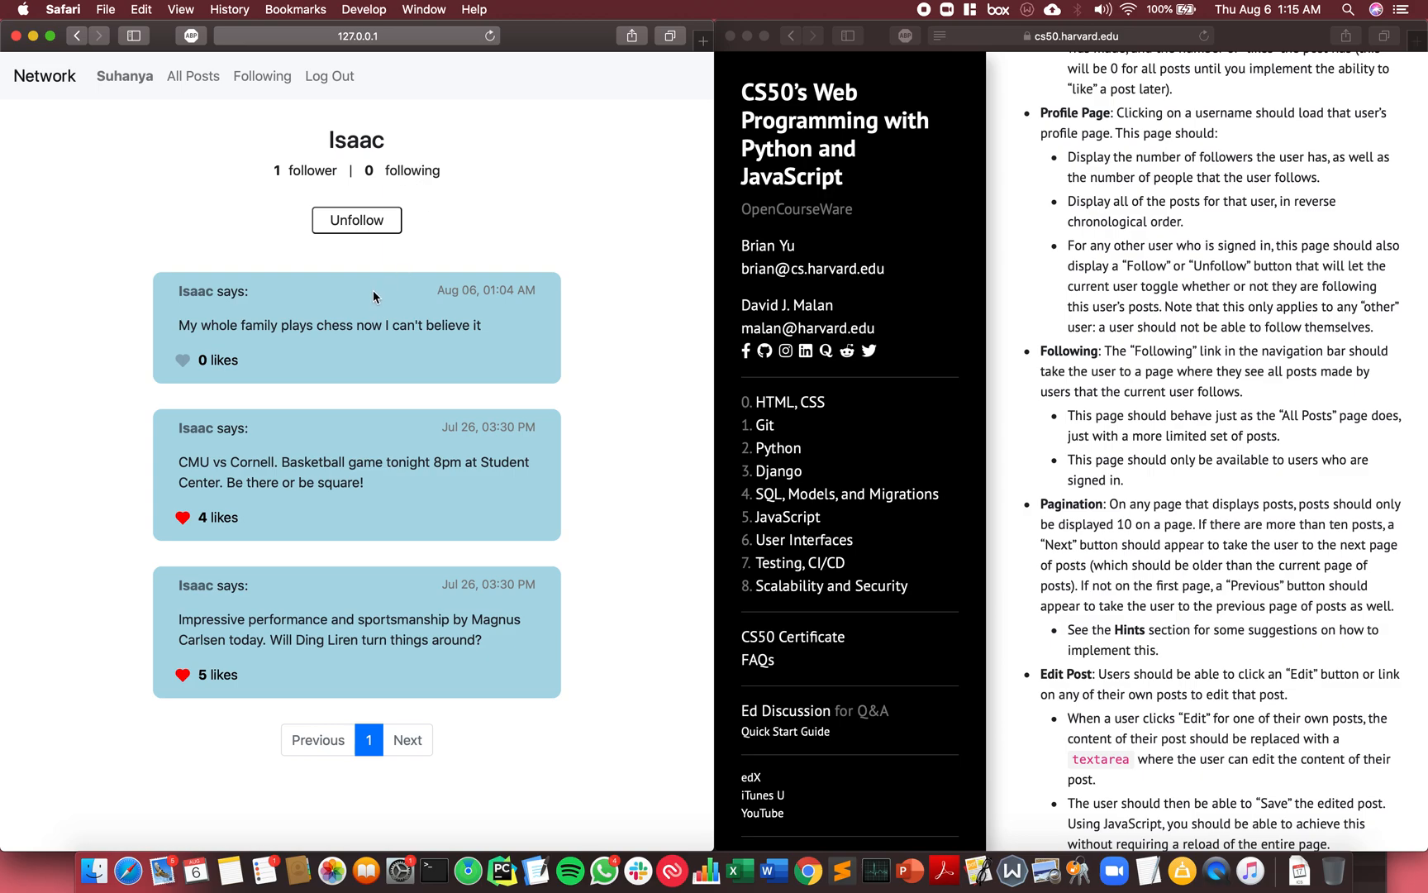
mouse_move(382, 251)
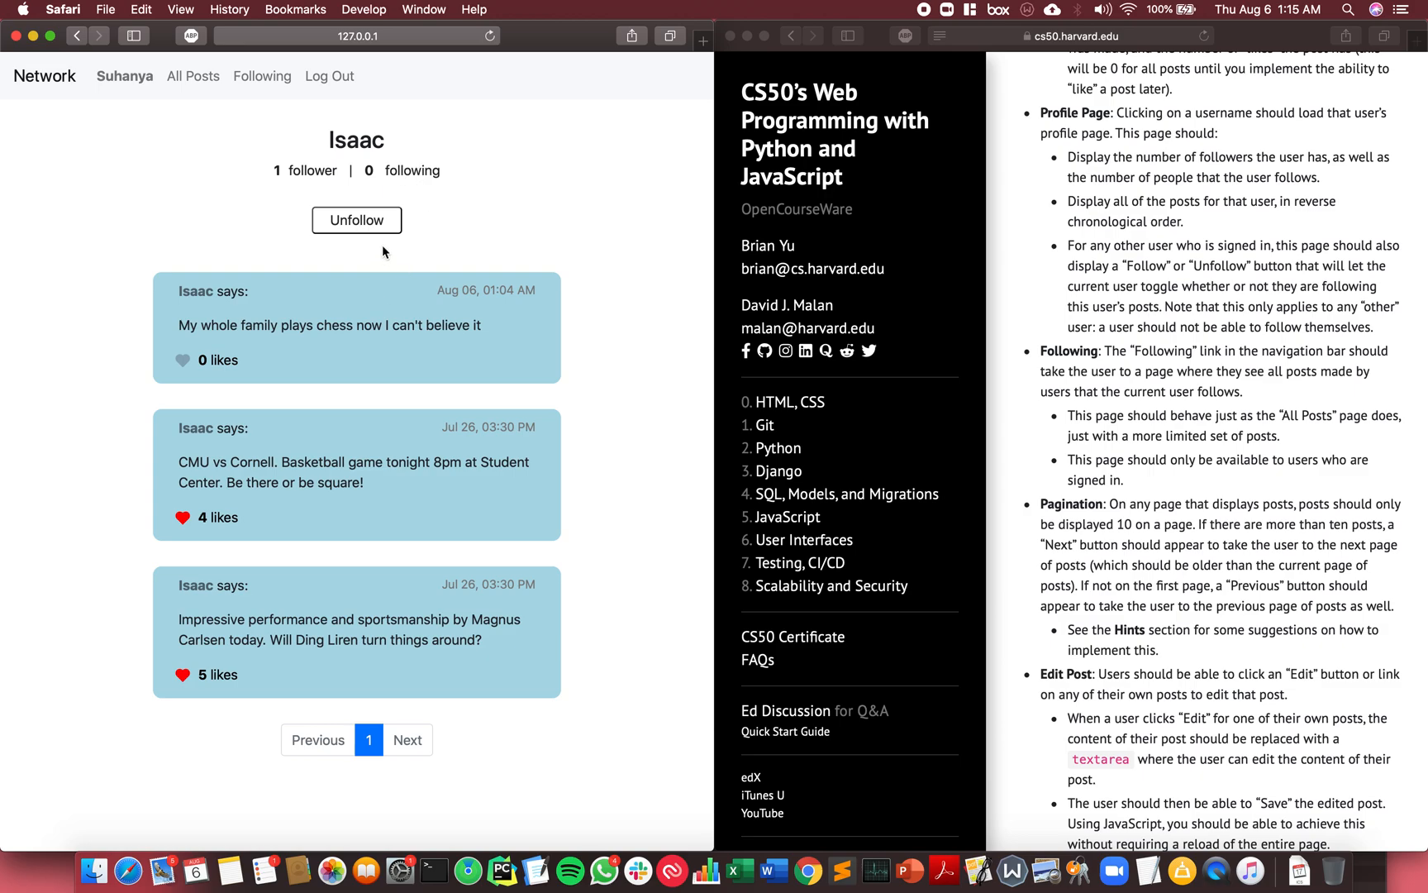
click(356, 220)
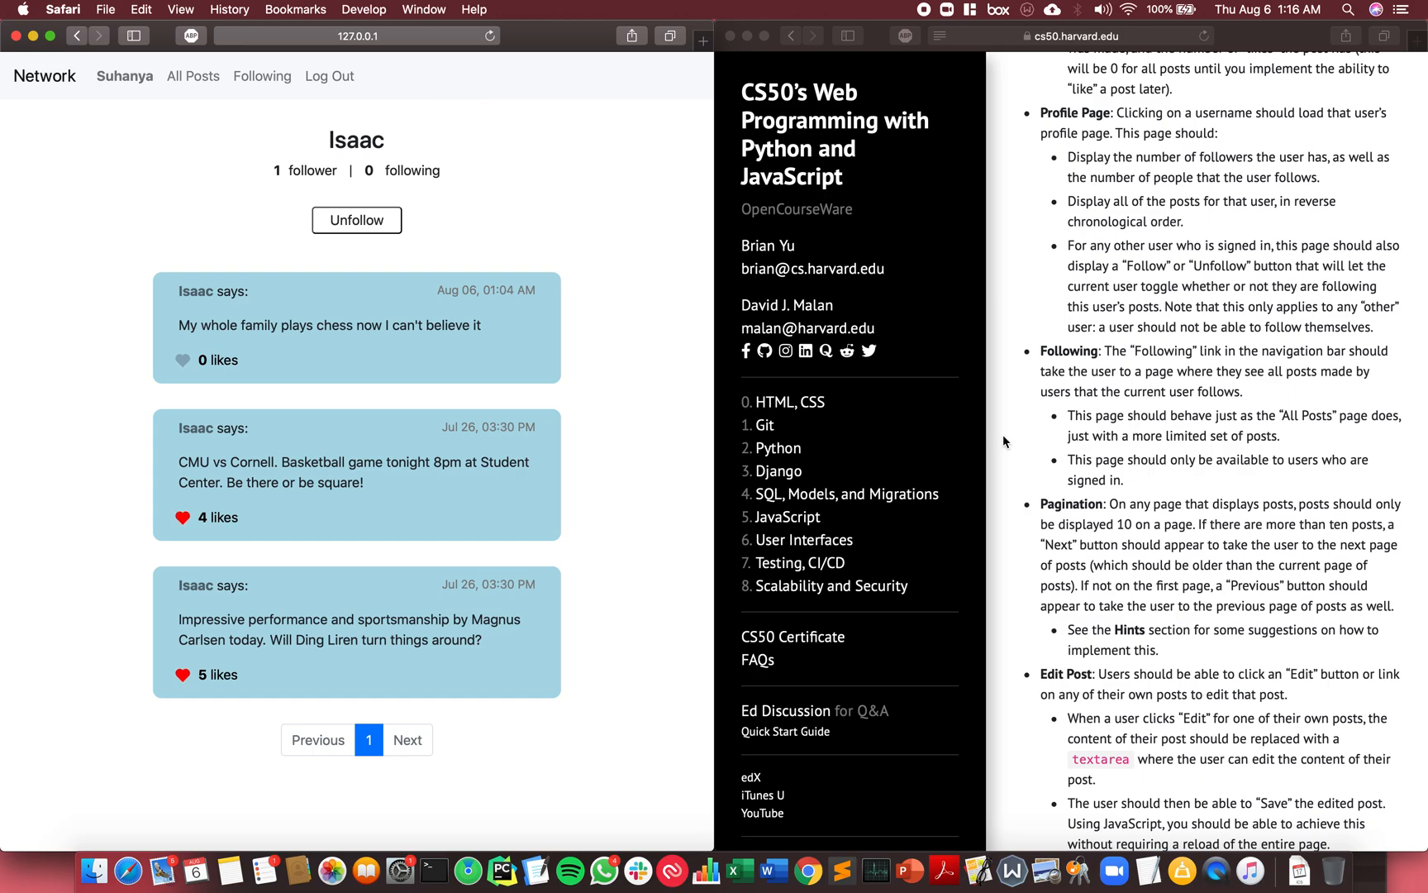
scroll(down, 3)
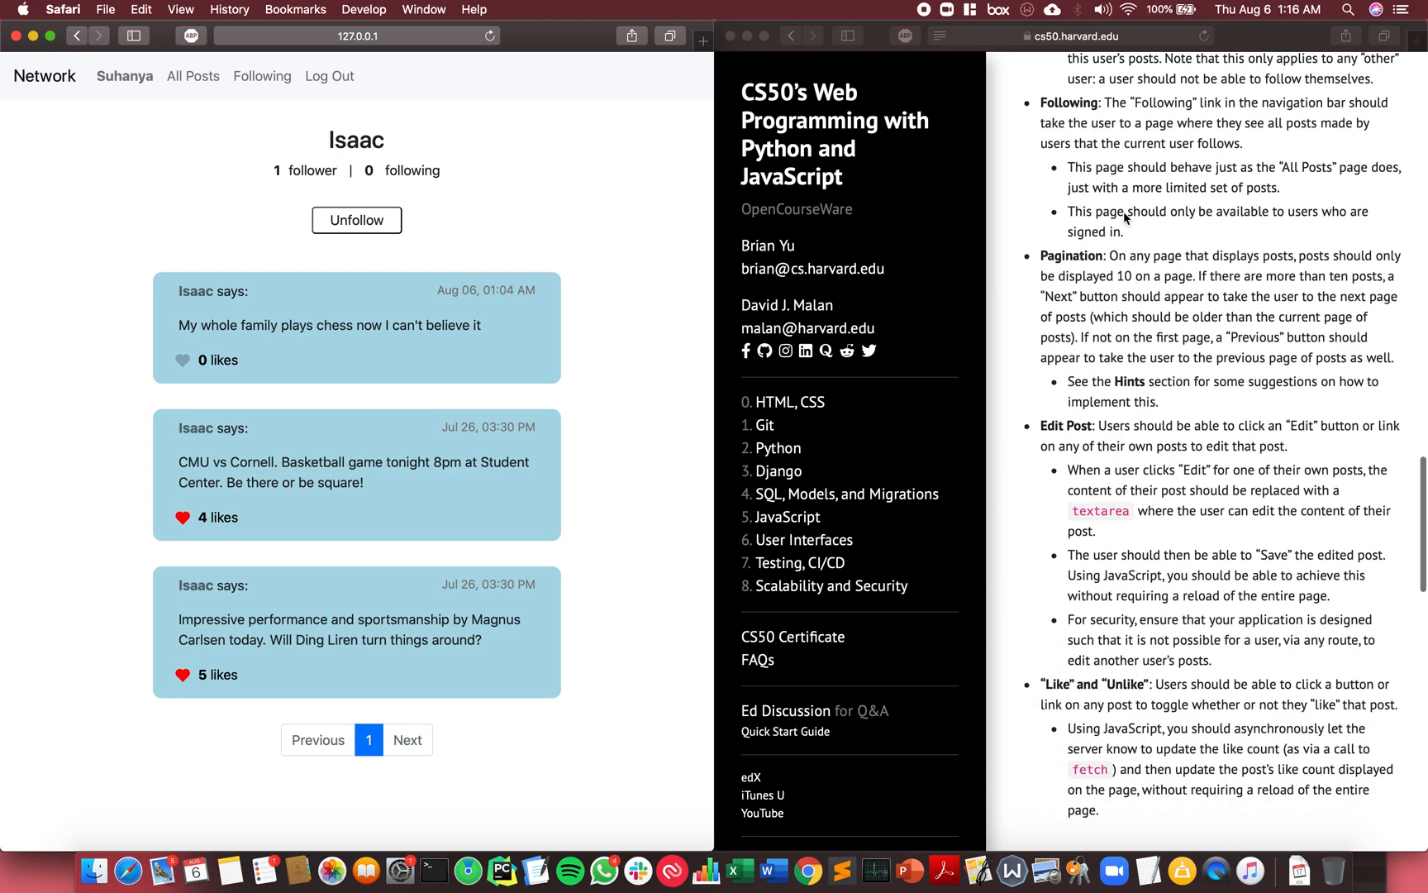
mouse_move(124, 77)
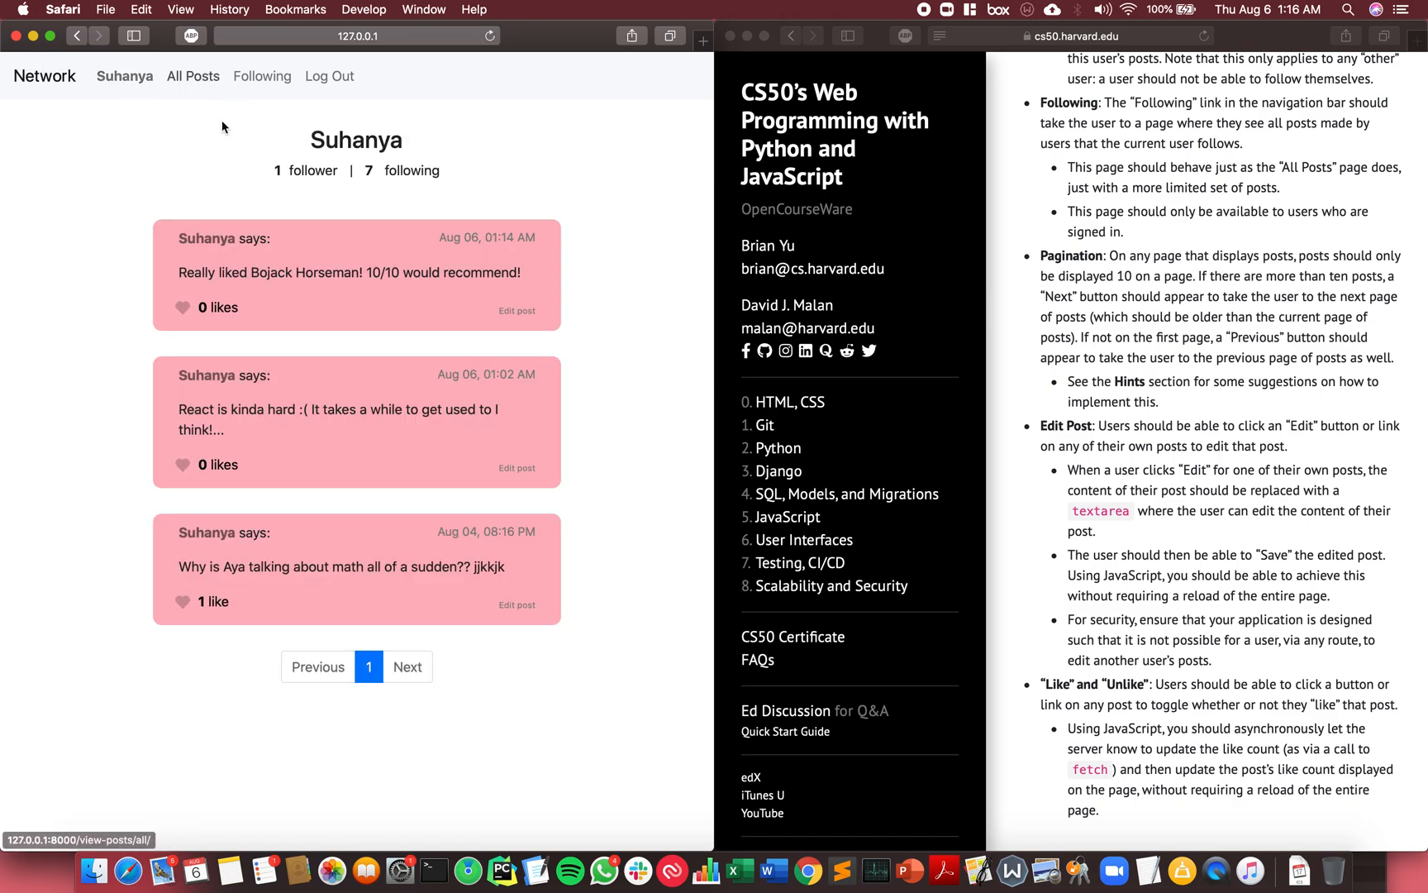
mouse_move(350, 226)
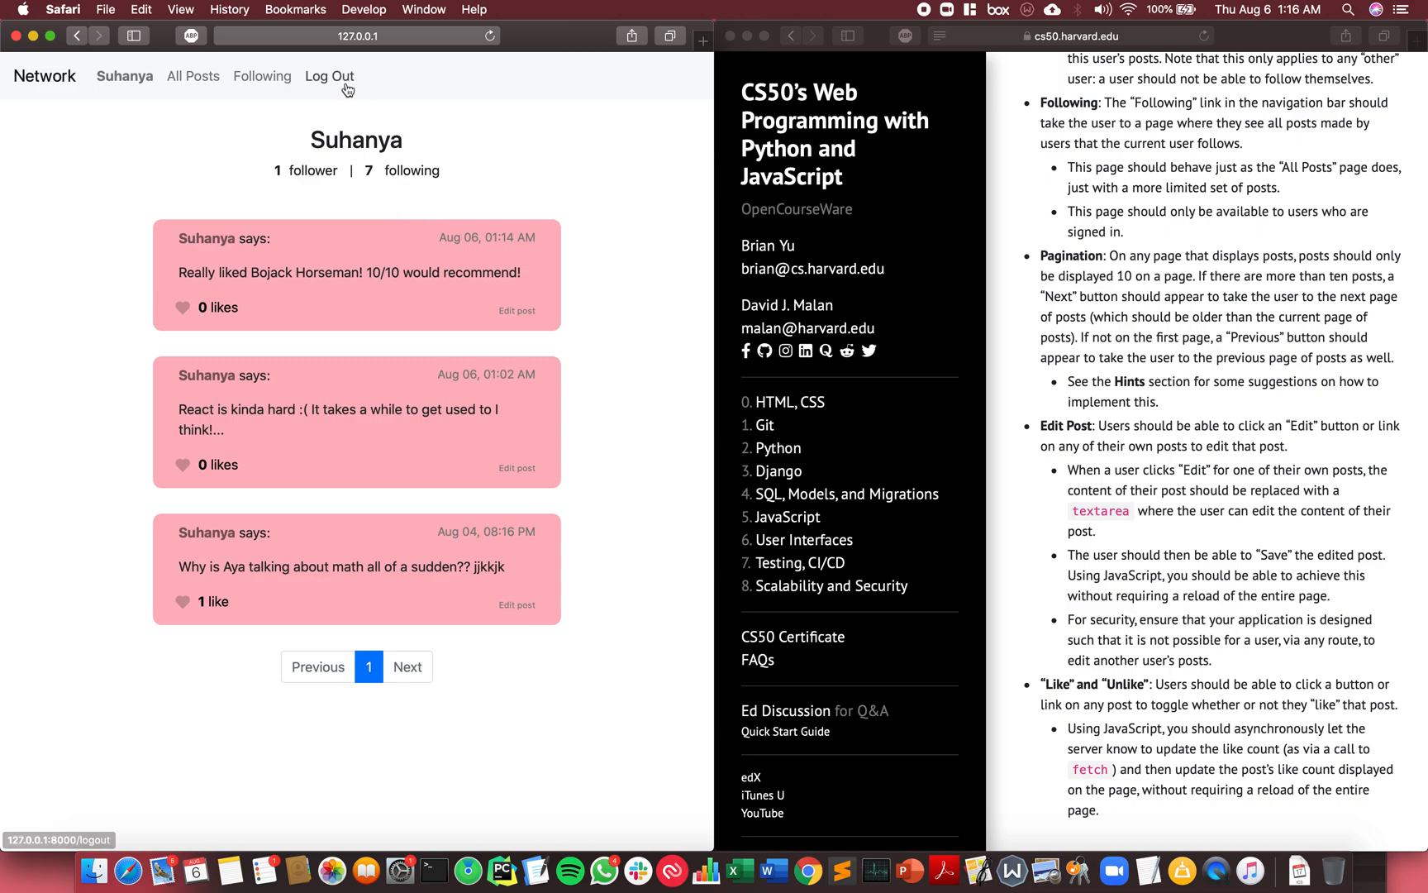
click(330, 76)
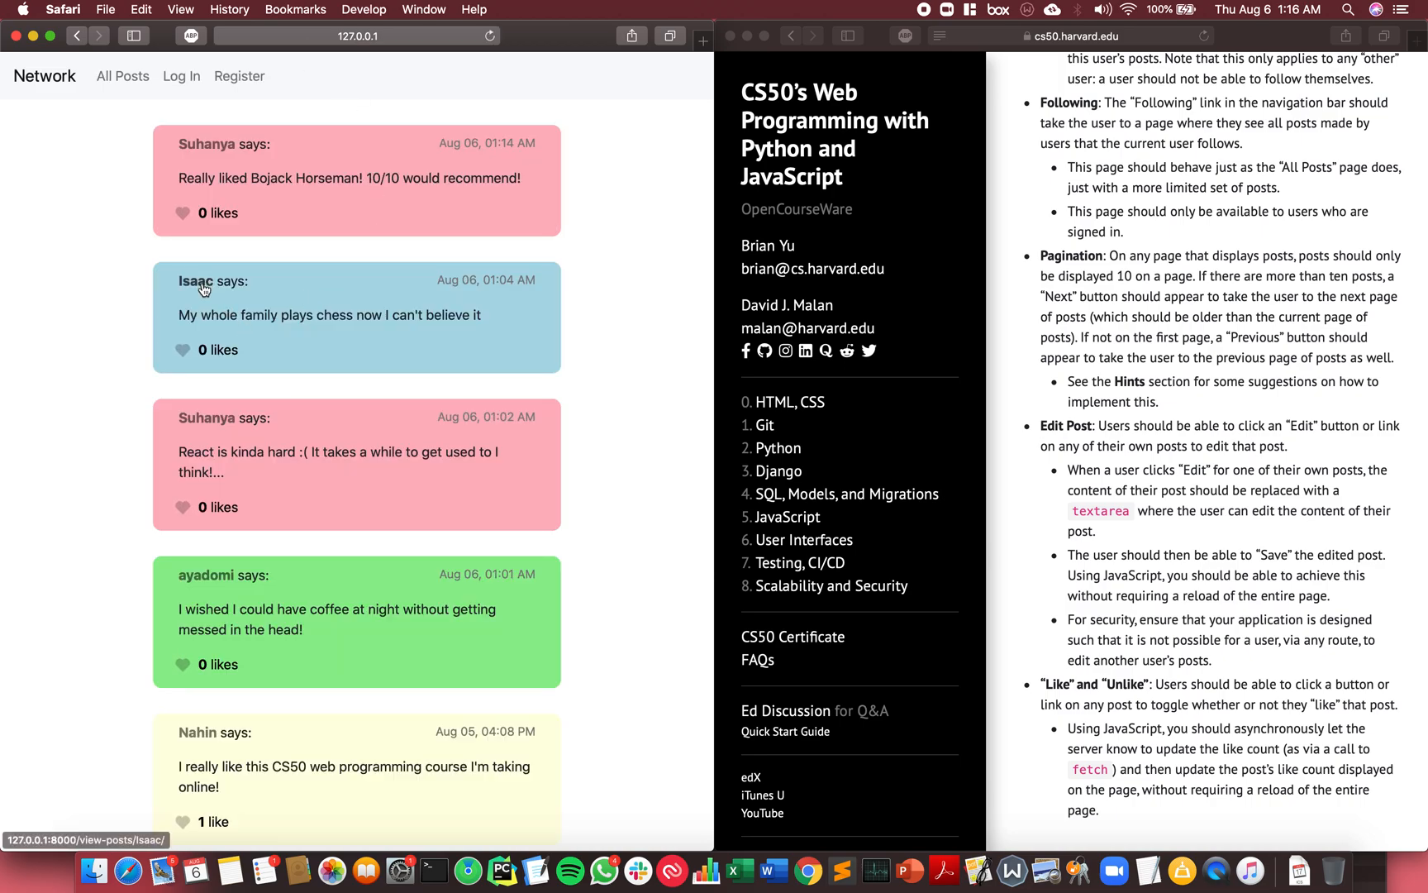
click(196, 280)
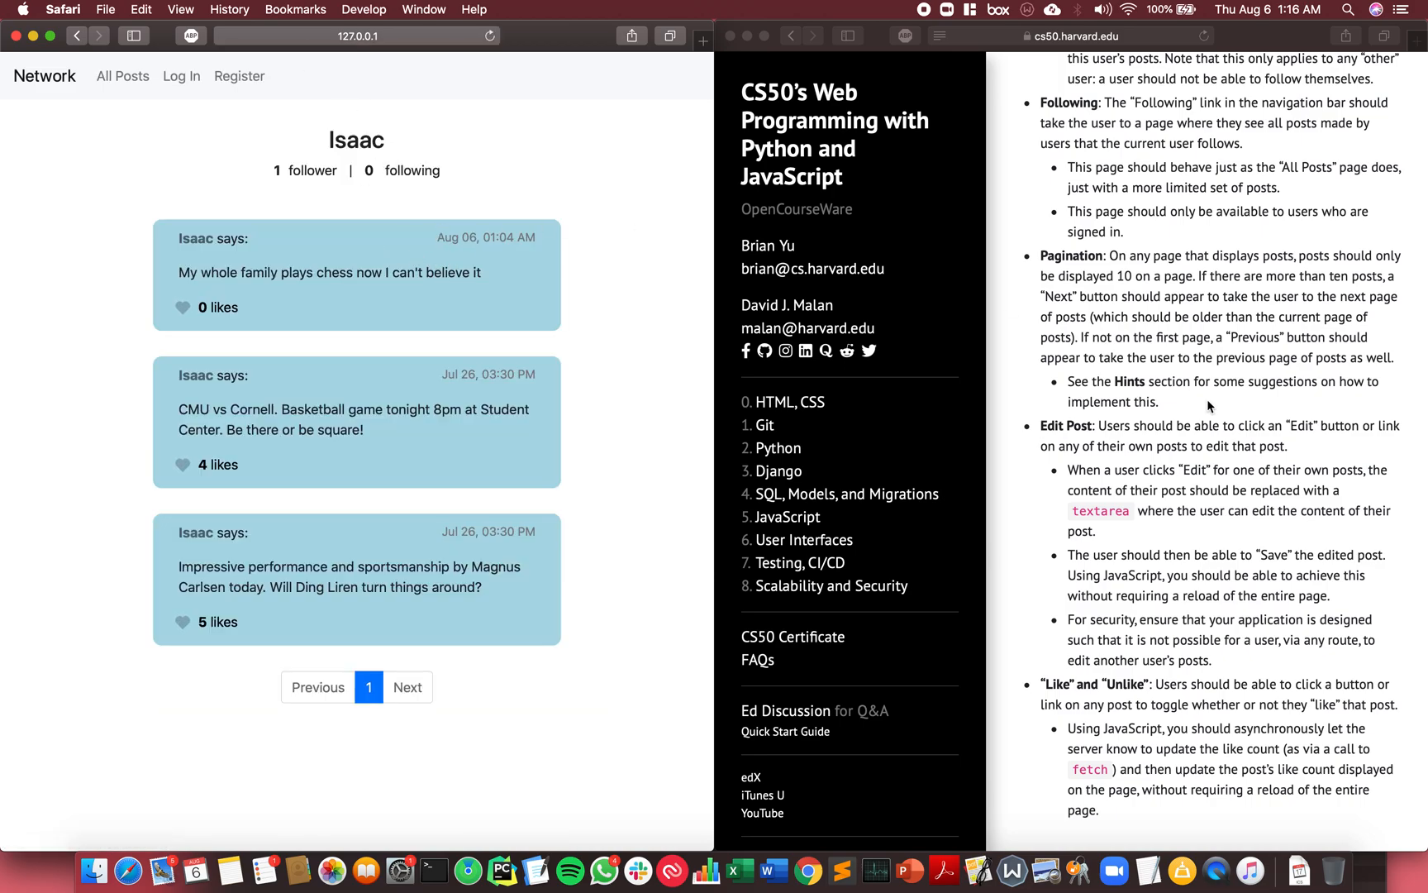
scroll(down, 3)
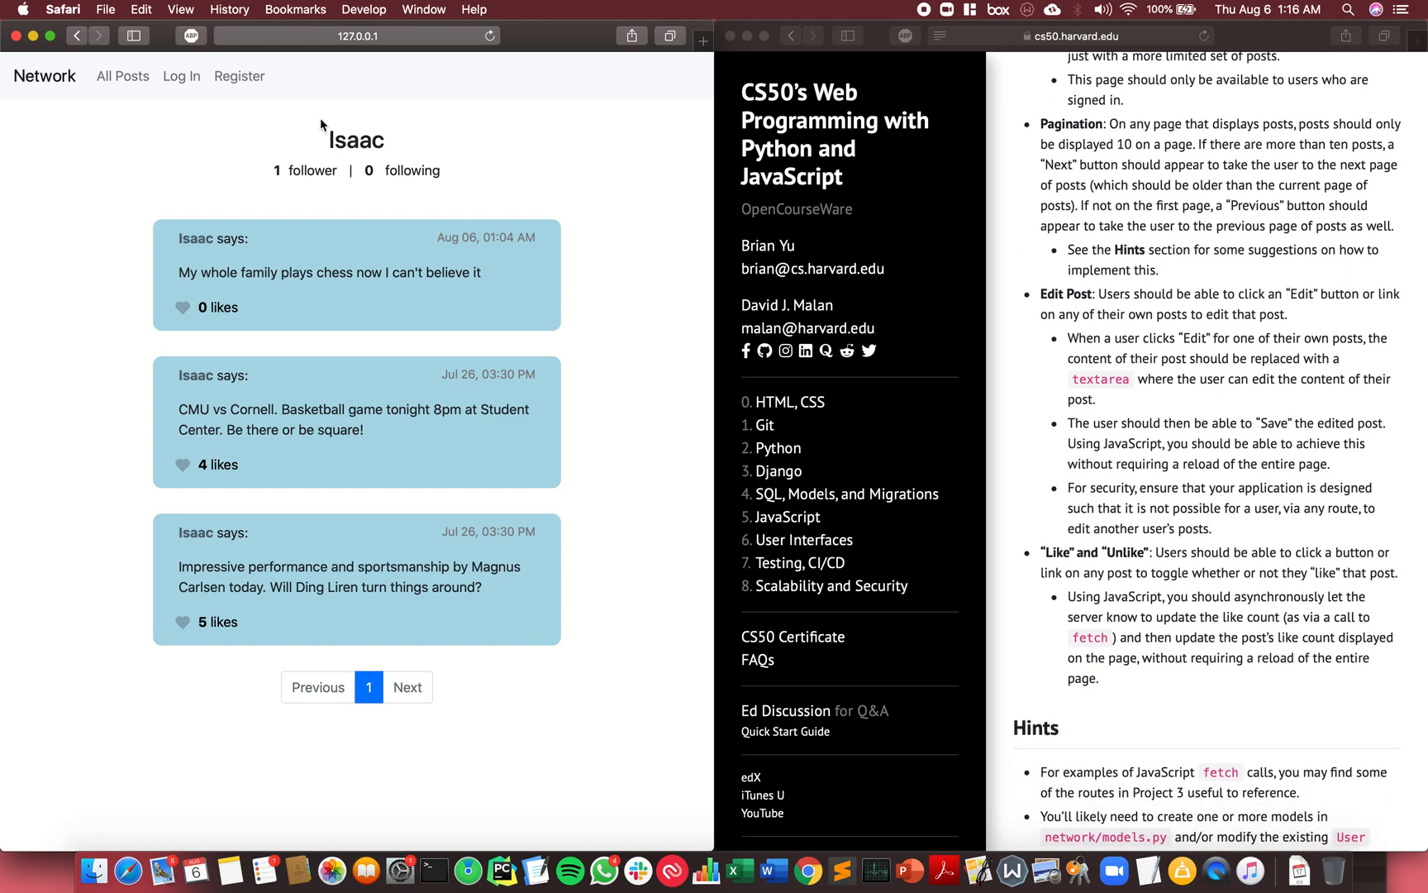
Page through the signed-out All Posts feed to page three and view ayadomi's profile.
click(122, 75)
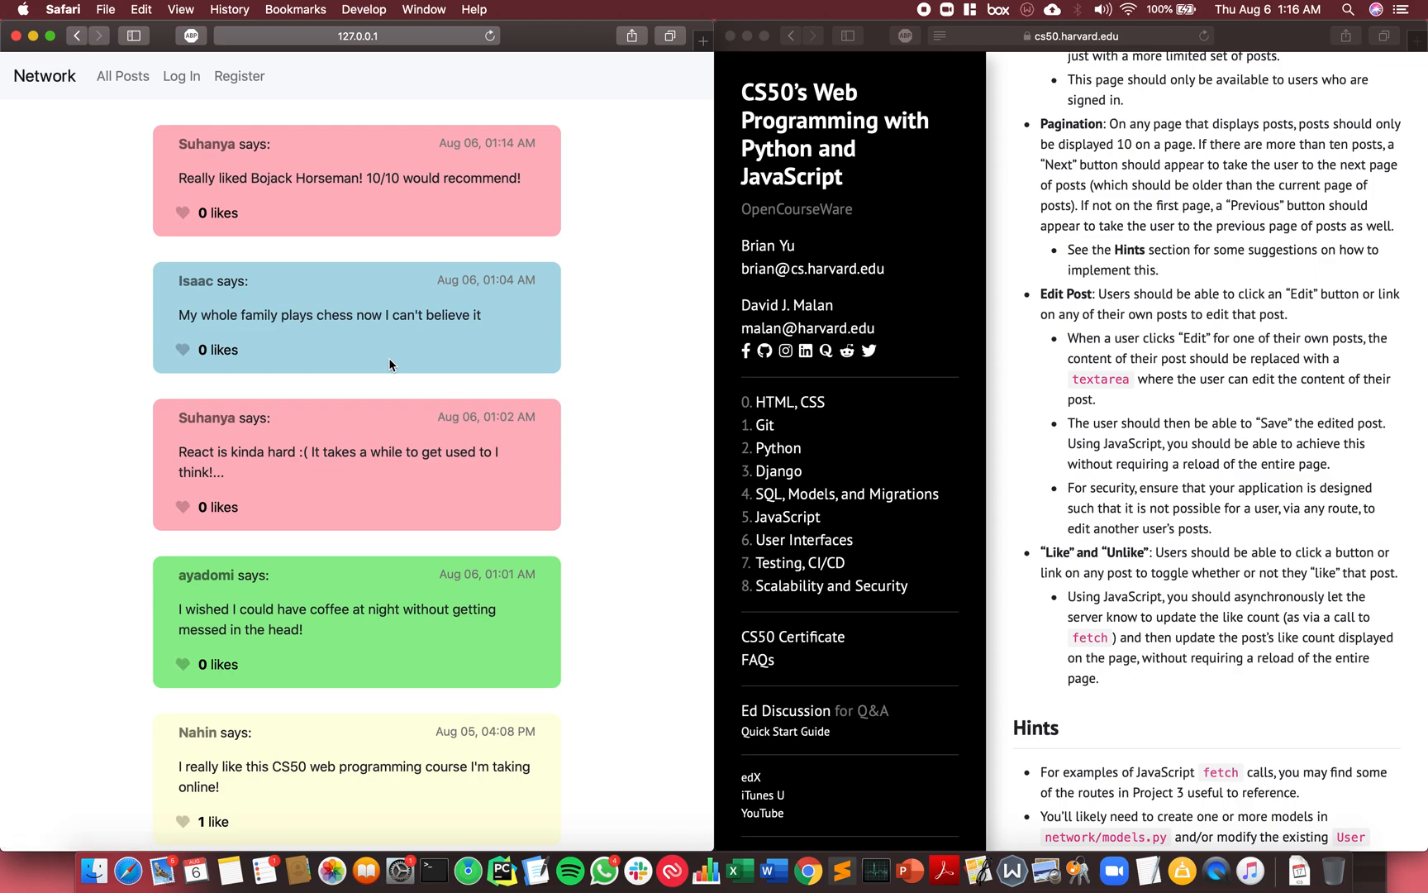
scroll(down, 3)
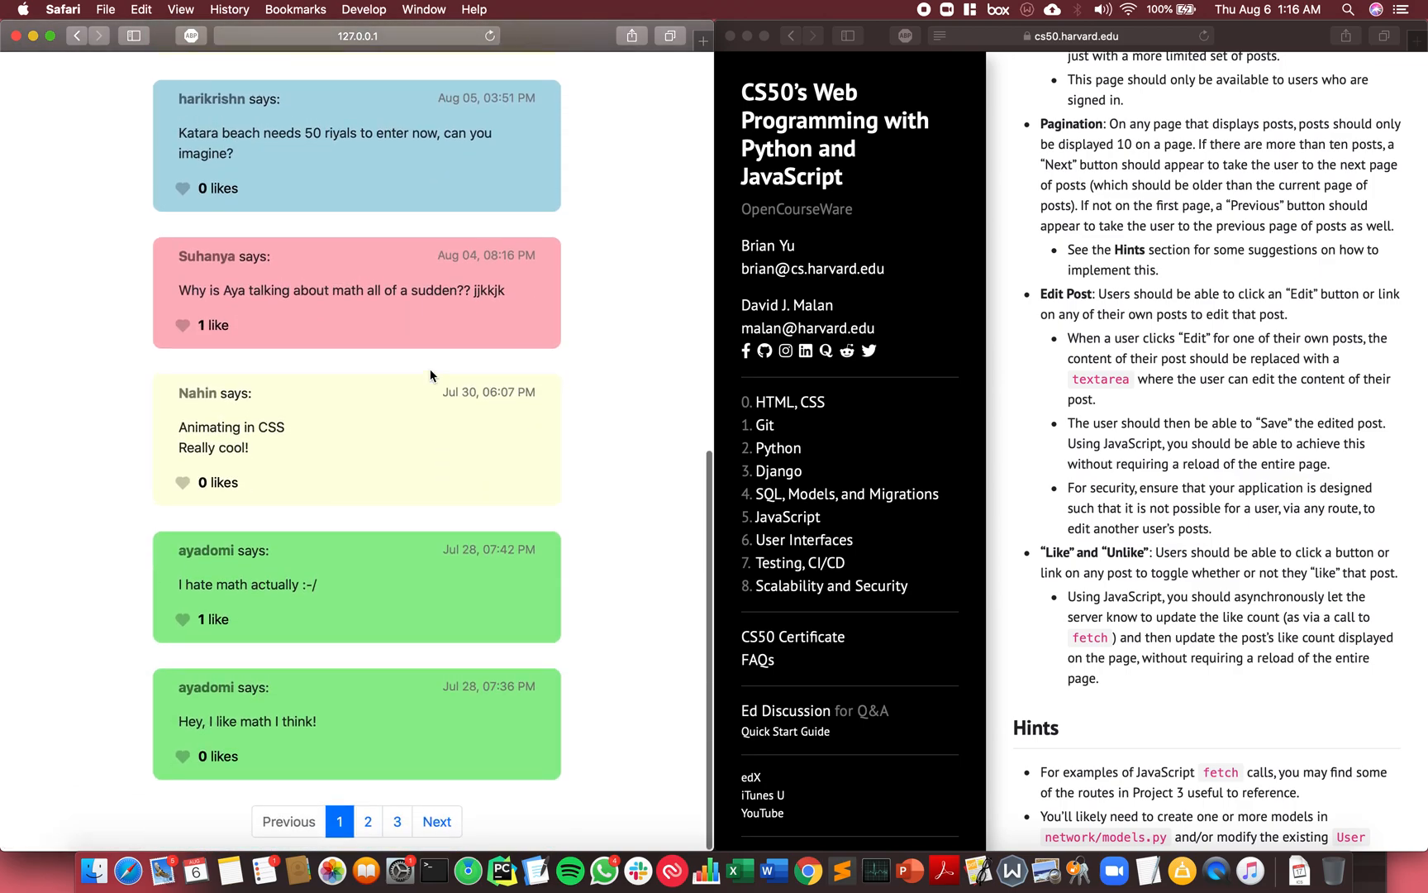
click(436, 821)
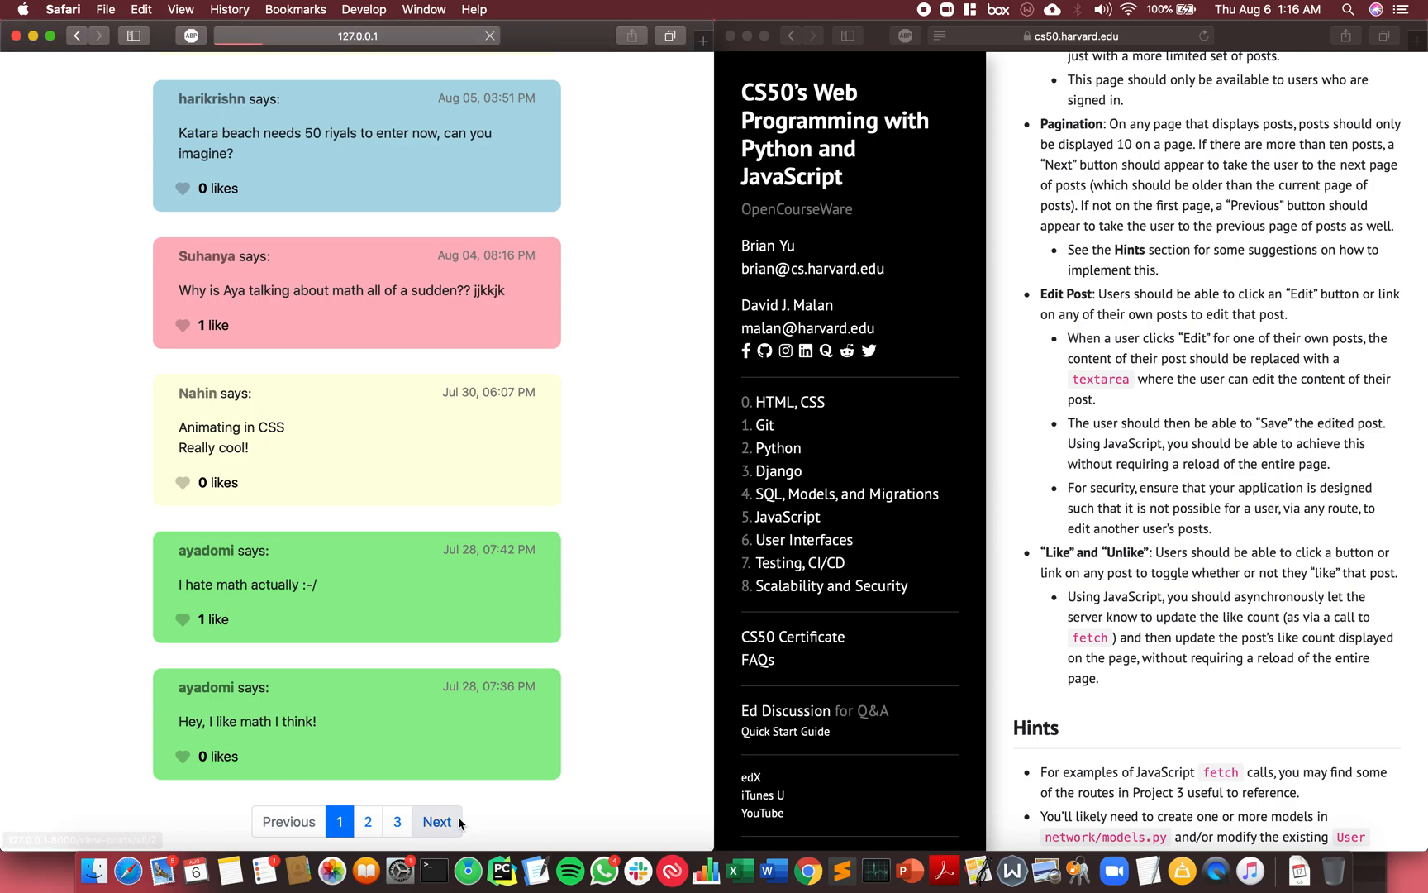
click(438, 821)
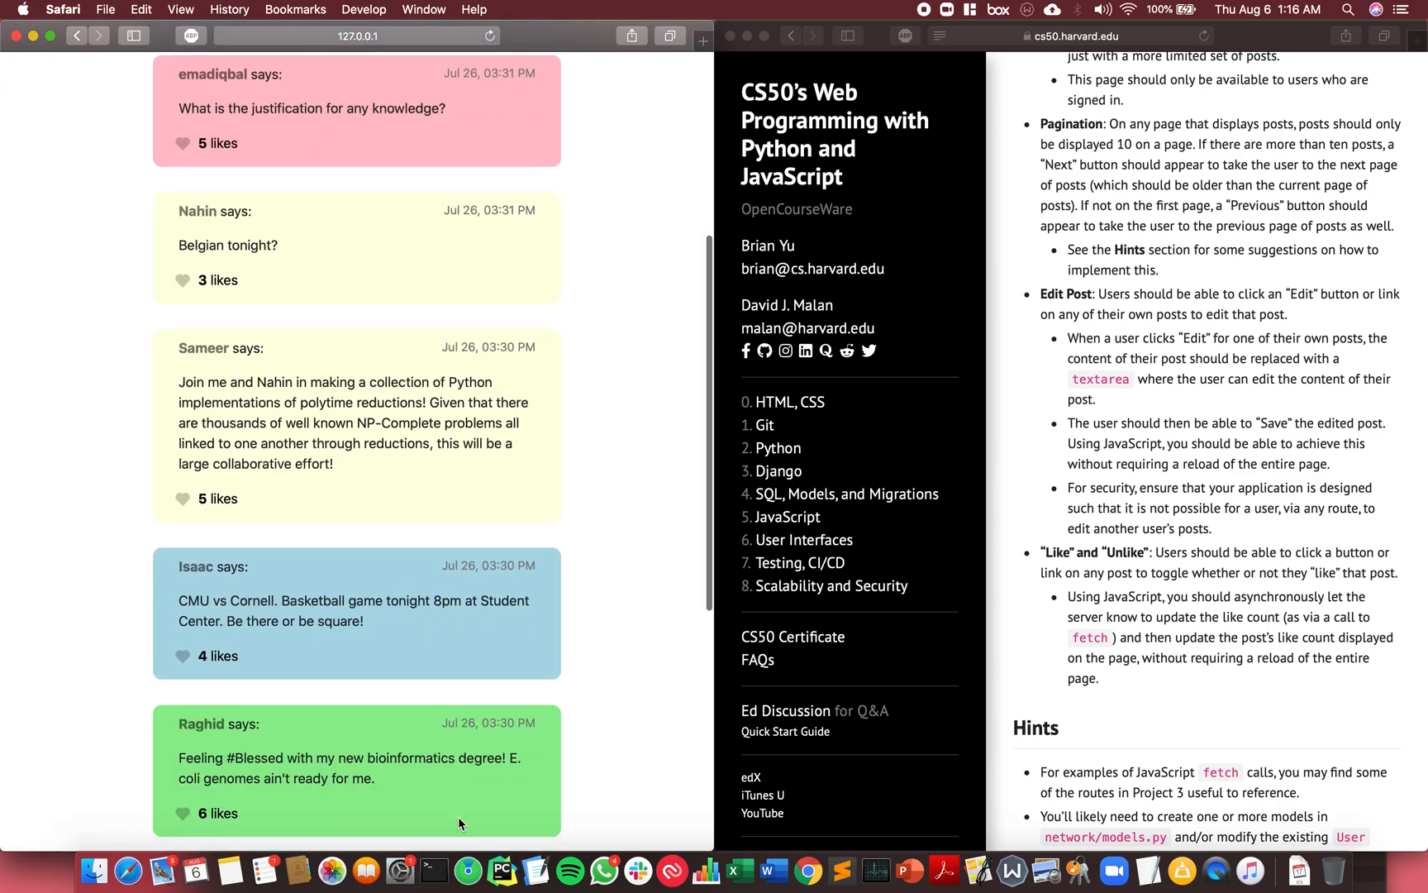
scroll(down, 3)
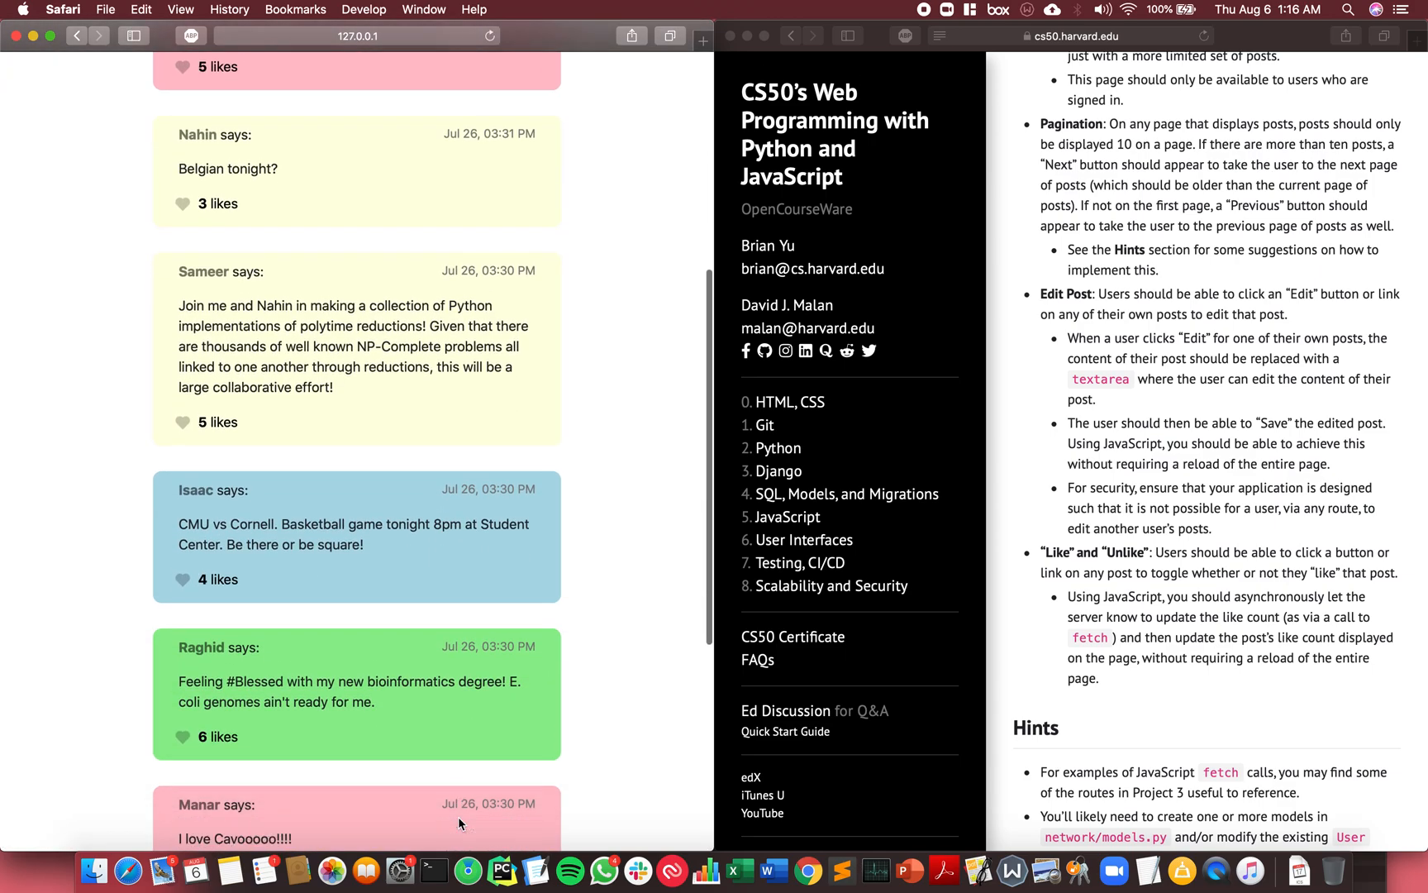
click(438, 822)
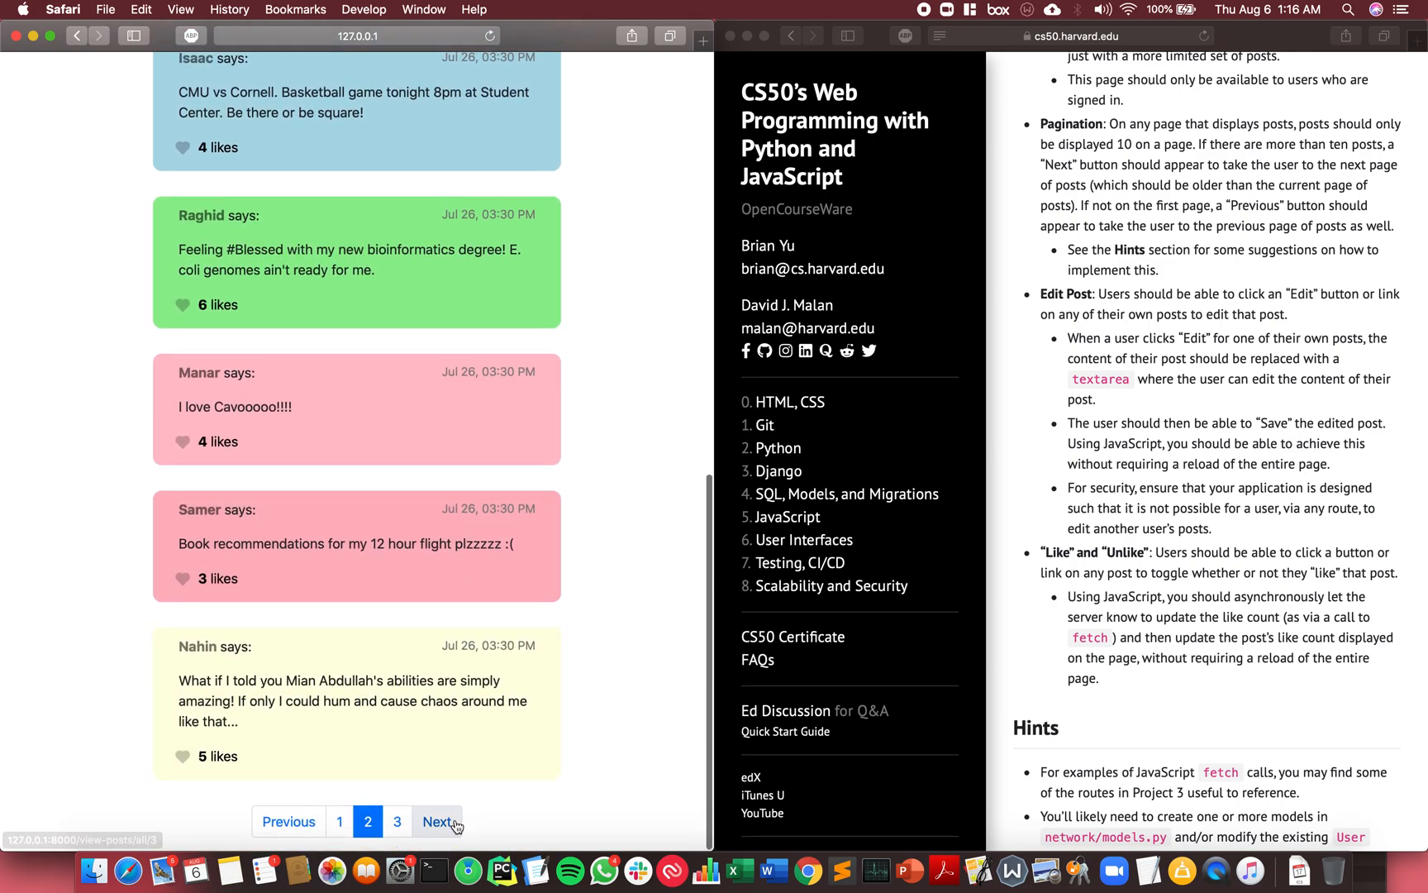
click(438, 821)
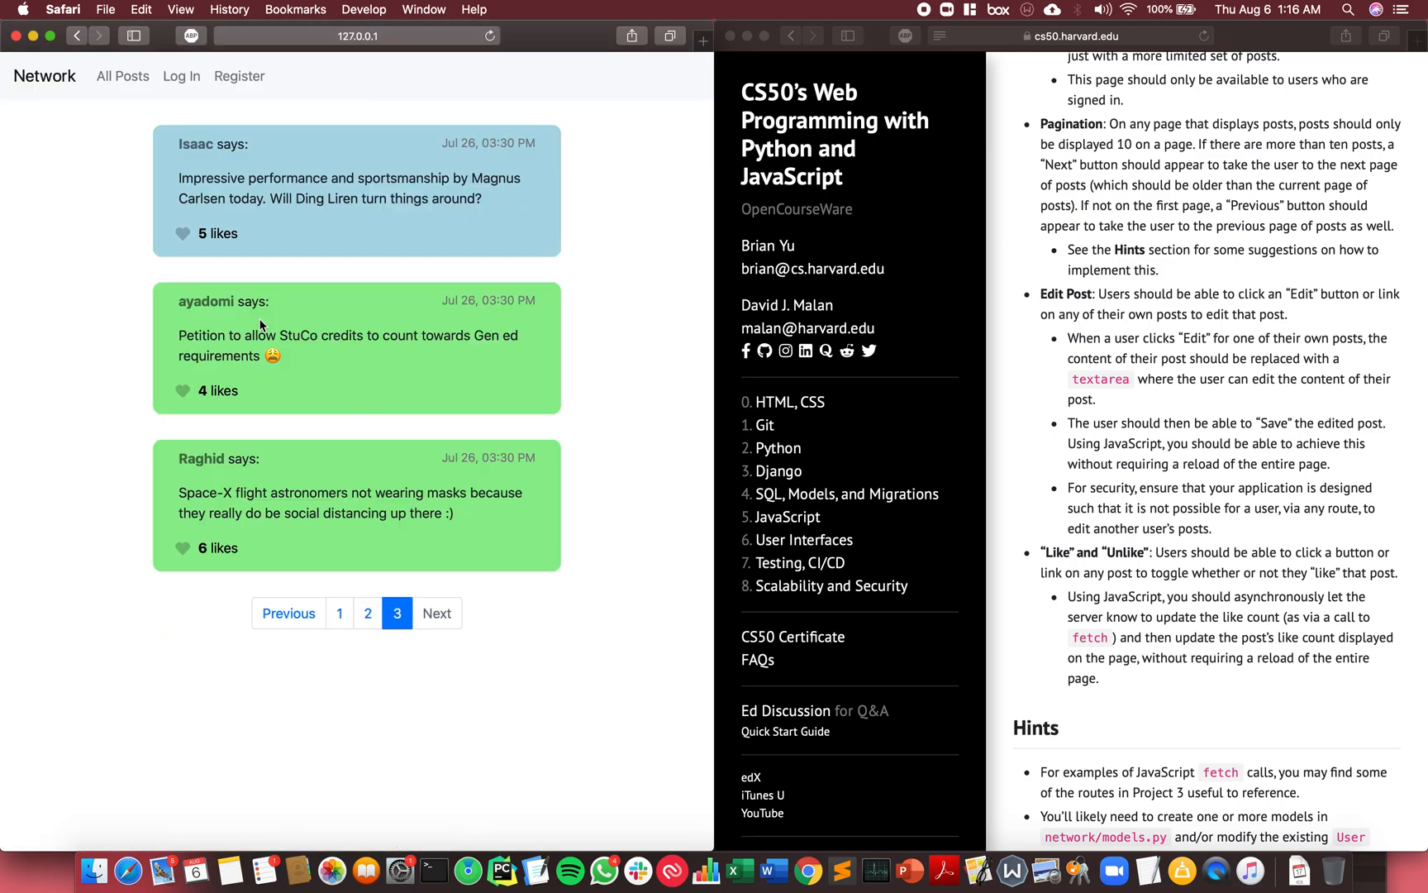
click(207, 302)
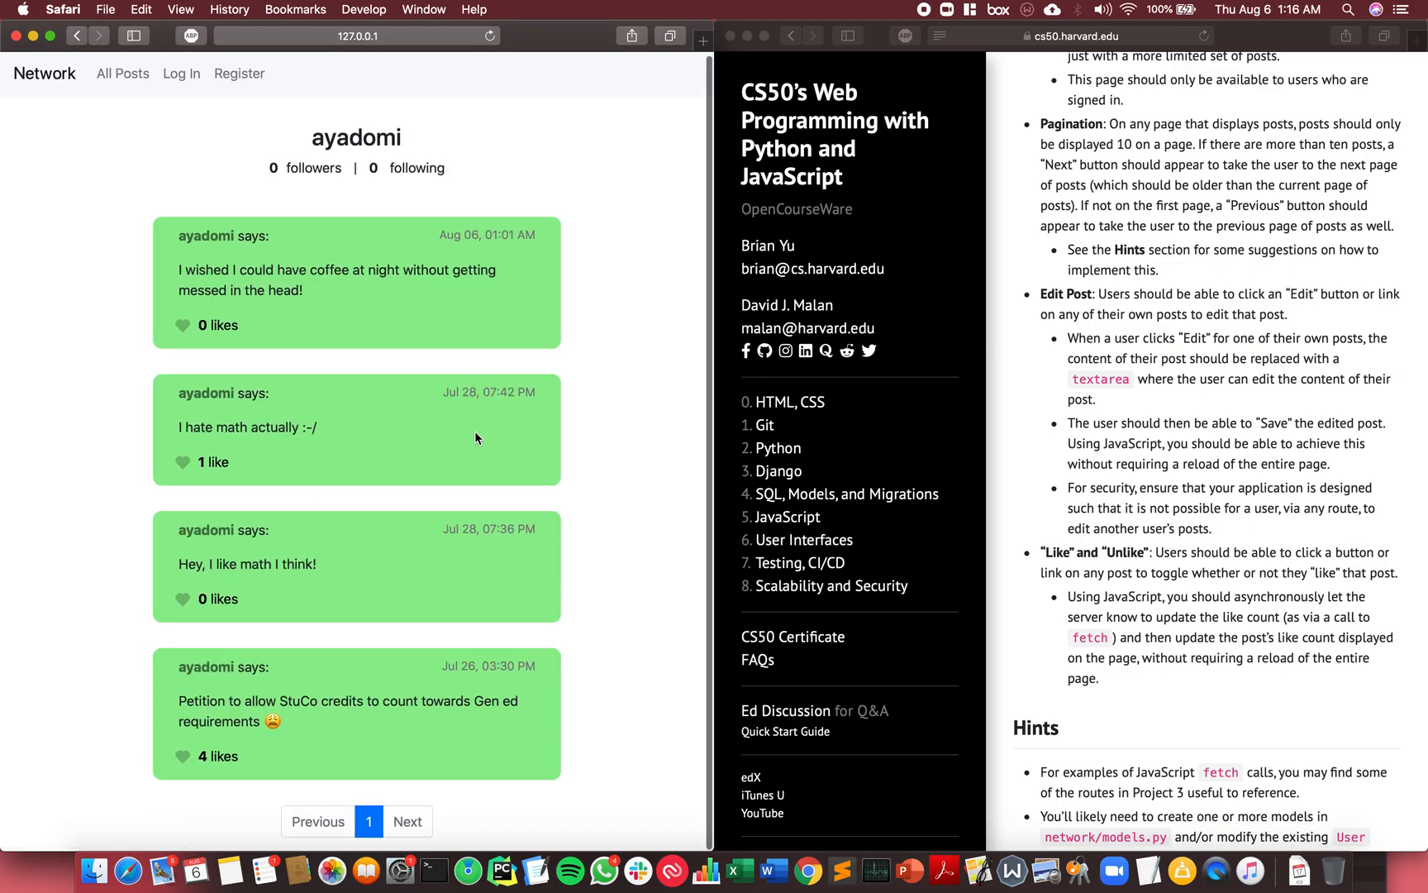
mouse_move(191, 217)
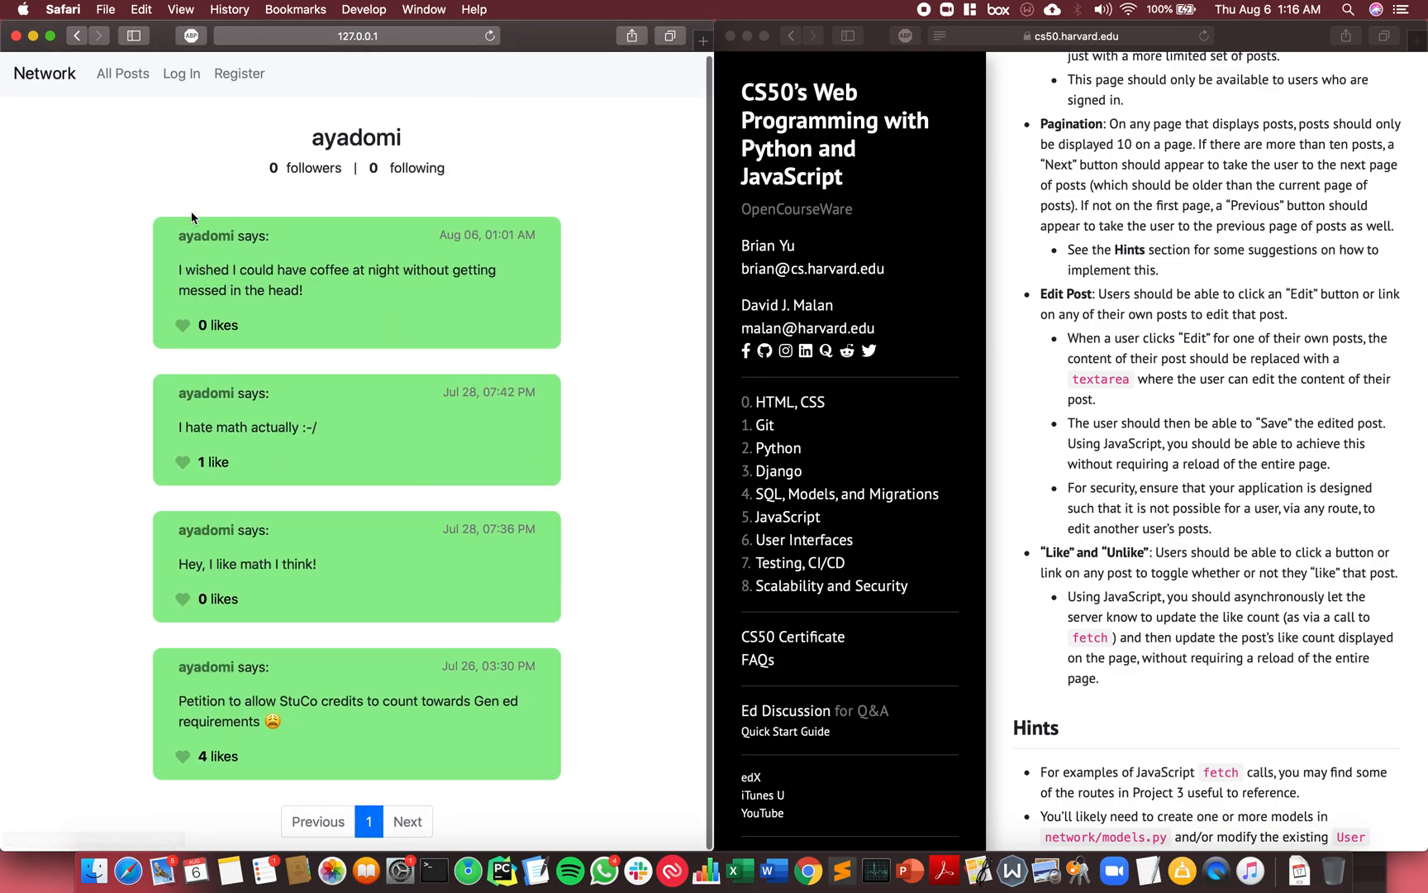
mouse_move(1280, 381)
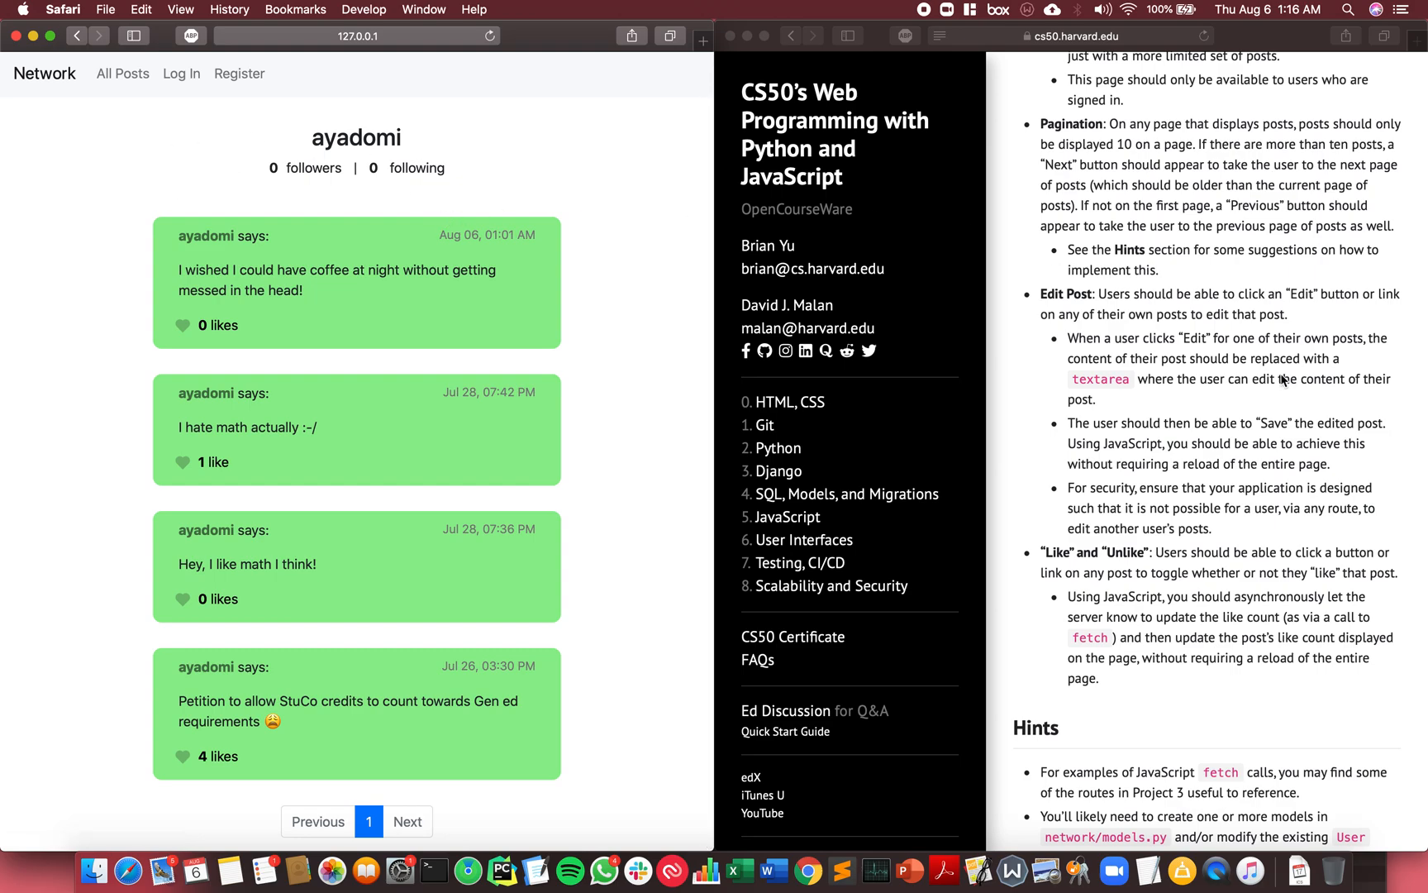
scroll(down, 3)
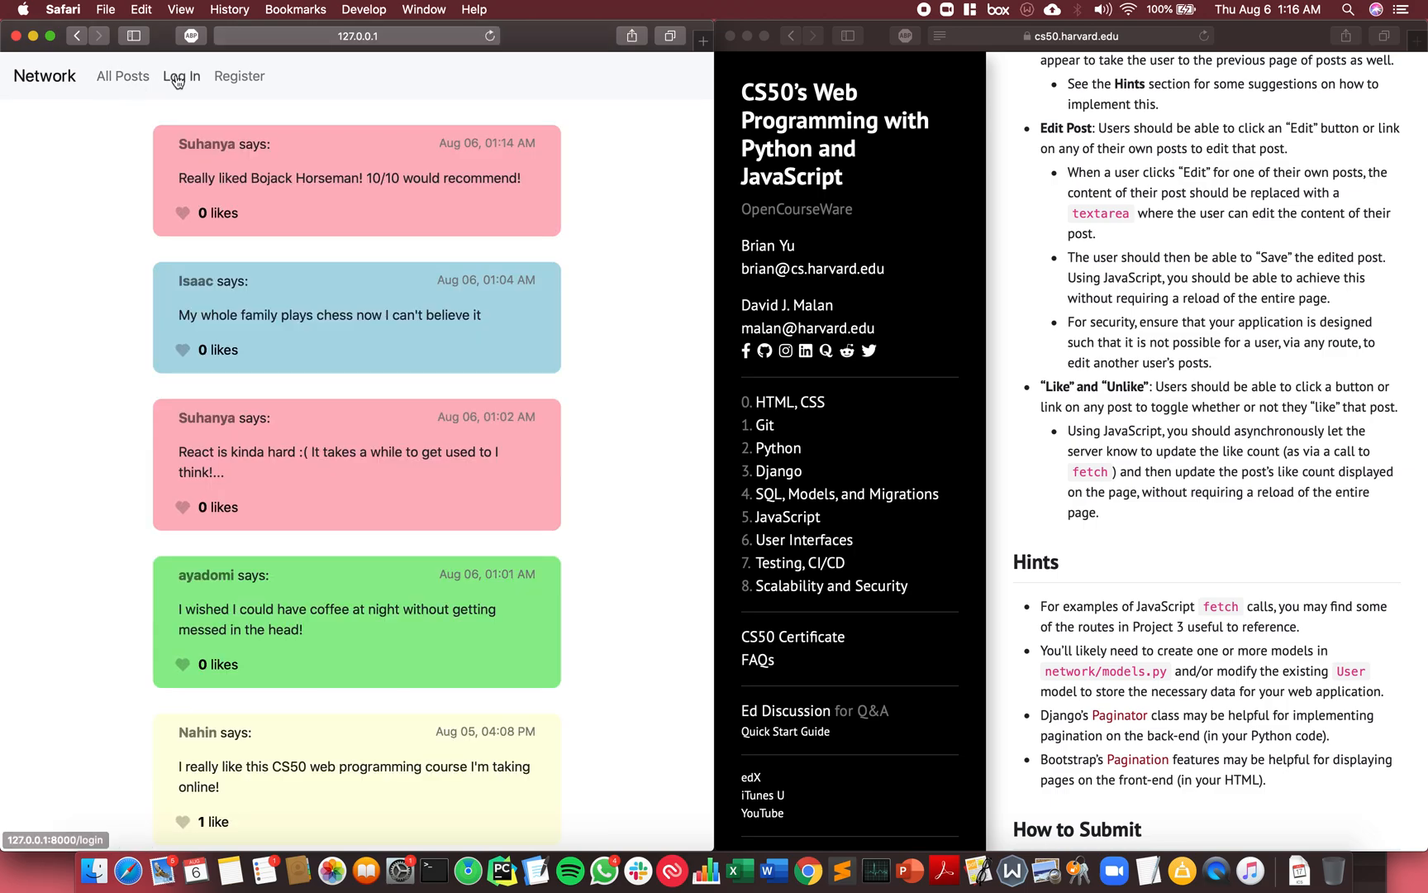
Sign back in as Suhanya via autofill and scroll the feed to her editable posts.
click(181, 75)
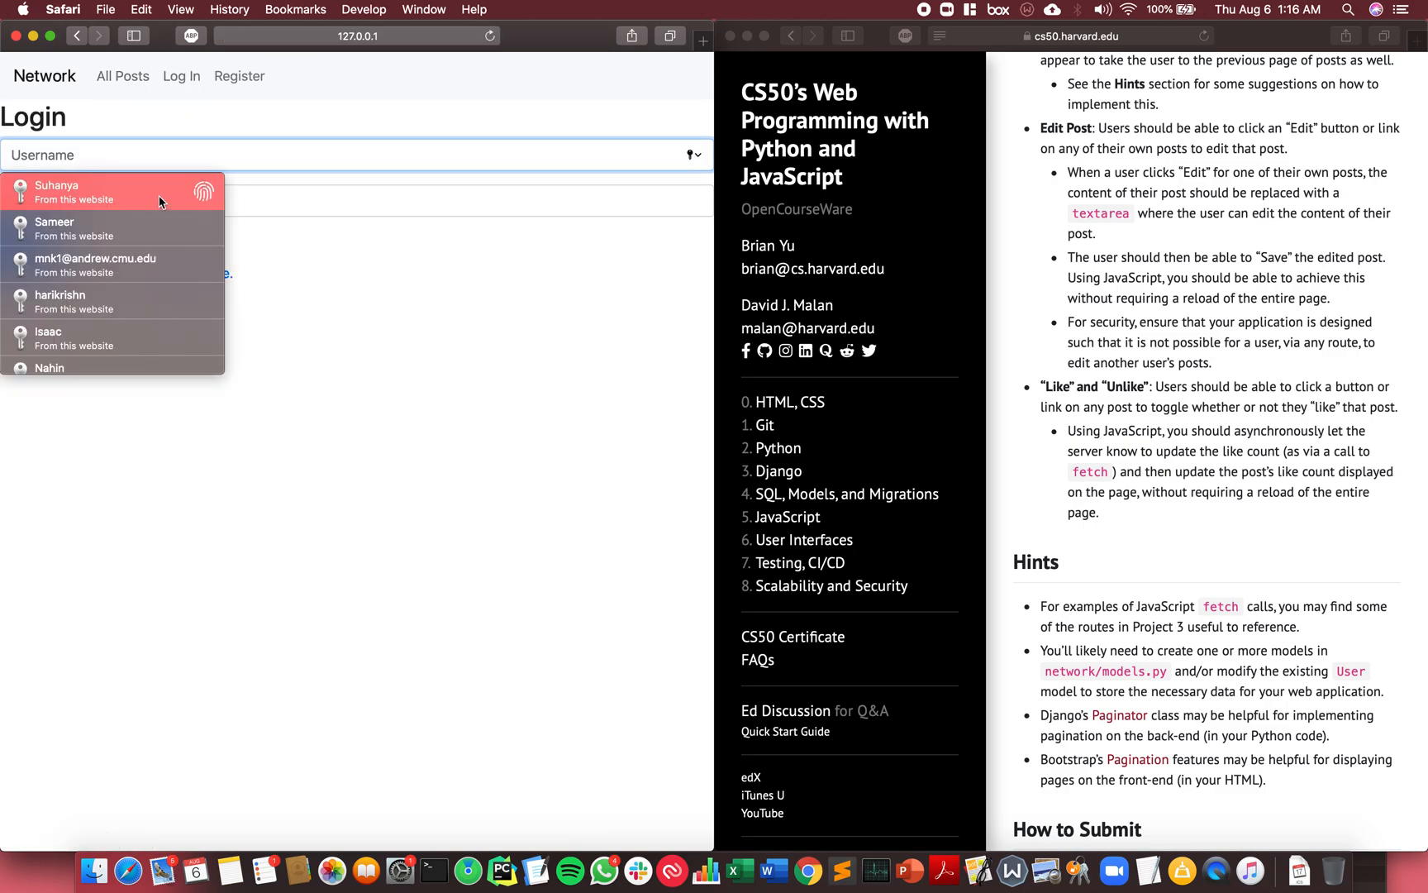
click(56, 191)
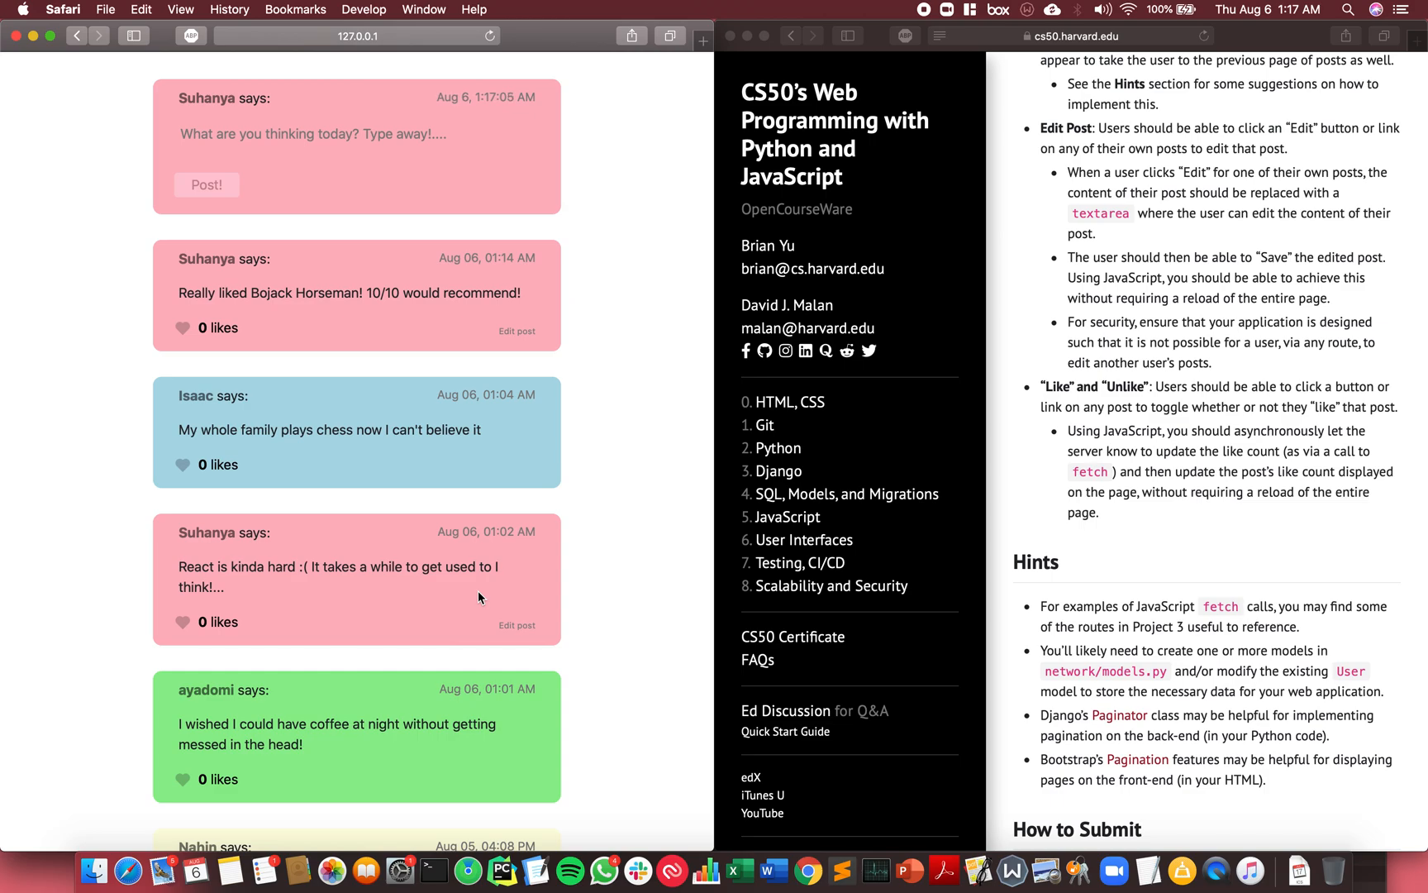
scroll(down, 3)
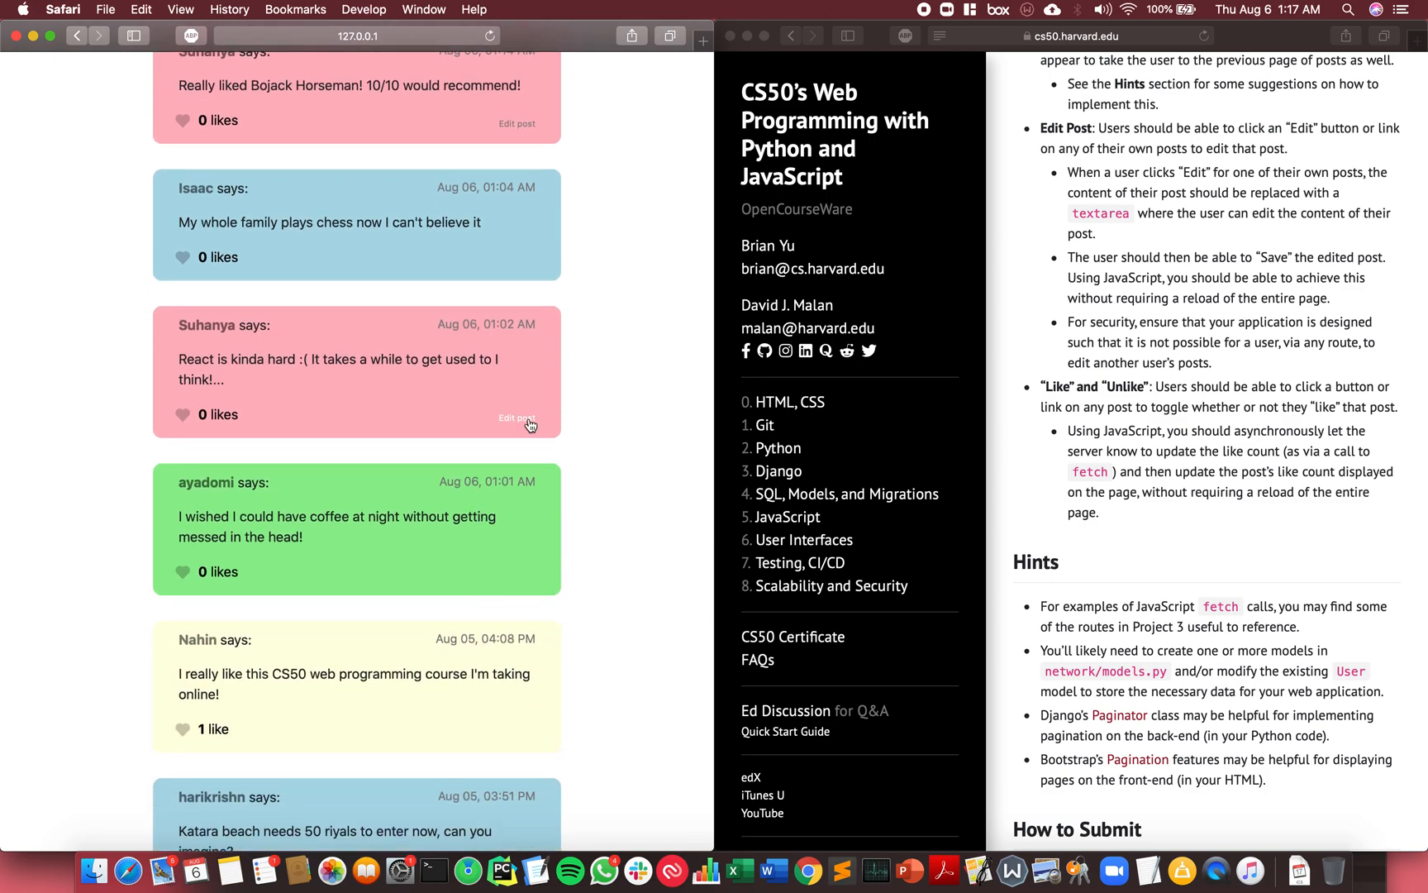
Append 'But once you get used to it, it's pretty cool!' to the React post.
click(516, 419)
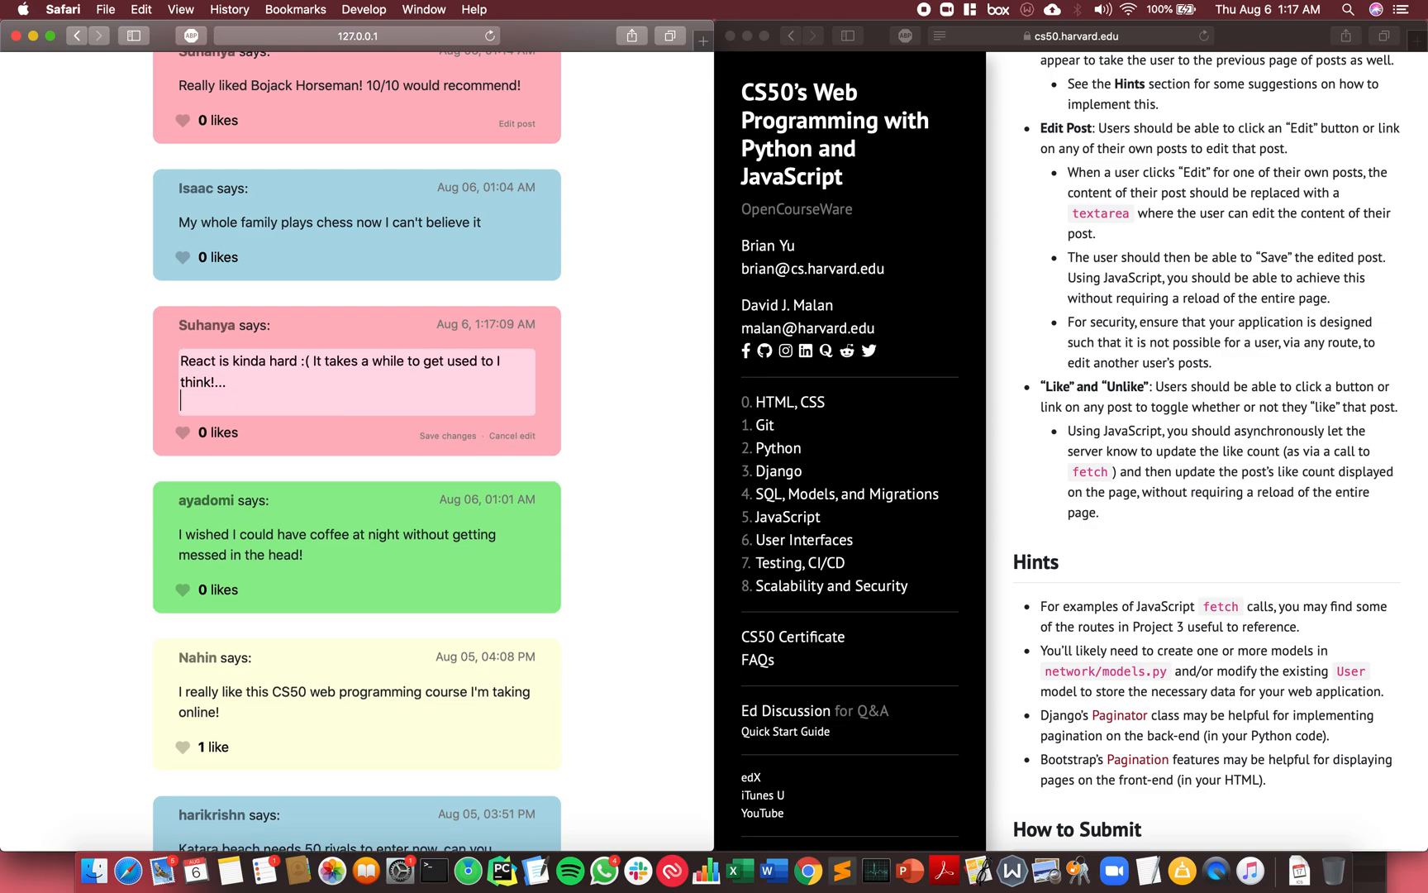
text(But once)
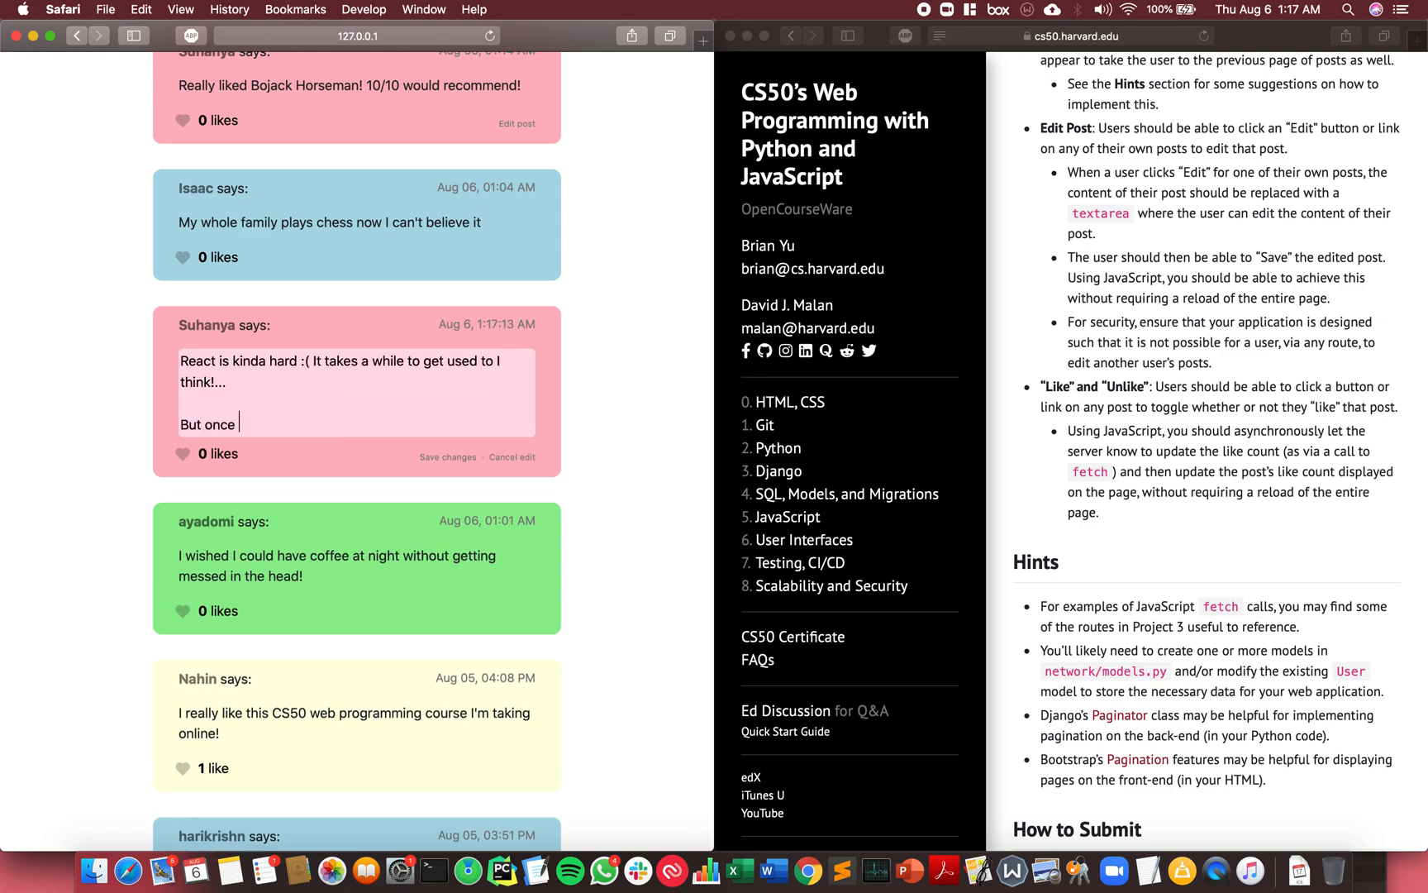
text(you)
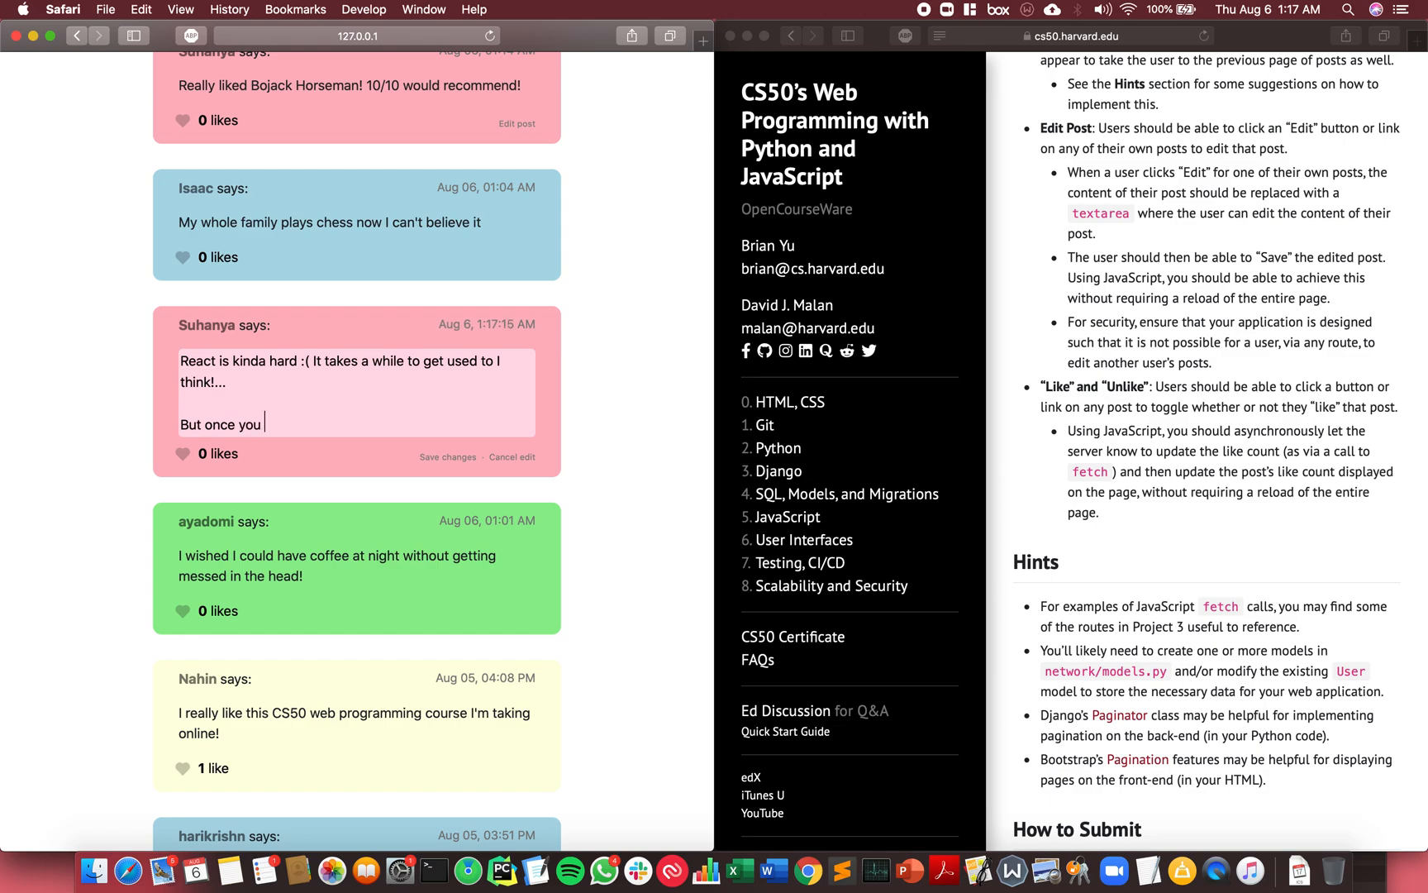
text(get used to it)
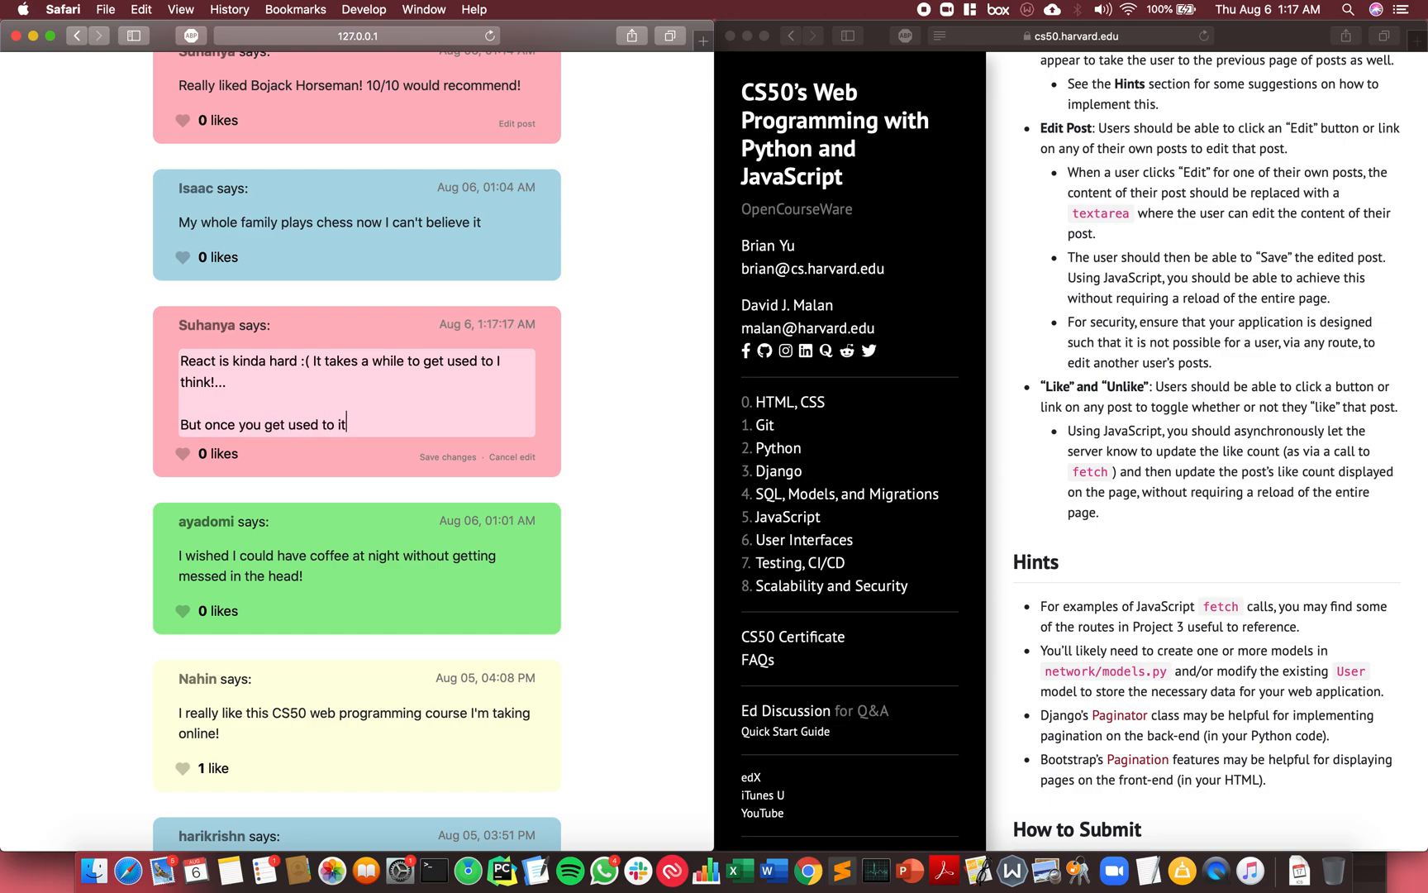
text(, it's pre)
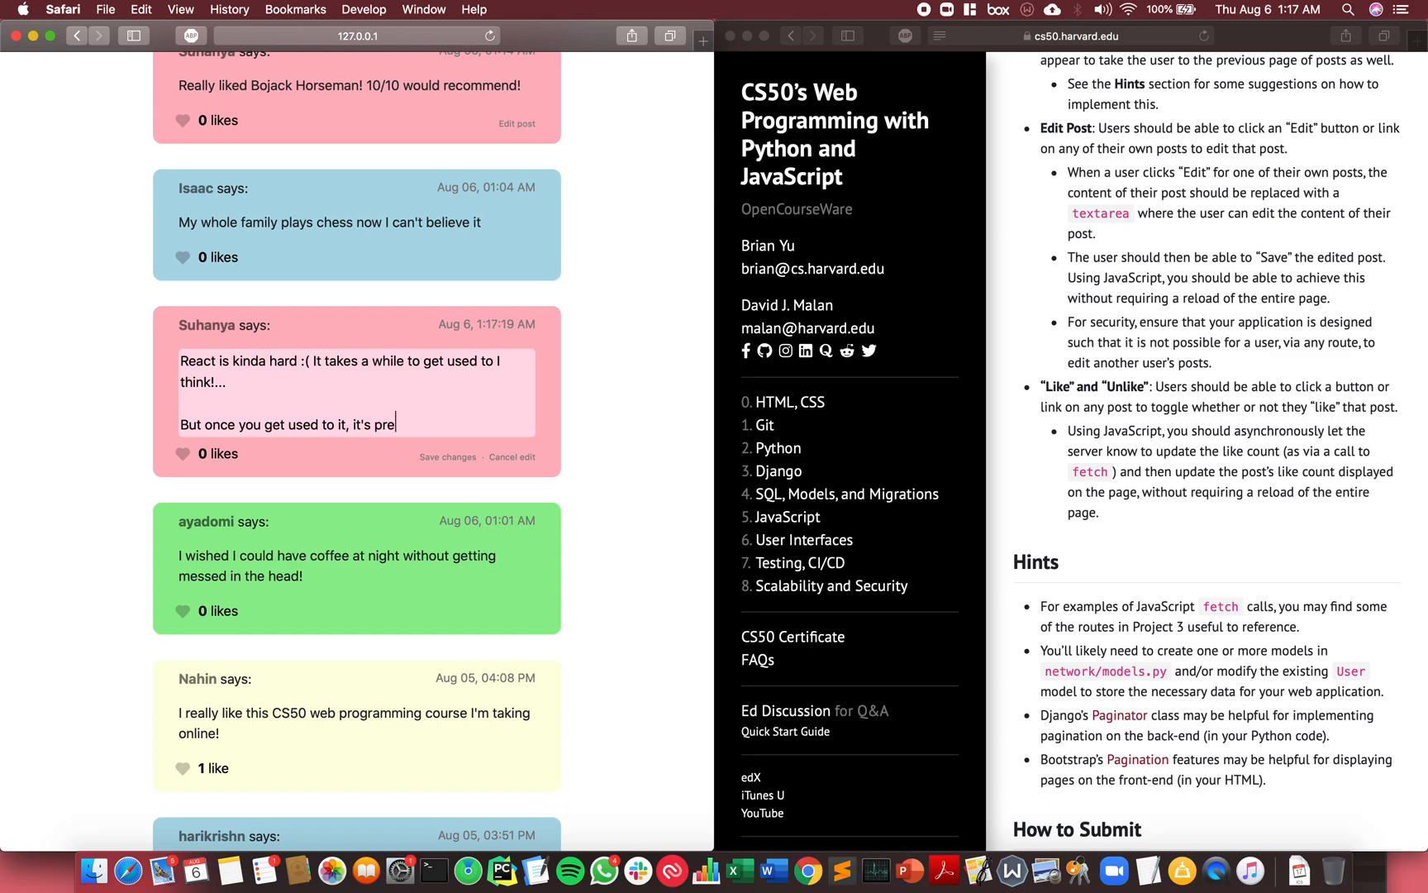
text(tty coo)
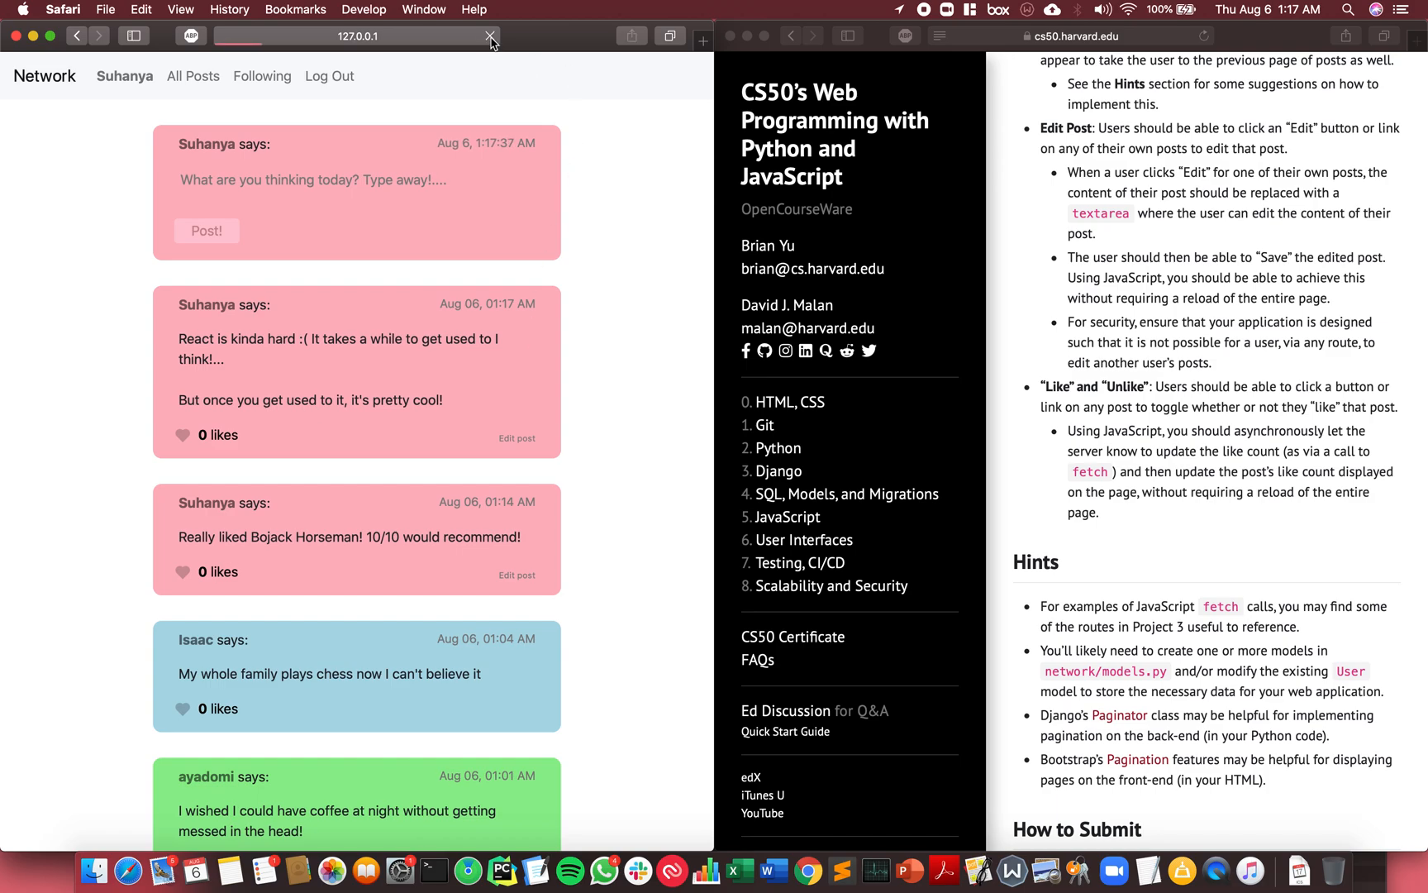
click(490, 37)
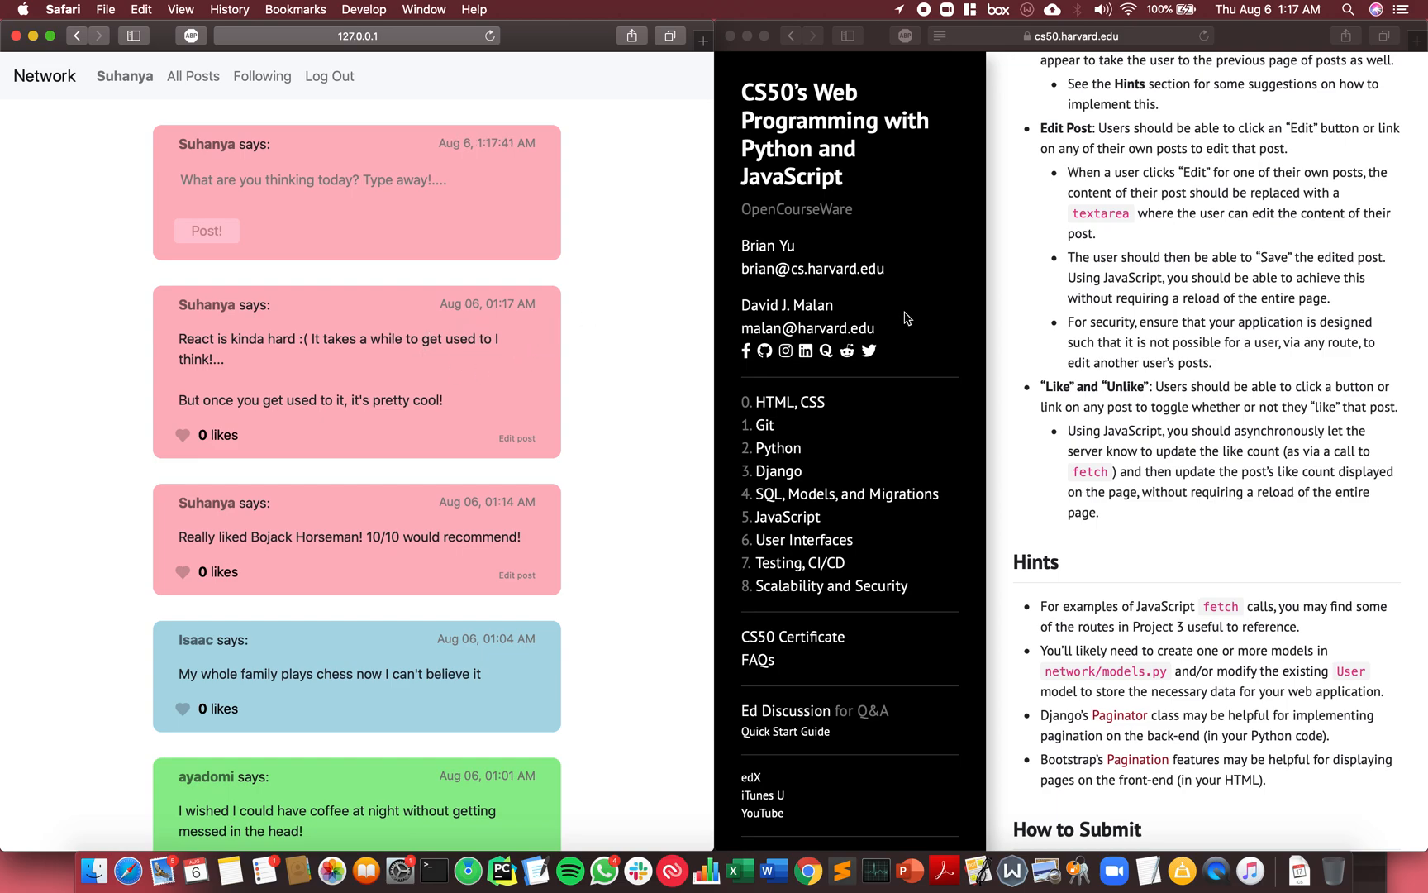
scroll(down, 3)
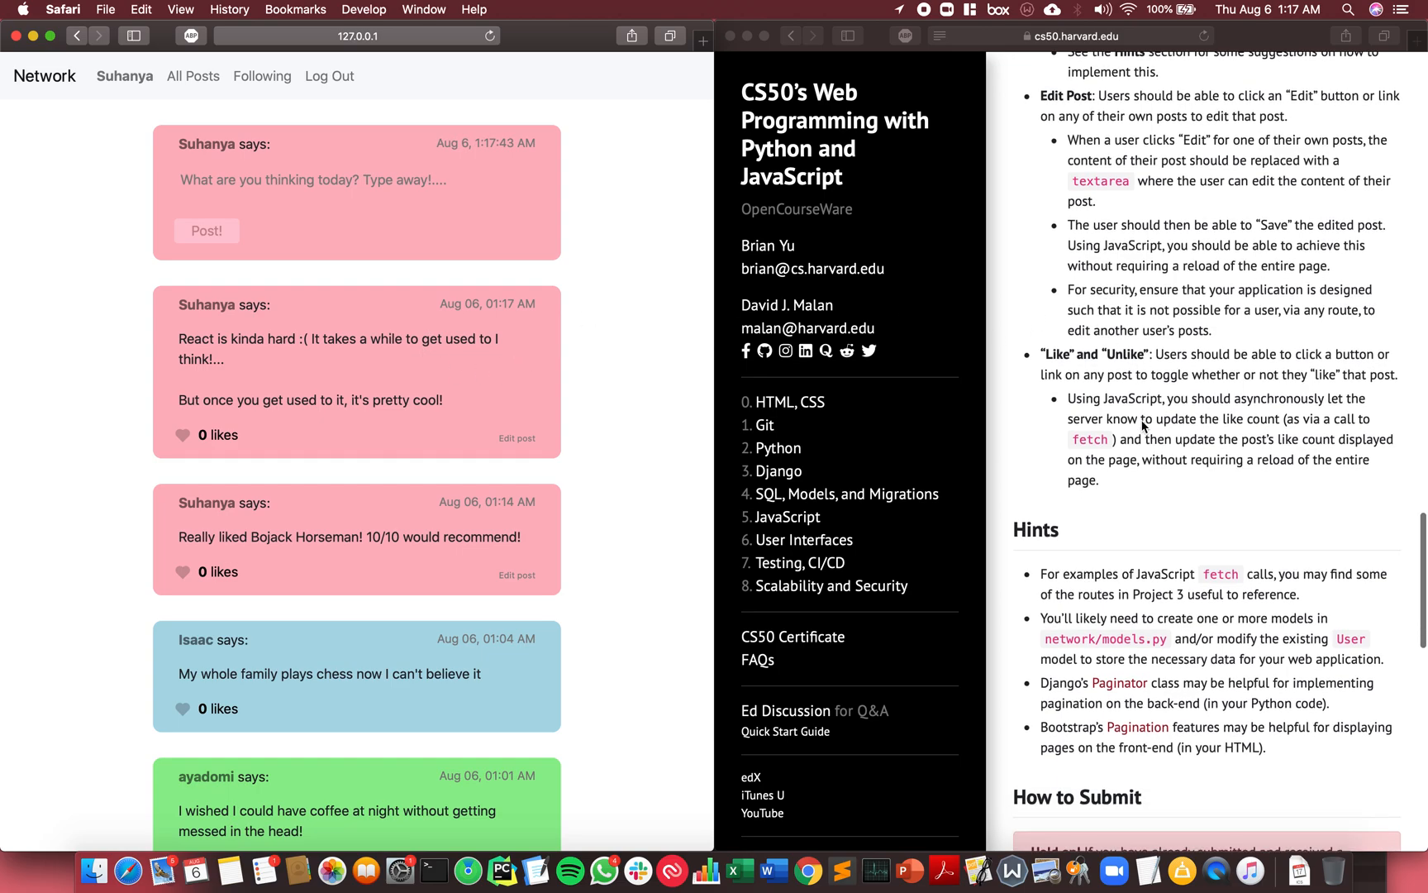
scroll(down, 3)
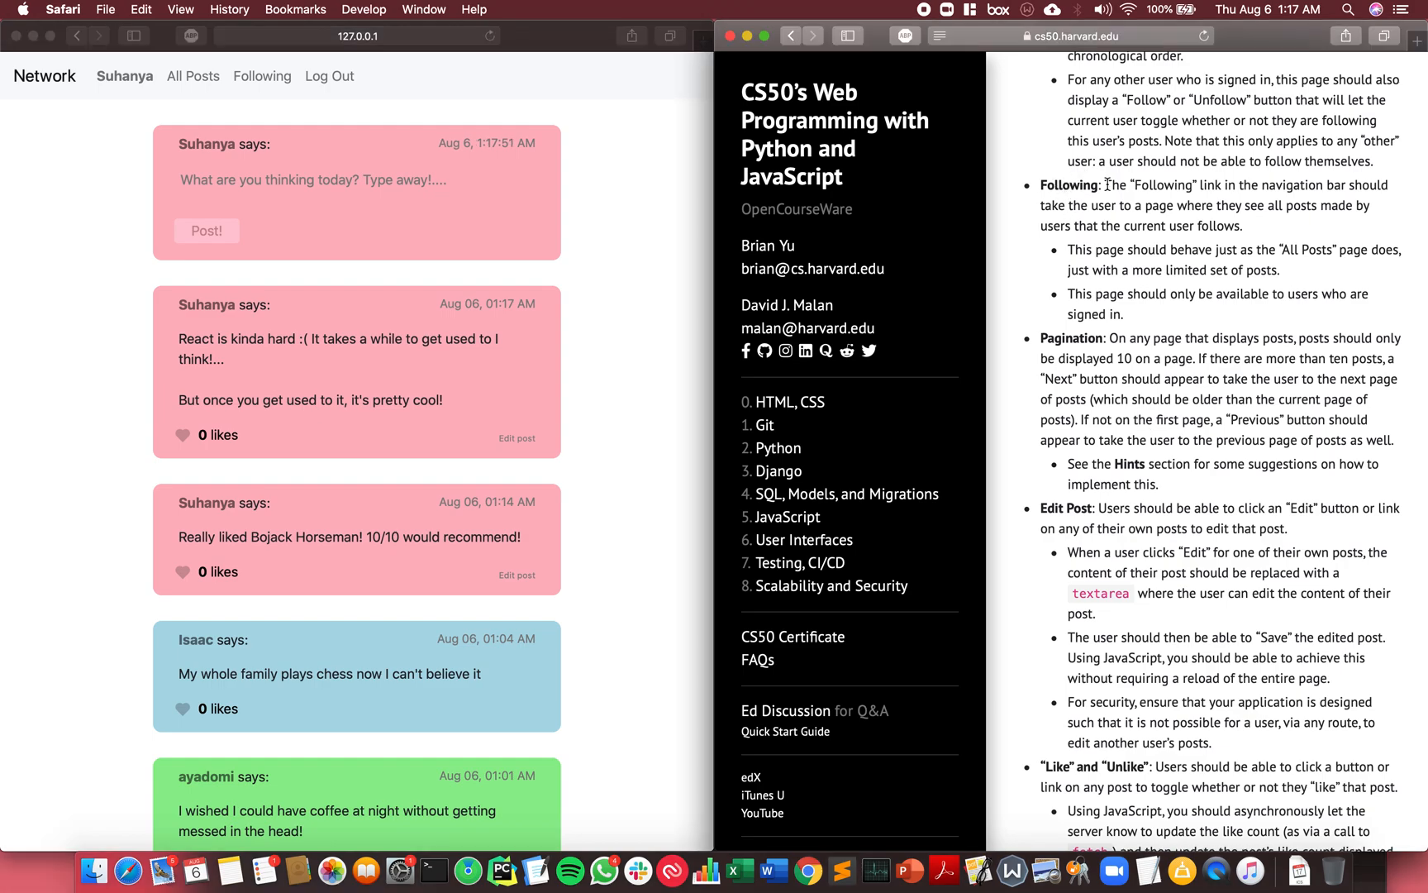
mouse_move(1088, 199)
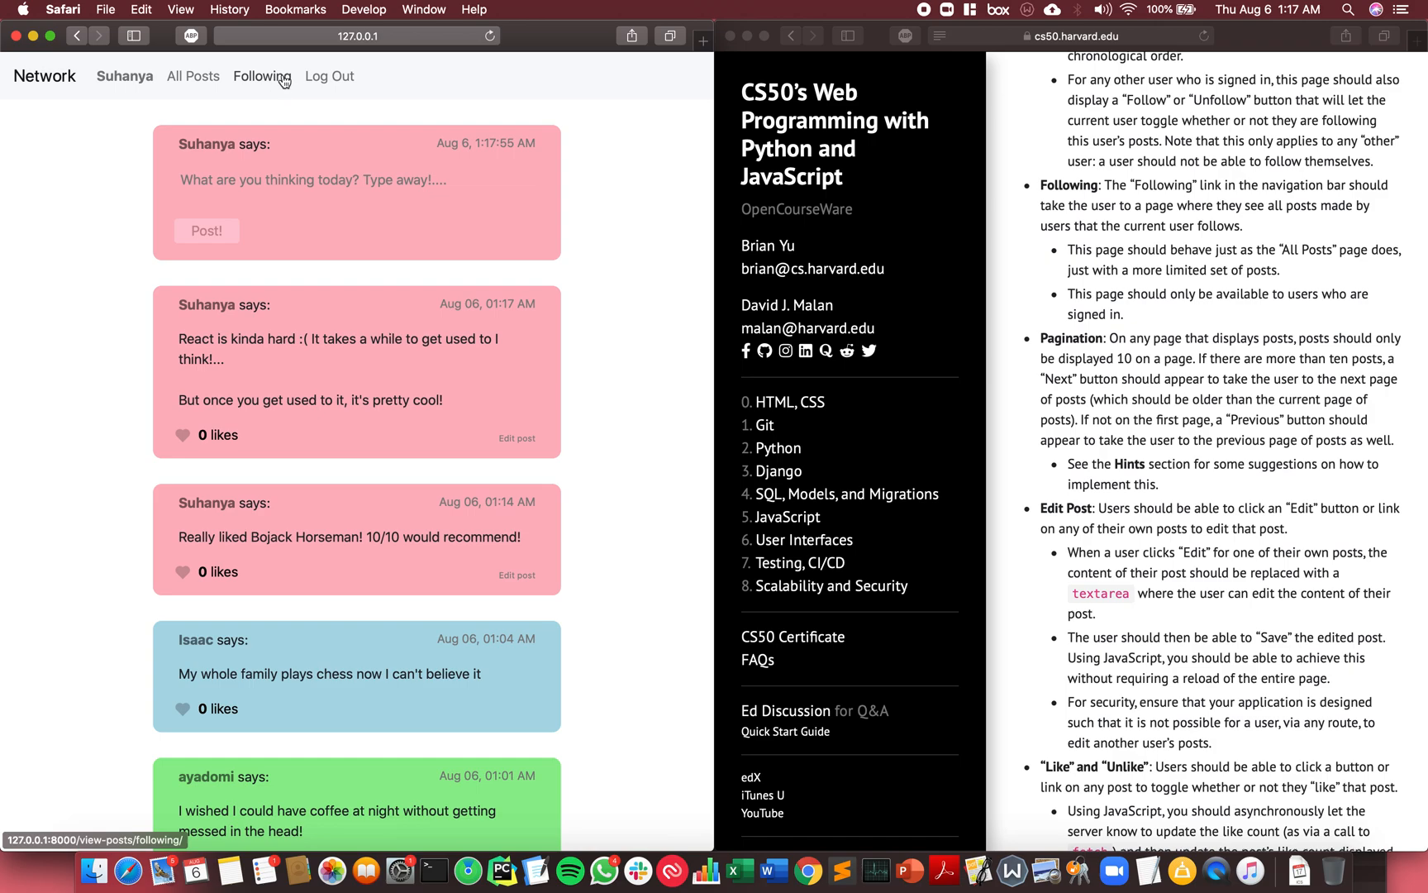
Open the Following feed and scroll down to its two-page pagination.
click(262, 75)
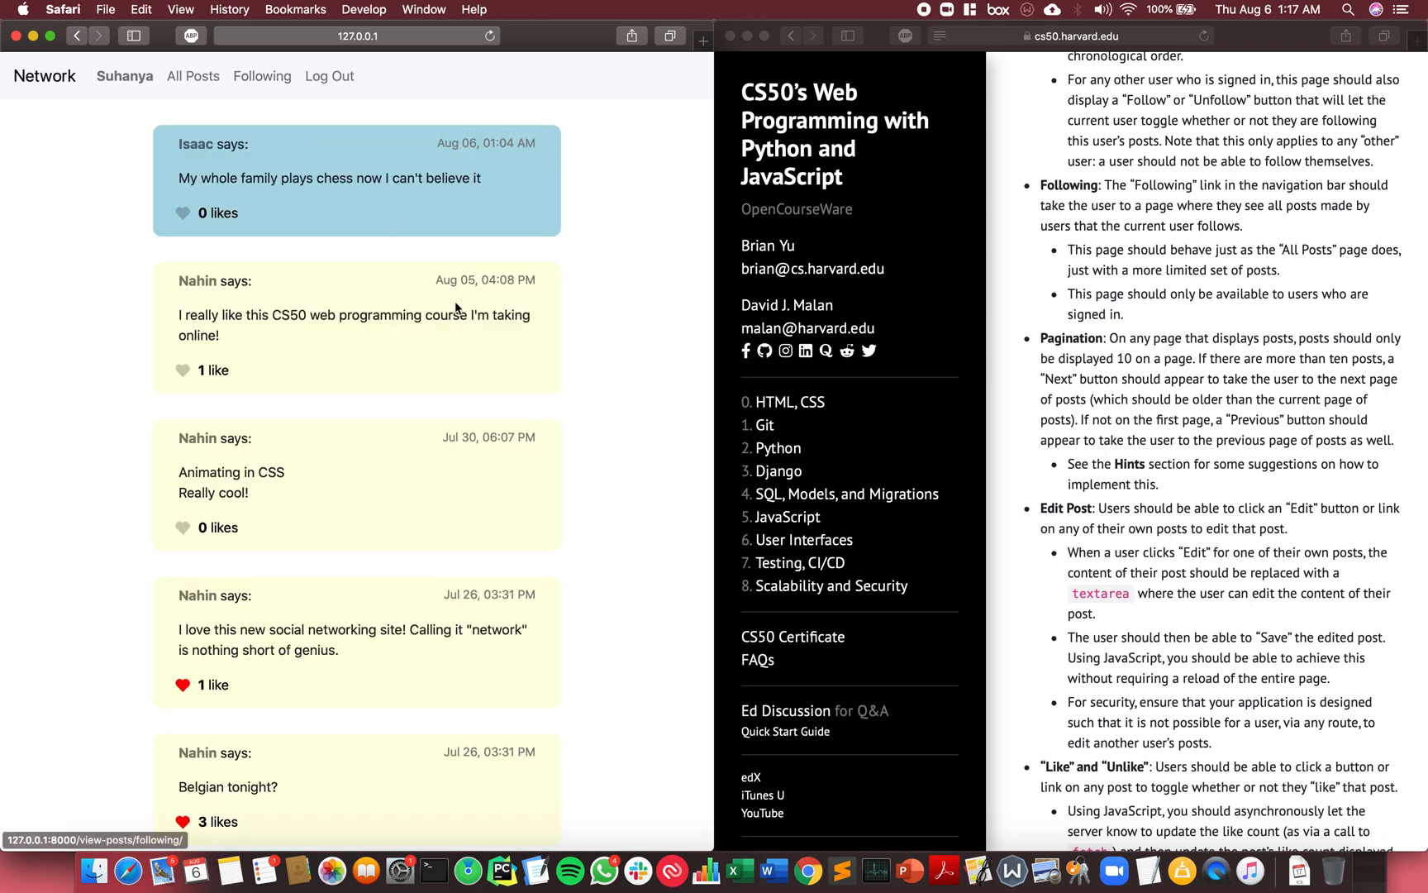
mouse_move(462, 384)
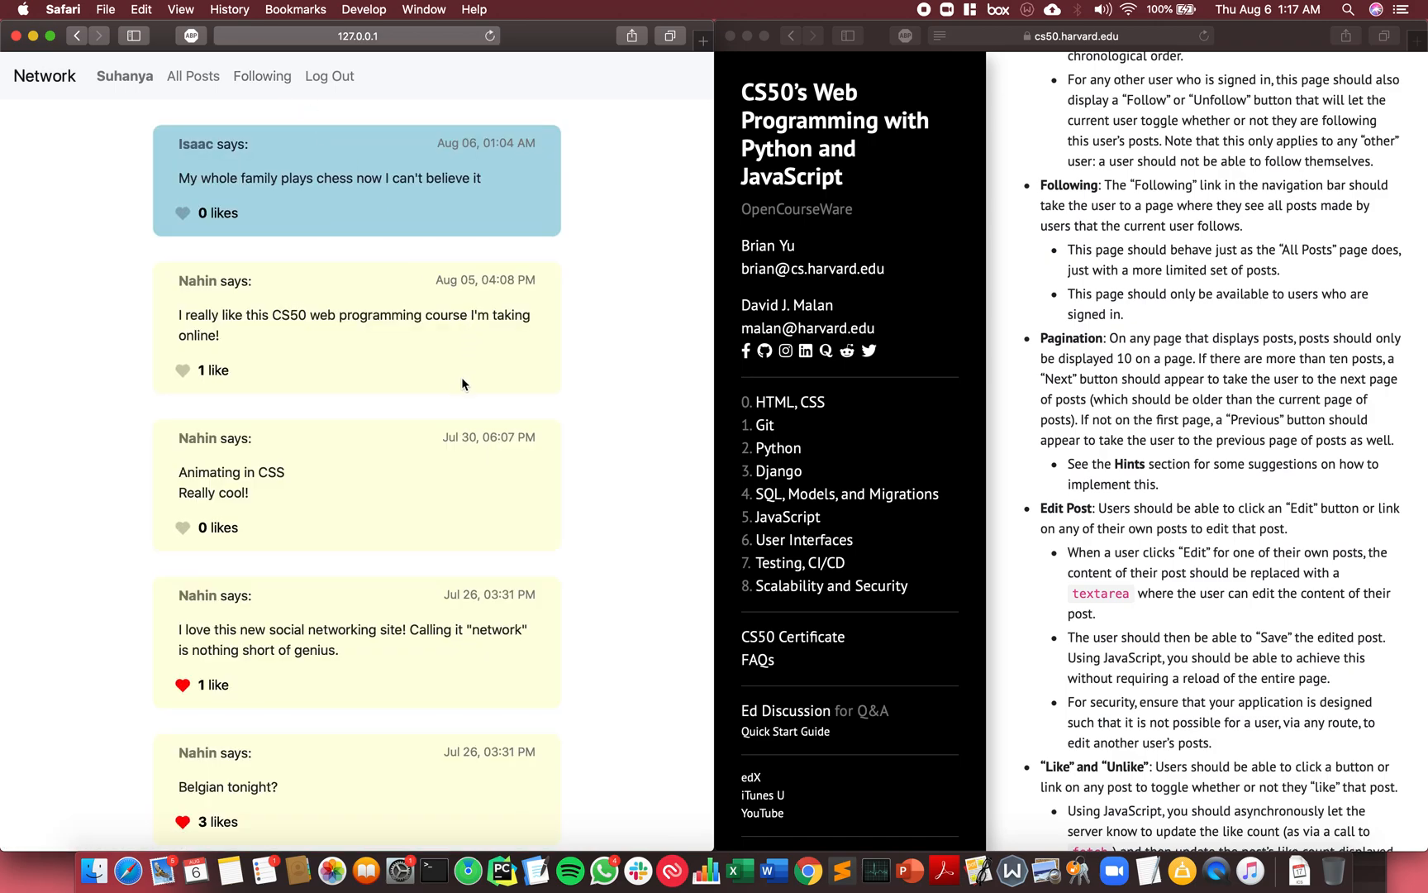
scroll(down, 3)
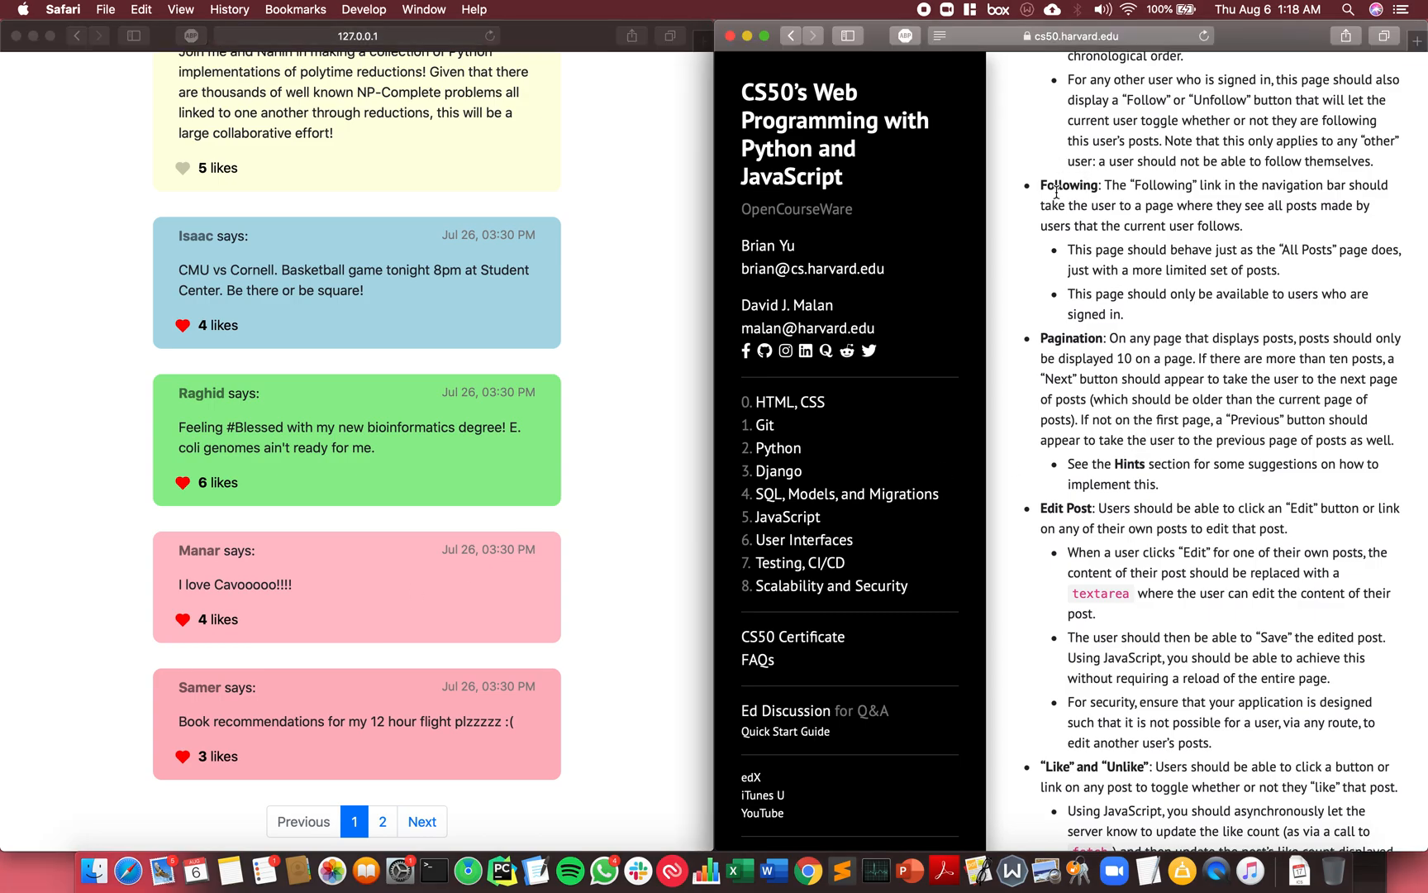
mouse_move(831, 407)
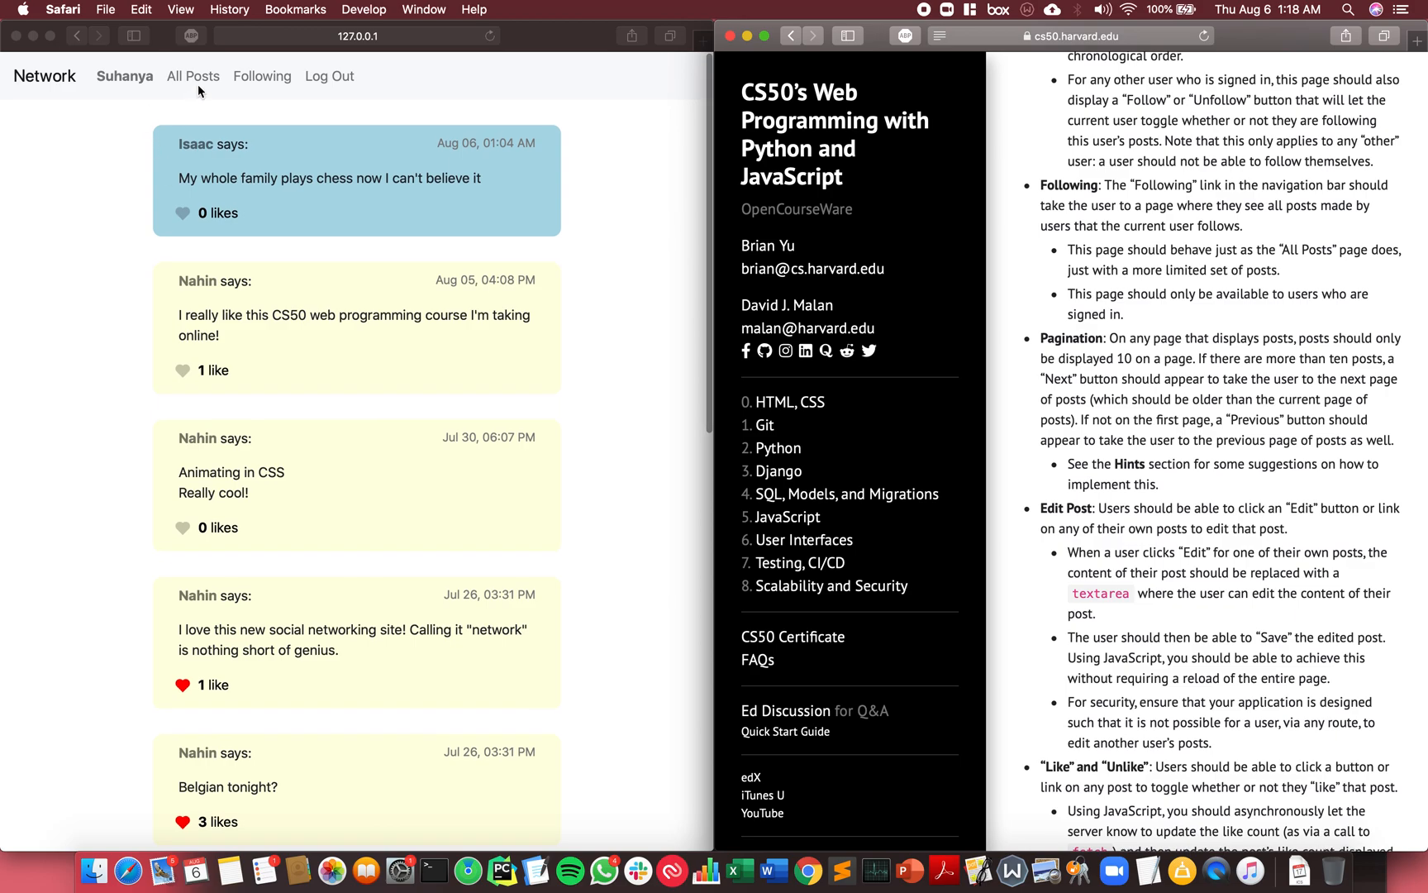
Like the Python polytime reductions post (6 likes) and unlike 'Belgian tonight?' (2 likes).
scroll(down, 3)
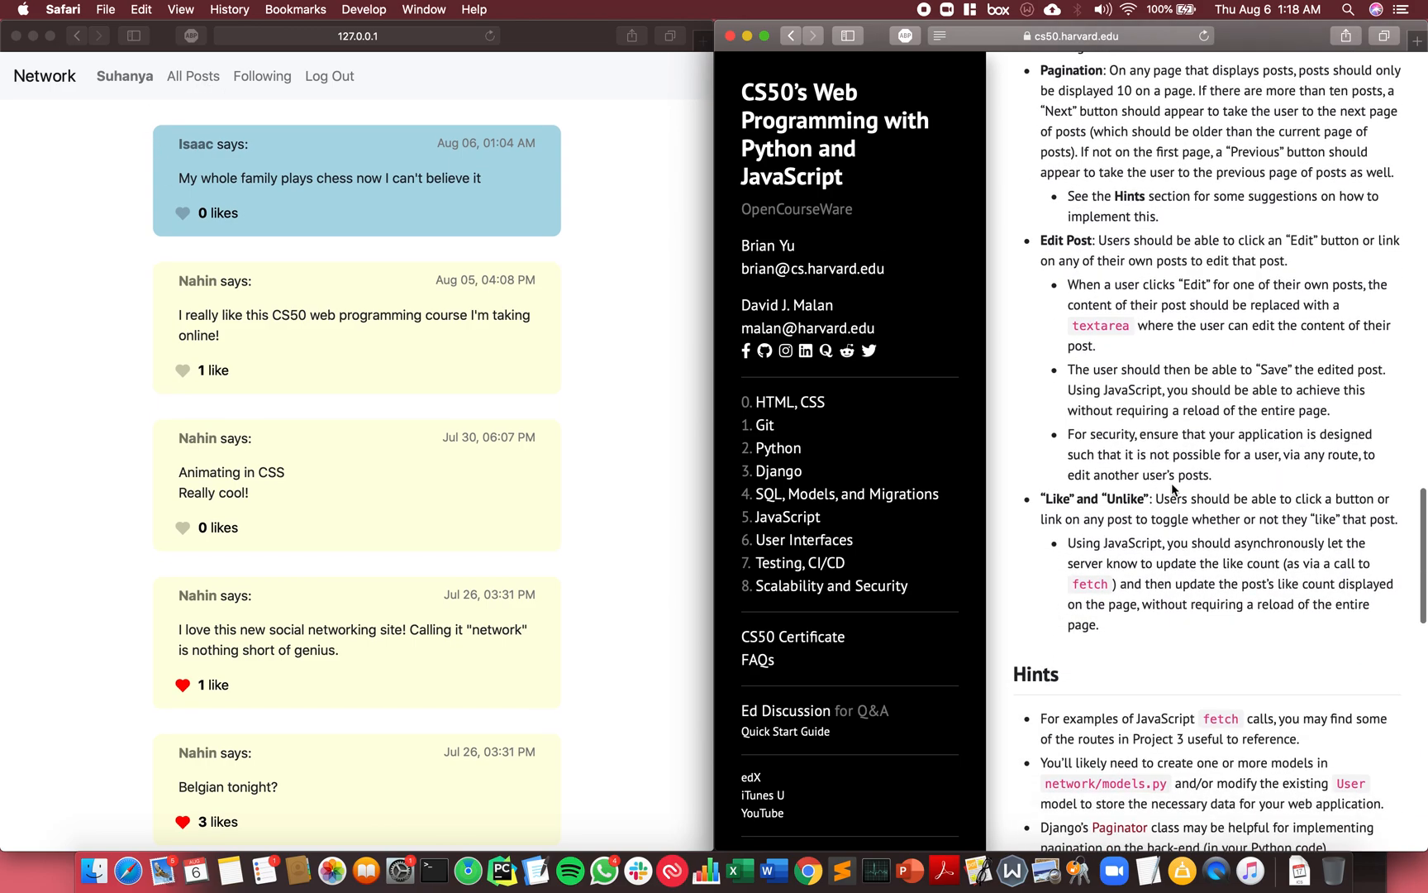
scroll(down, 3)
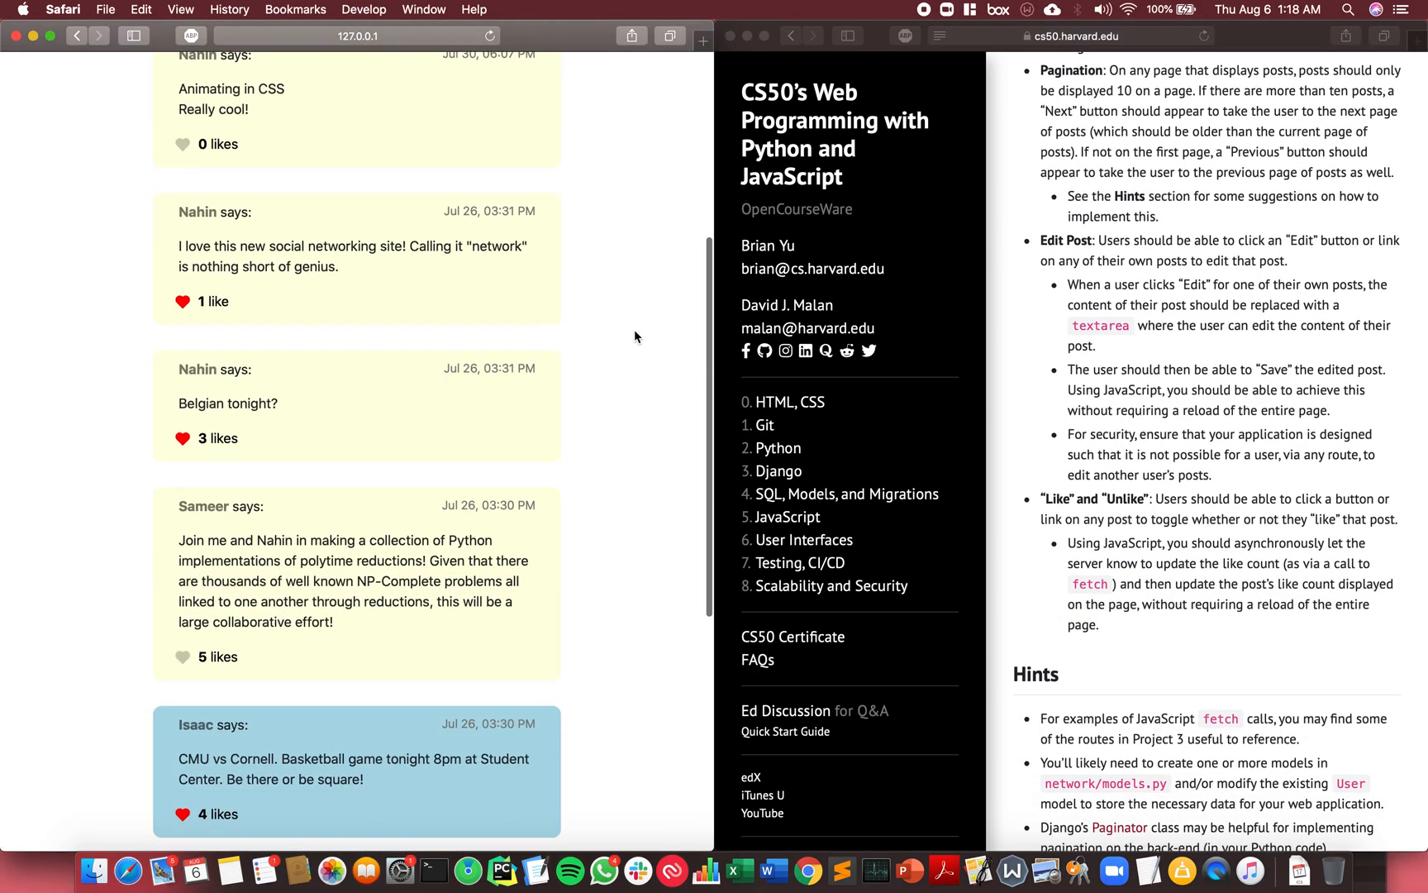
click(182, 577)
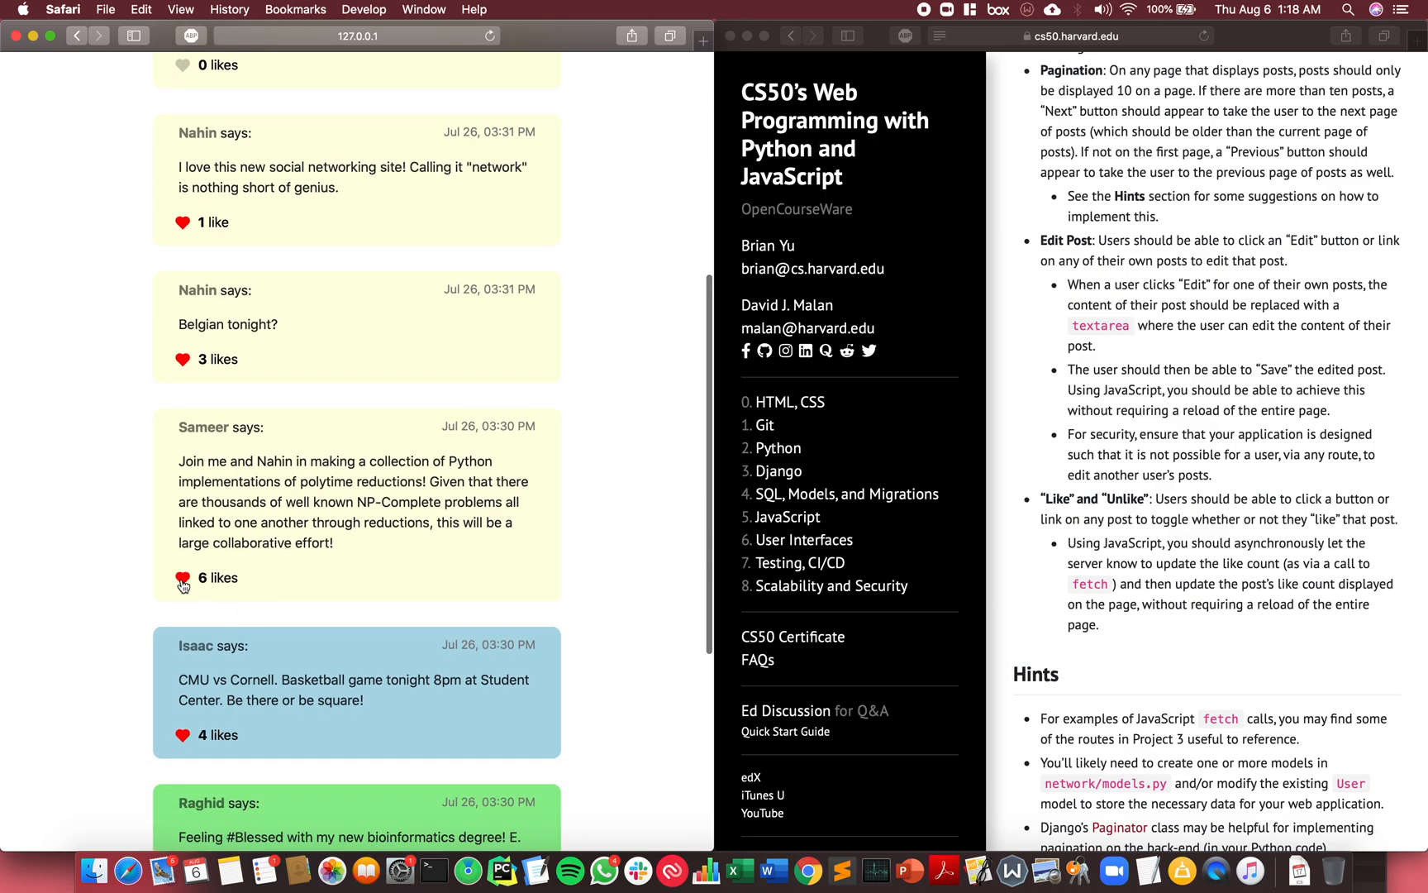
click(181, 359)
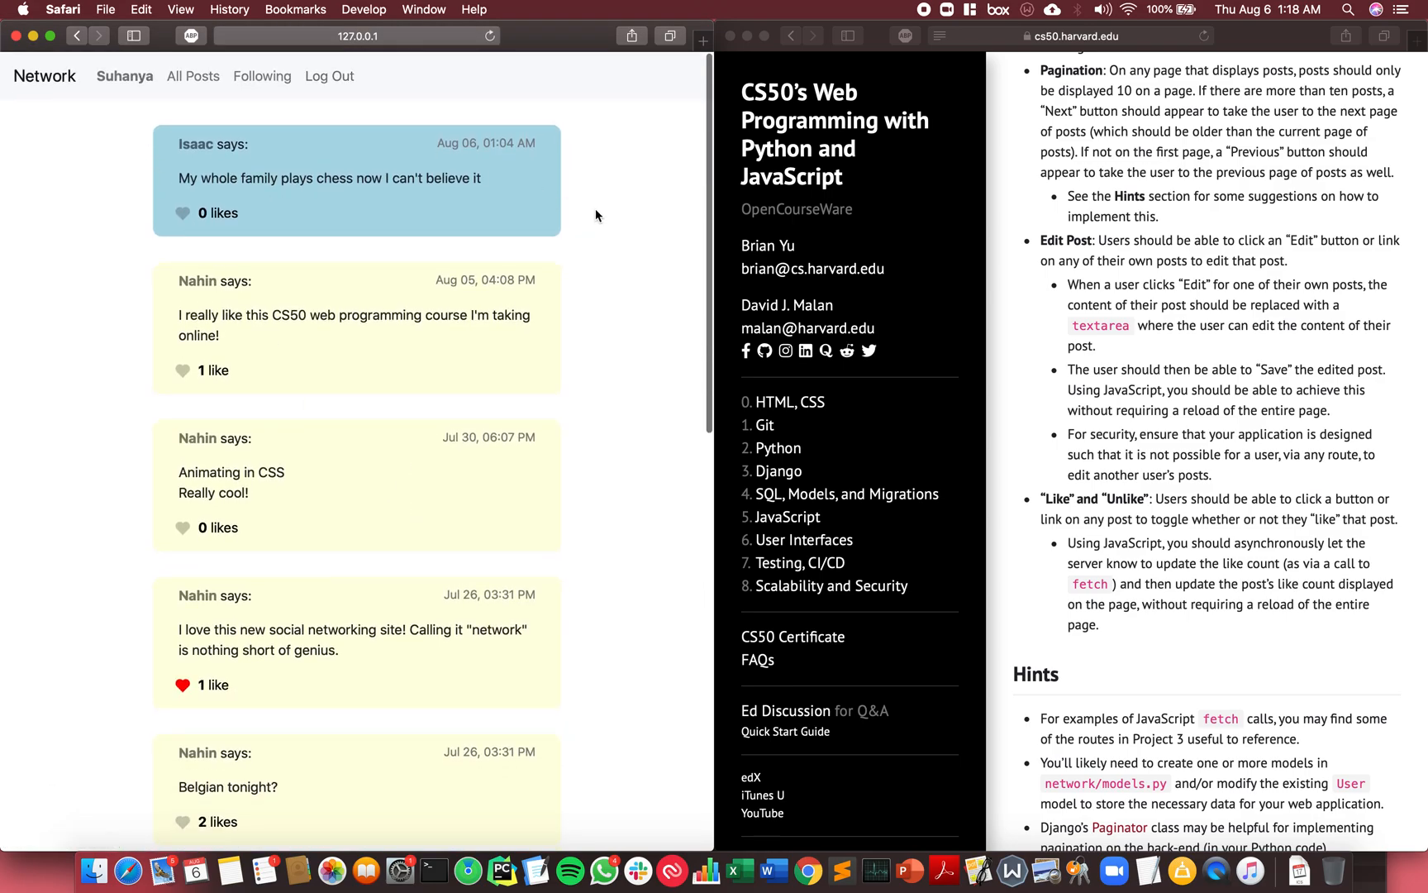
mouse_move(715, 207)
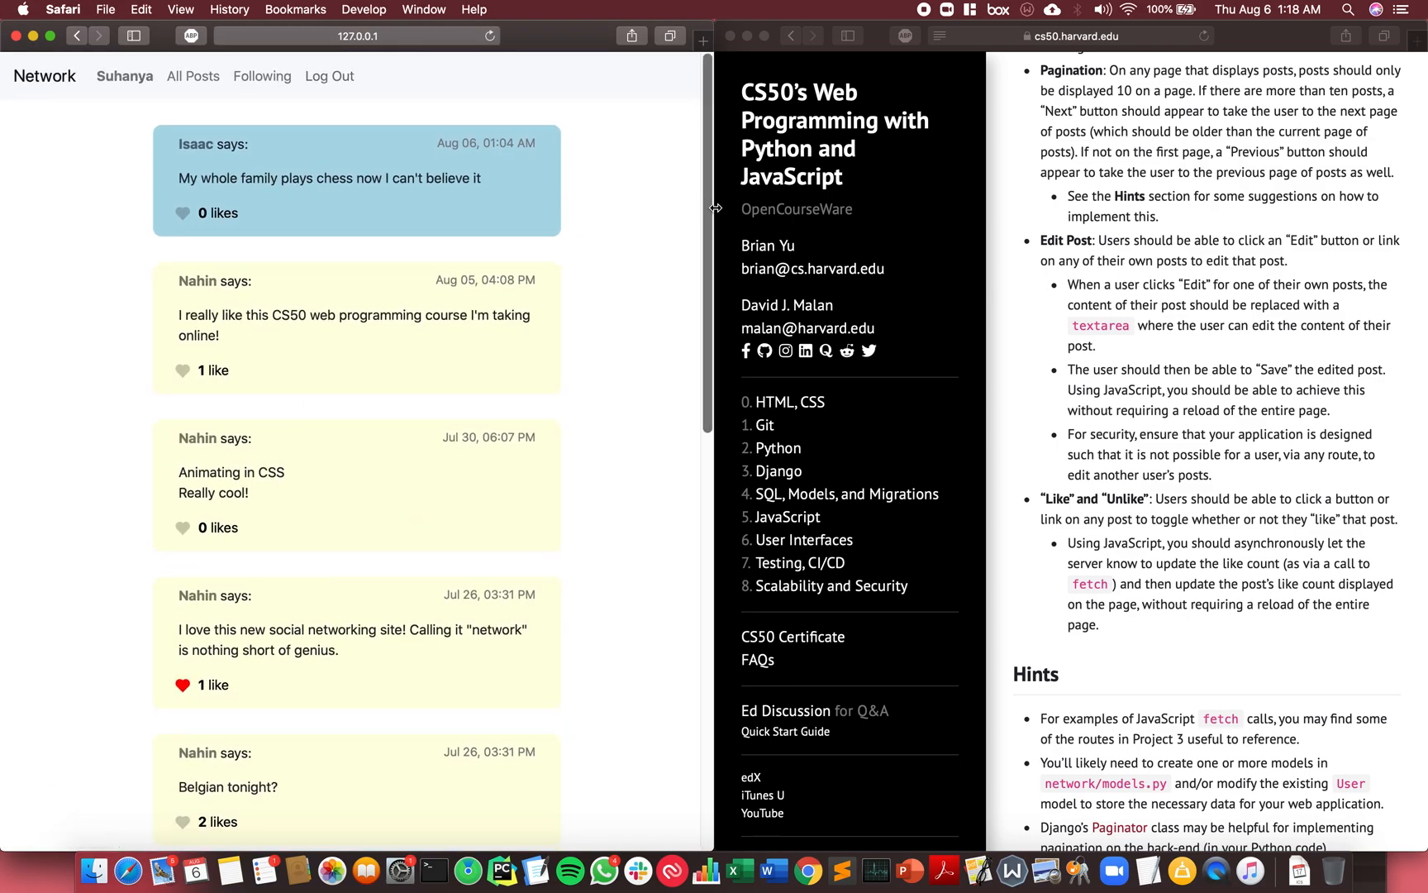